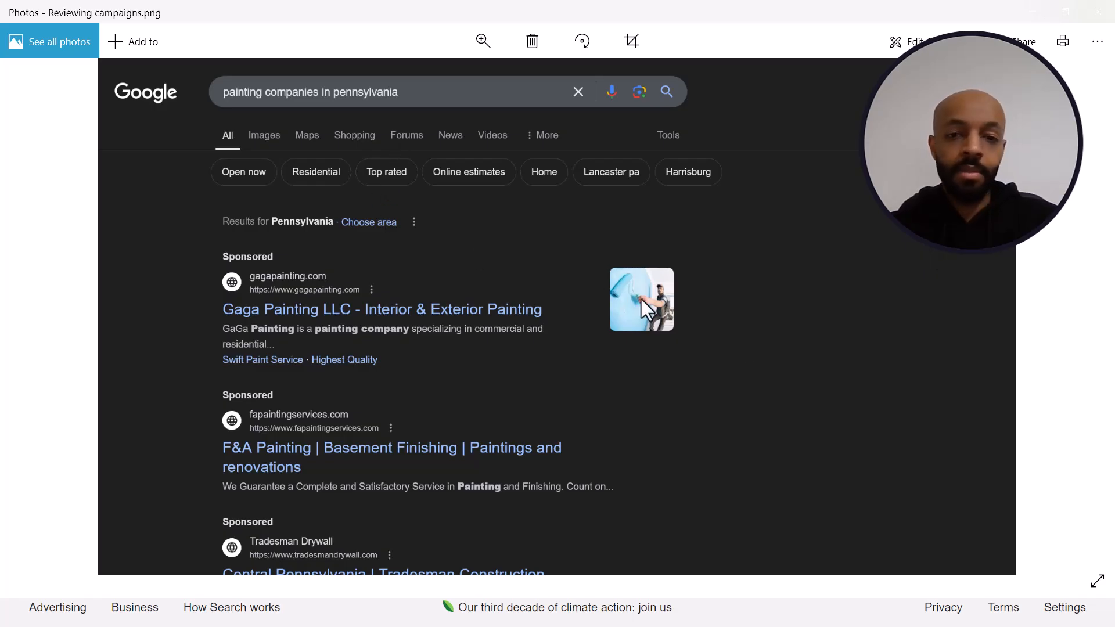
Scroll up and down through the Gaga Painting homepage.
scroll(down, 3)
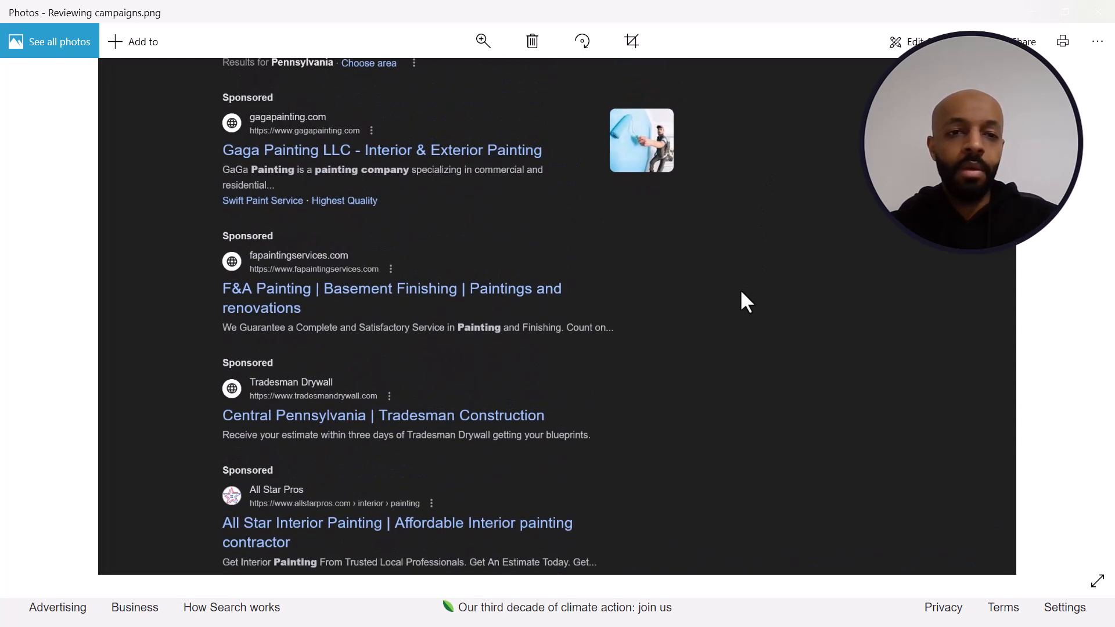
scroll(down, 3)
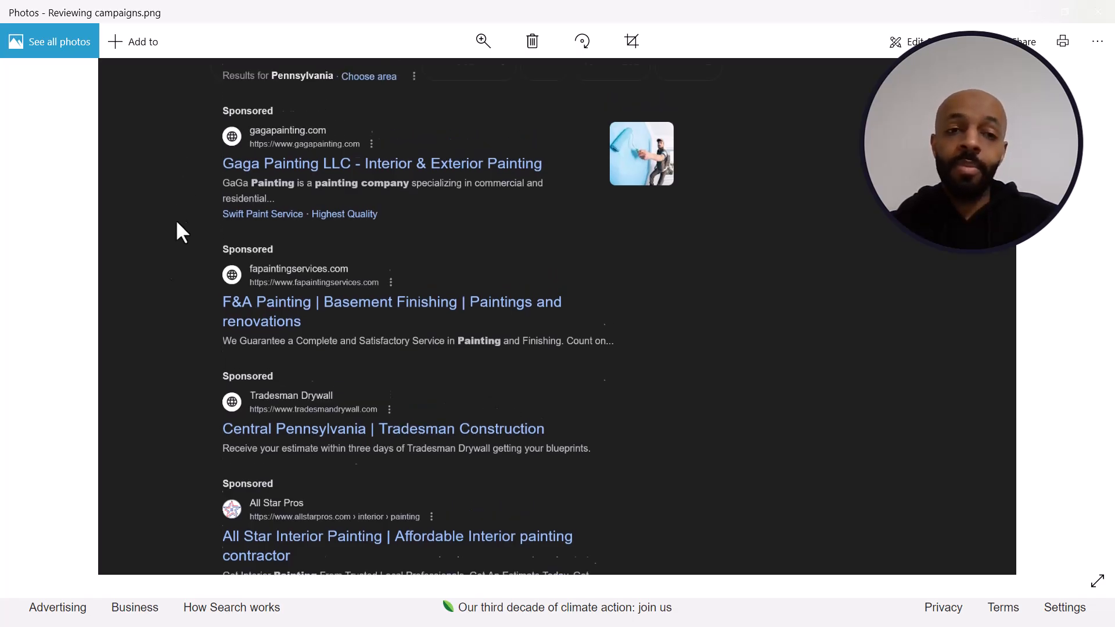
scroll(up, 3)
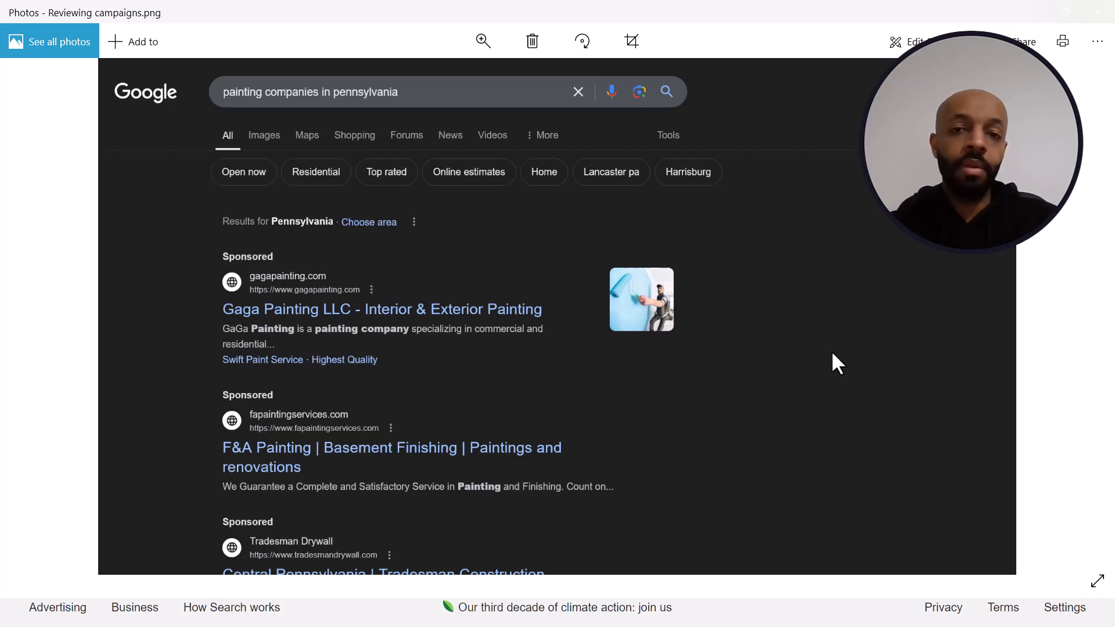
scroll(down, 3)
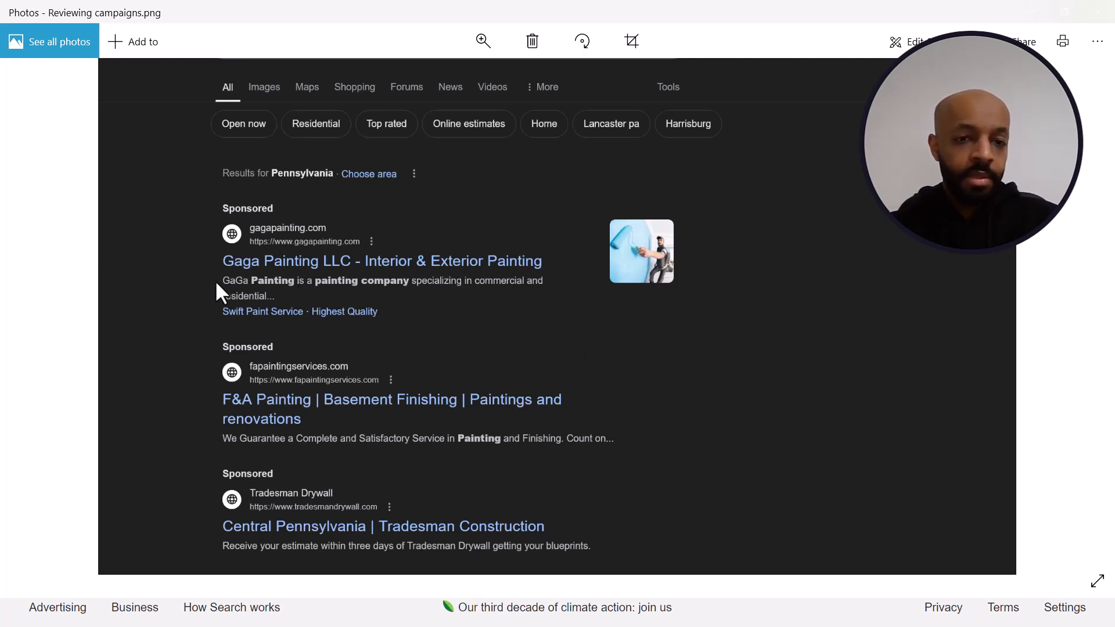
scroll(down, 3)
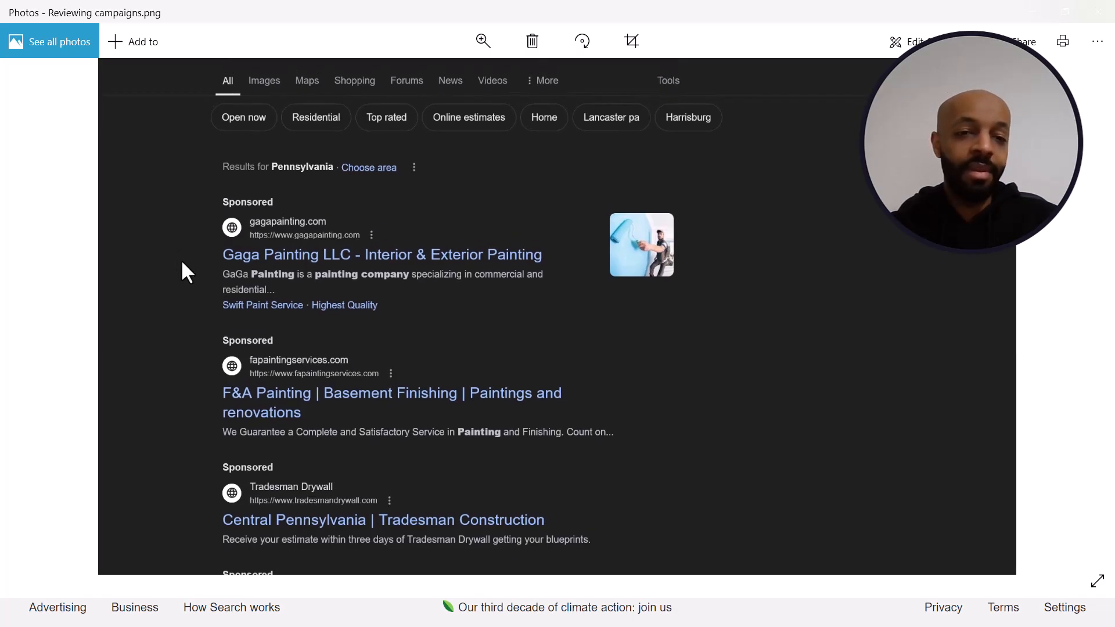
mouse_move(253, 281)
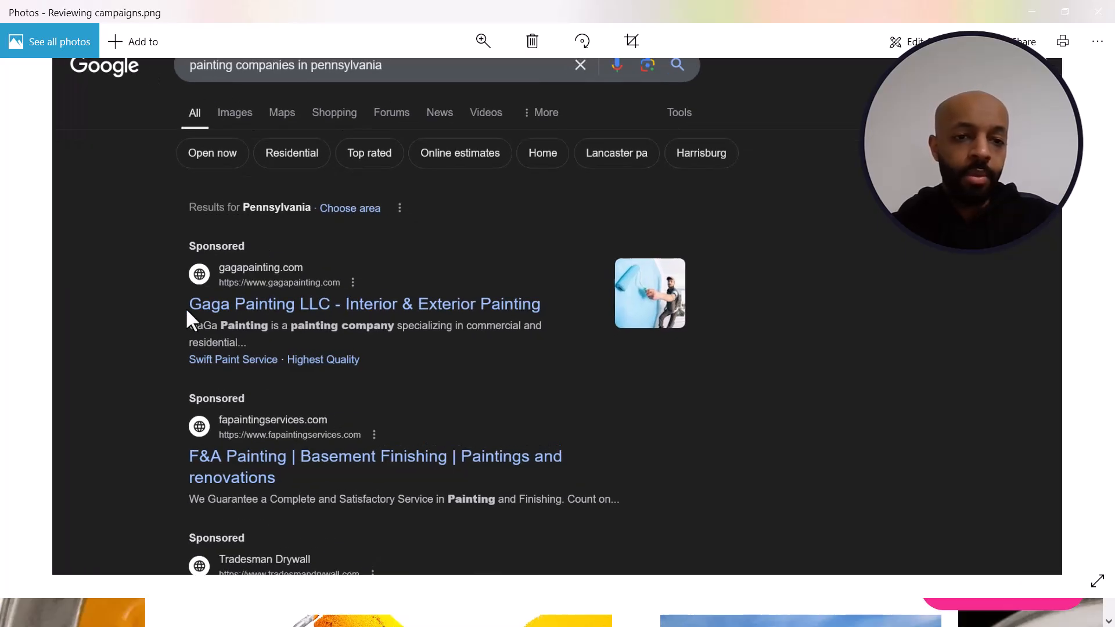
mouse_move(161, 306)
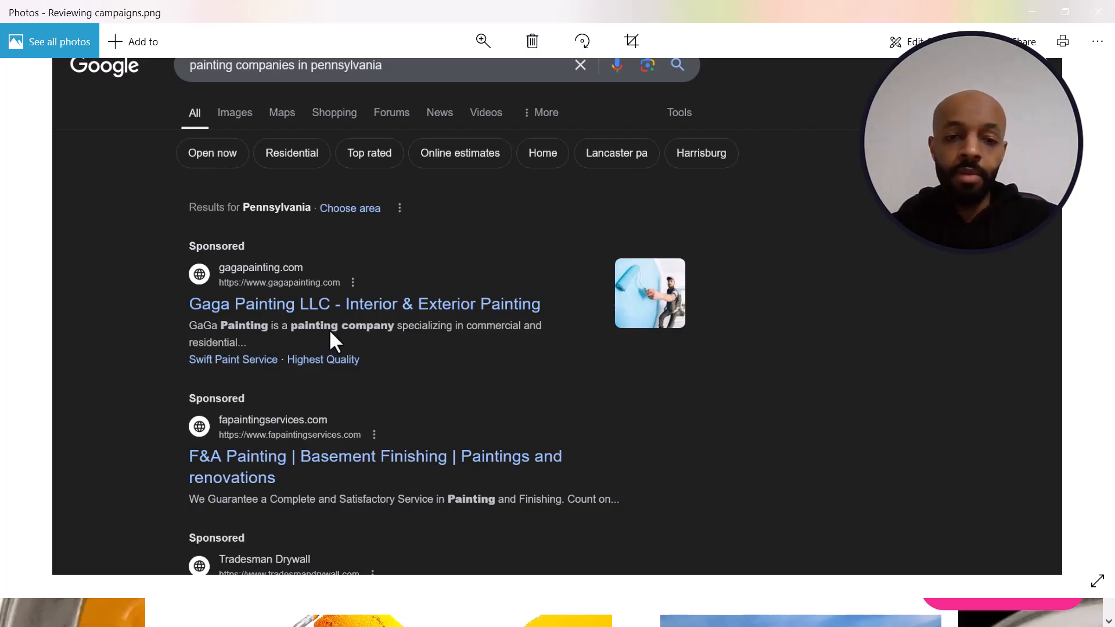
mouse_move(344, 340)
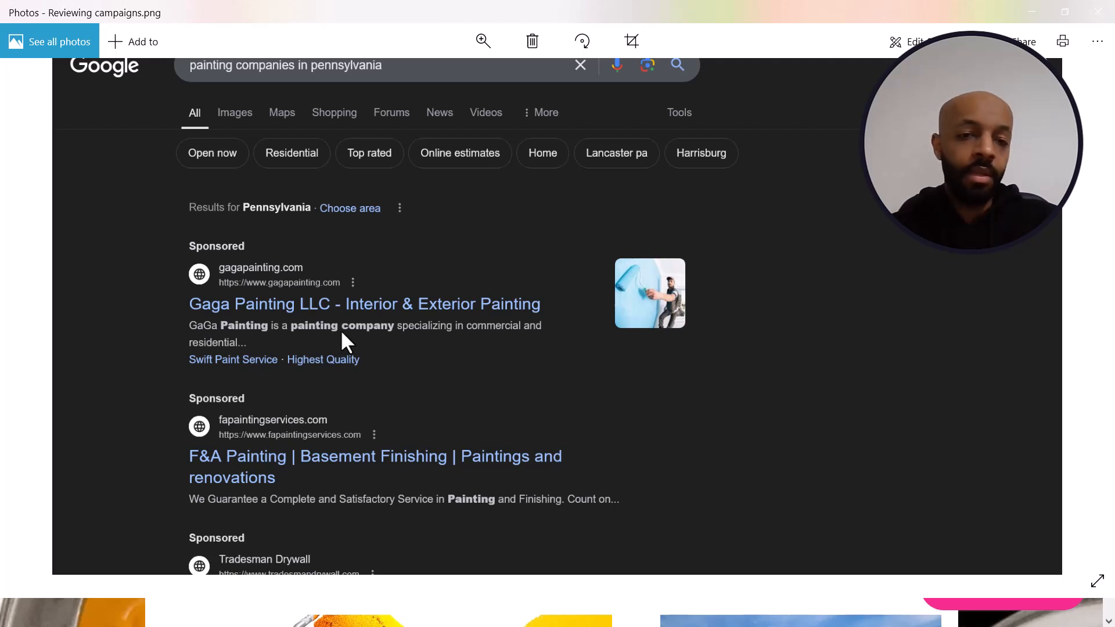
mouse_move(345, 177)
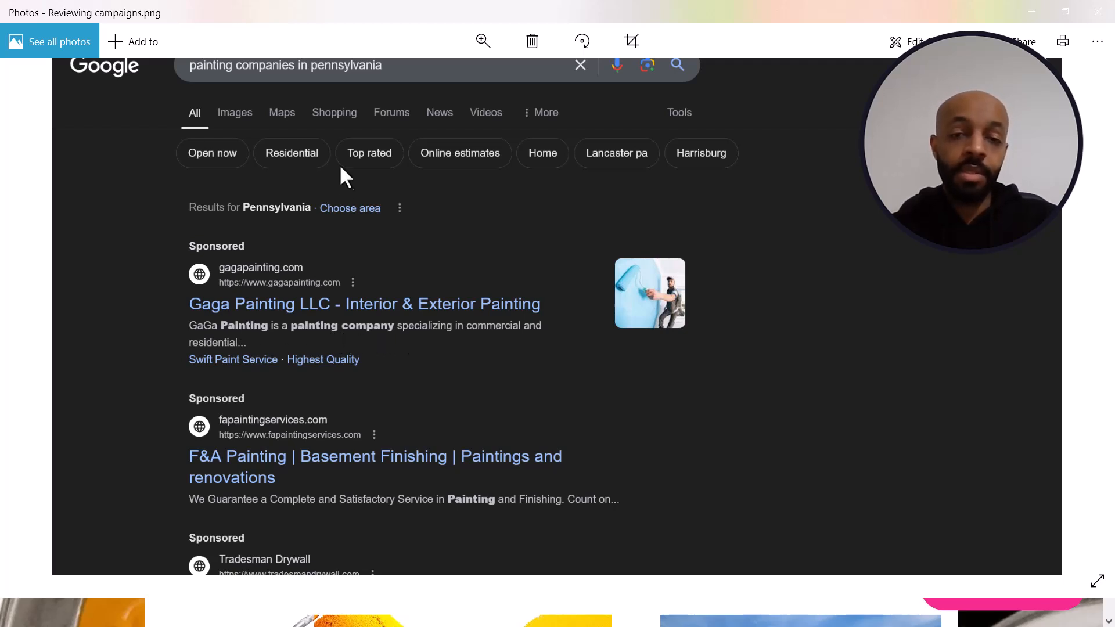
mouse_move(475, 327)
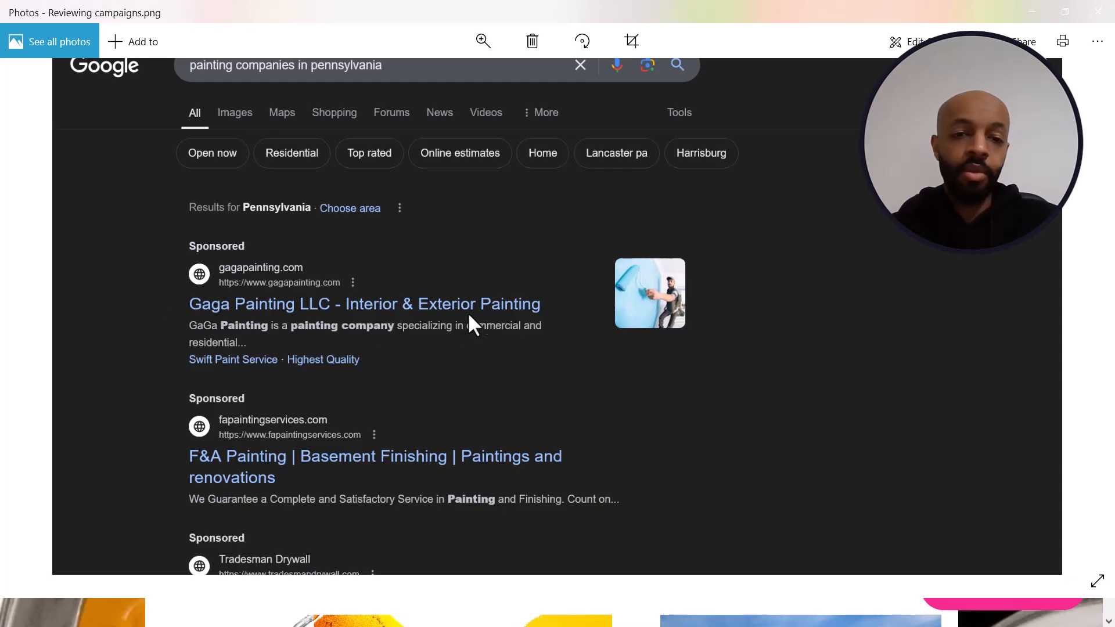
mouse_move(355, 320)
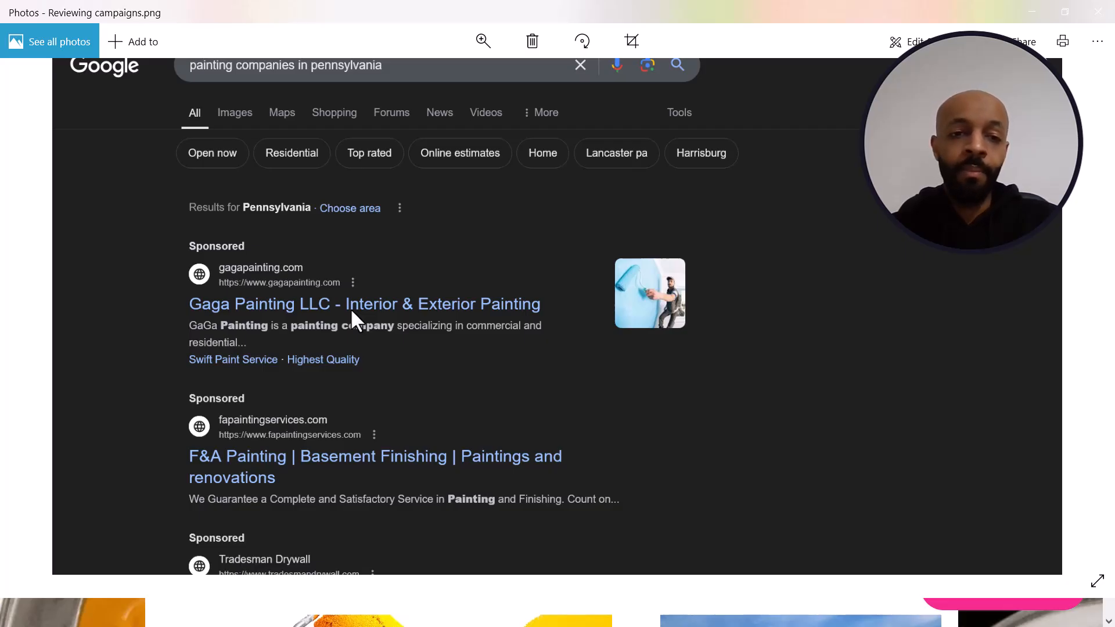
mouse_move(130, 279)
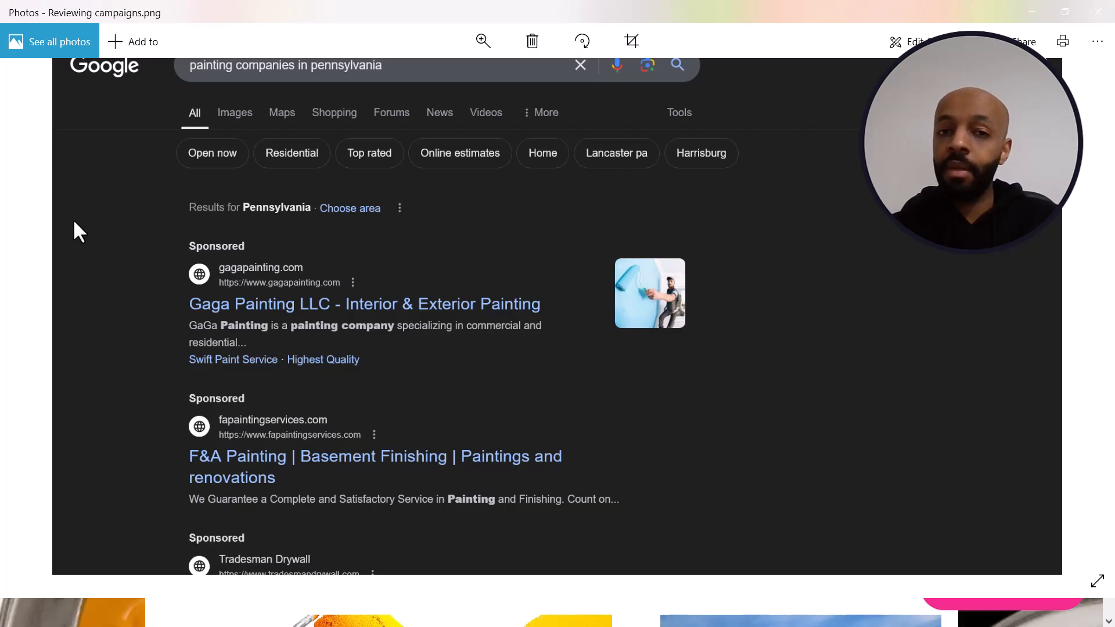
mouse_move(286, 318)
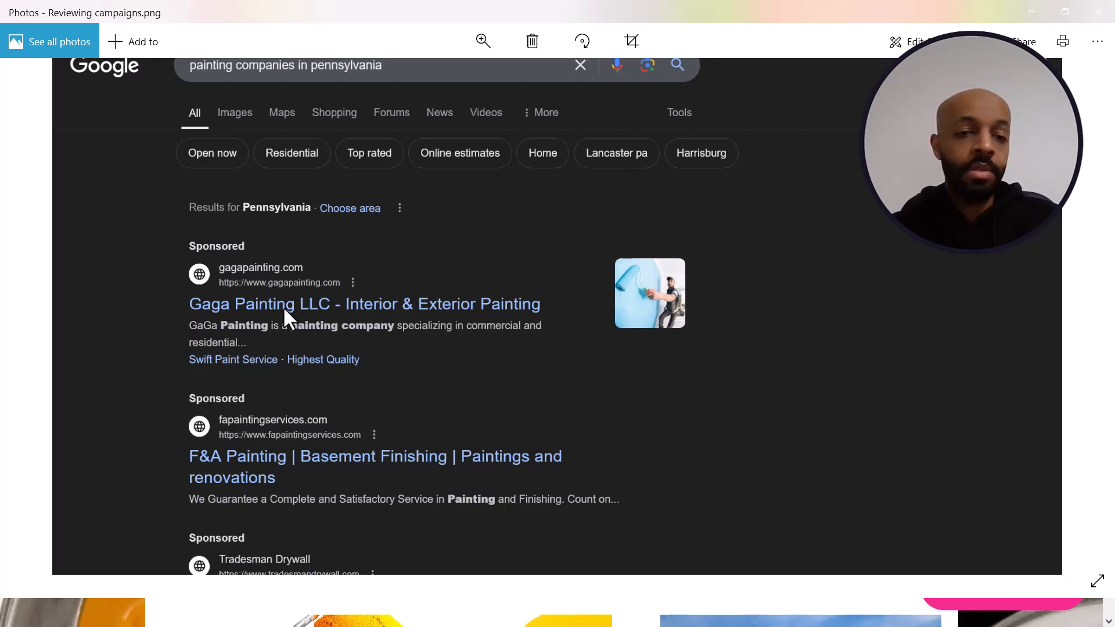
mouse_move(196, 338)
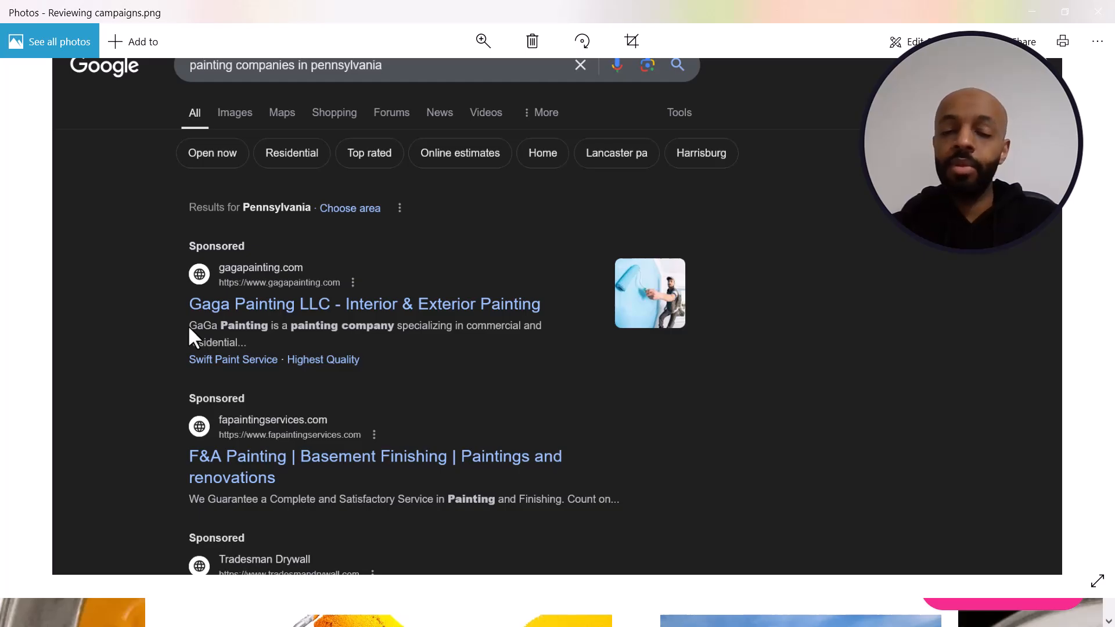
Show the homepage in Responsive Design Mode using the iPhone 12/13 Pro Max preset.
click(364, 303)
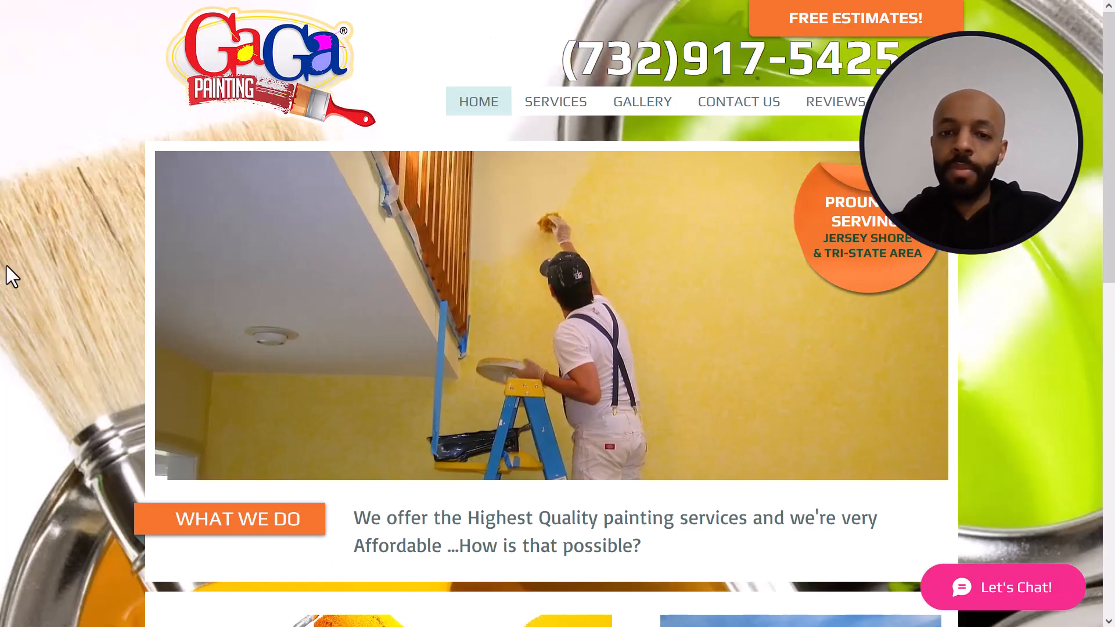
mouse_move(32, 178)
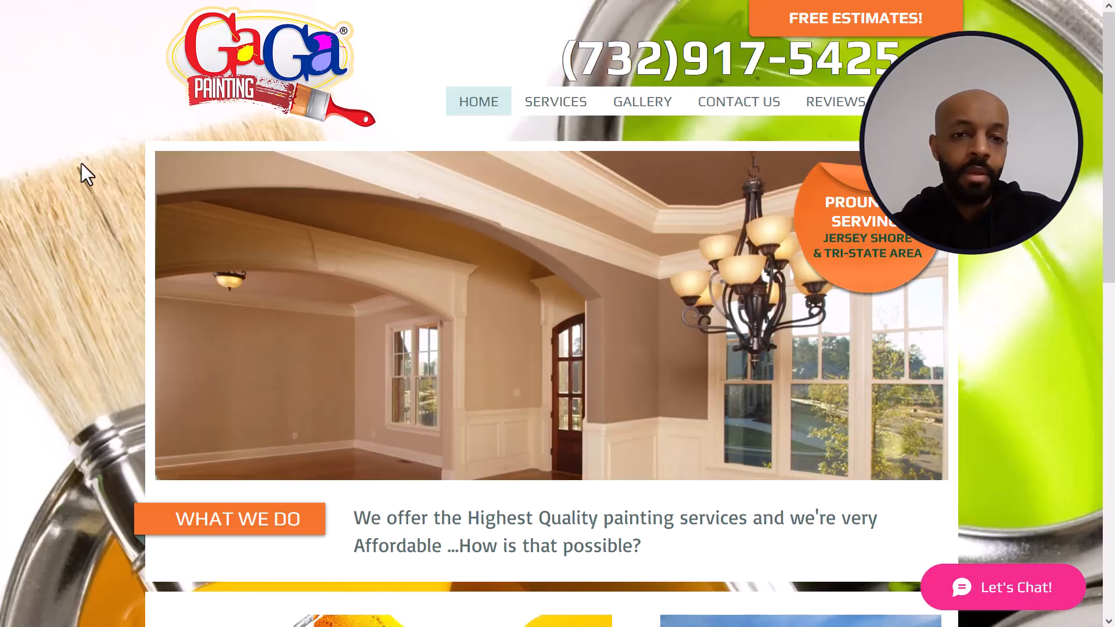
scroll(down, 3)
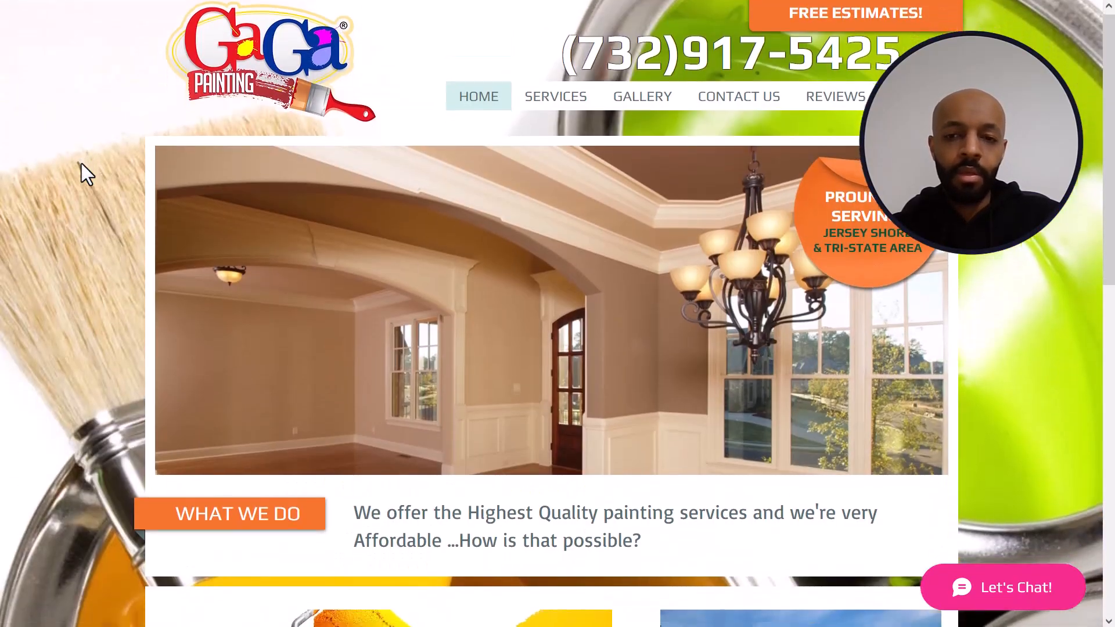
scroll(down, 3)
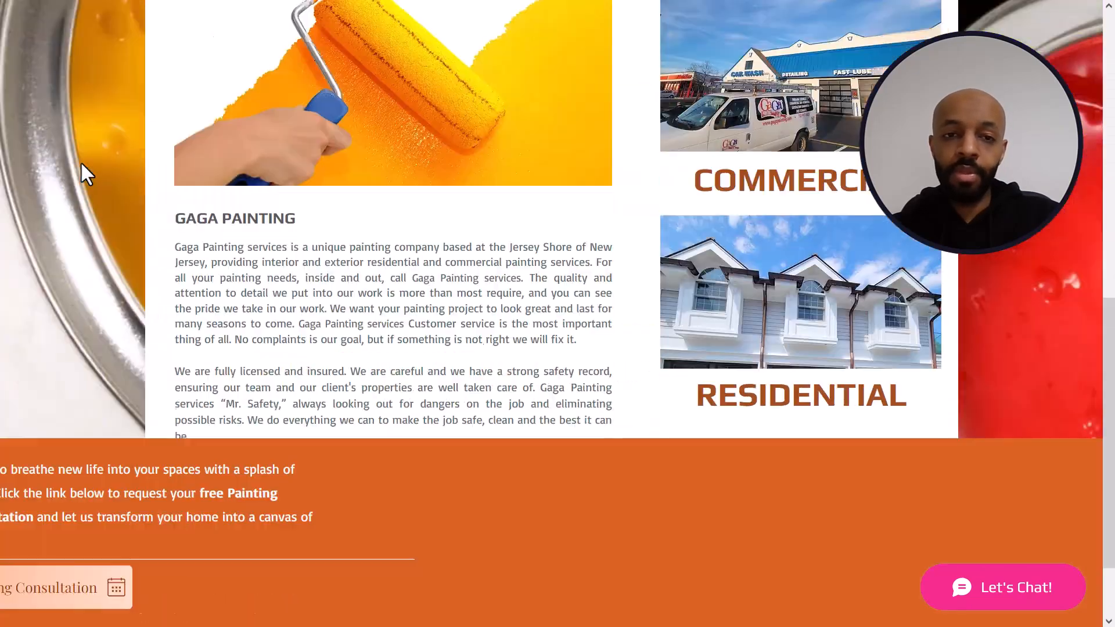
click(555, 101)
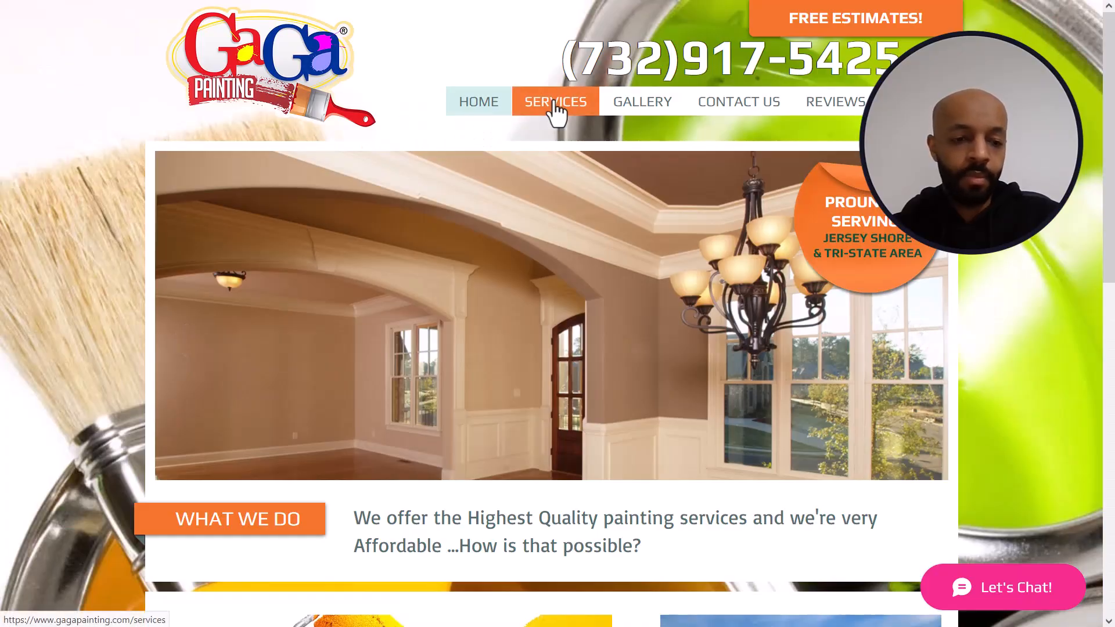
click(640, 101)
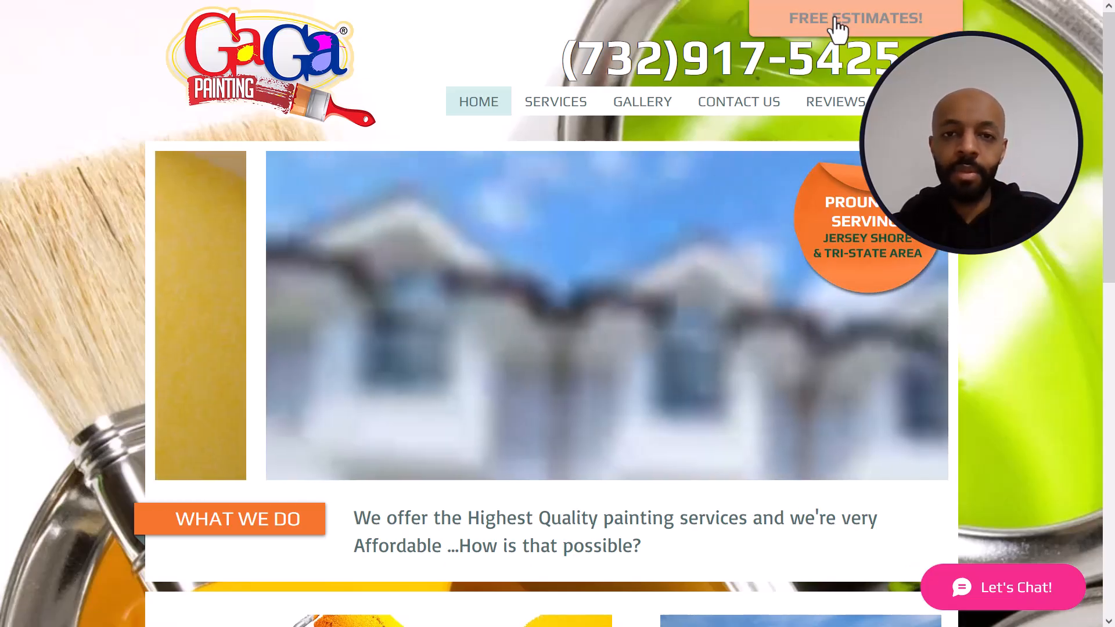
scroll(down, 3)
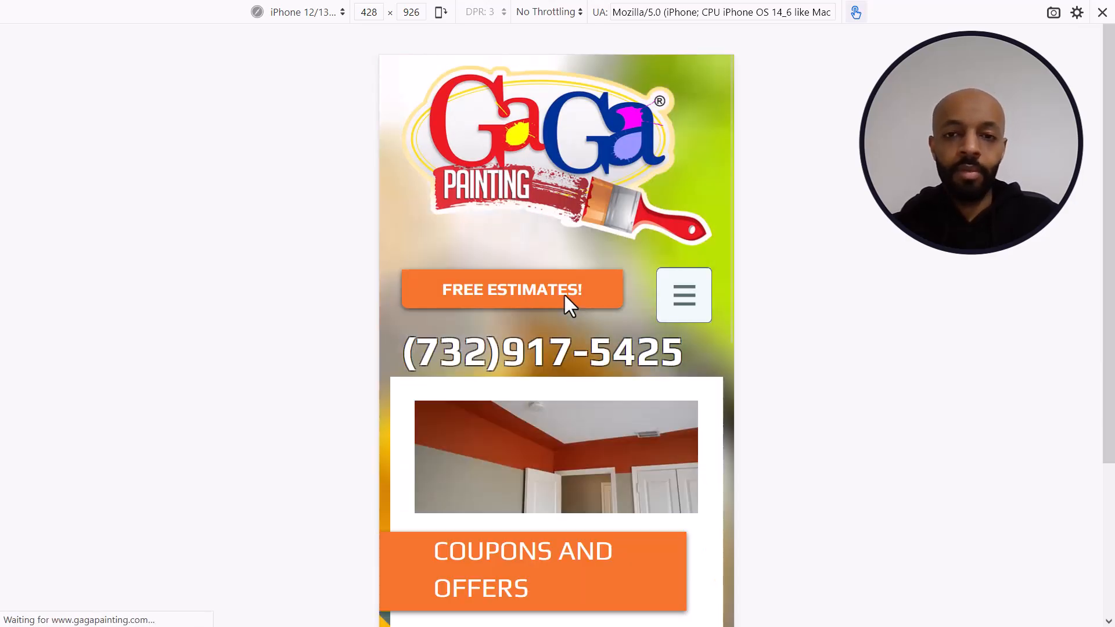
scroll(down, 3)
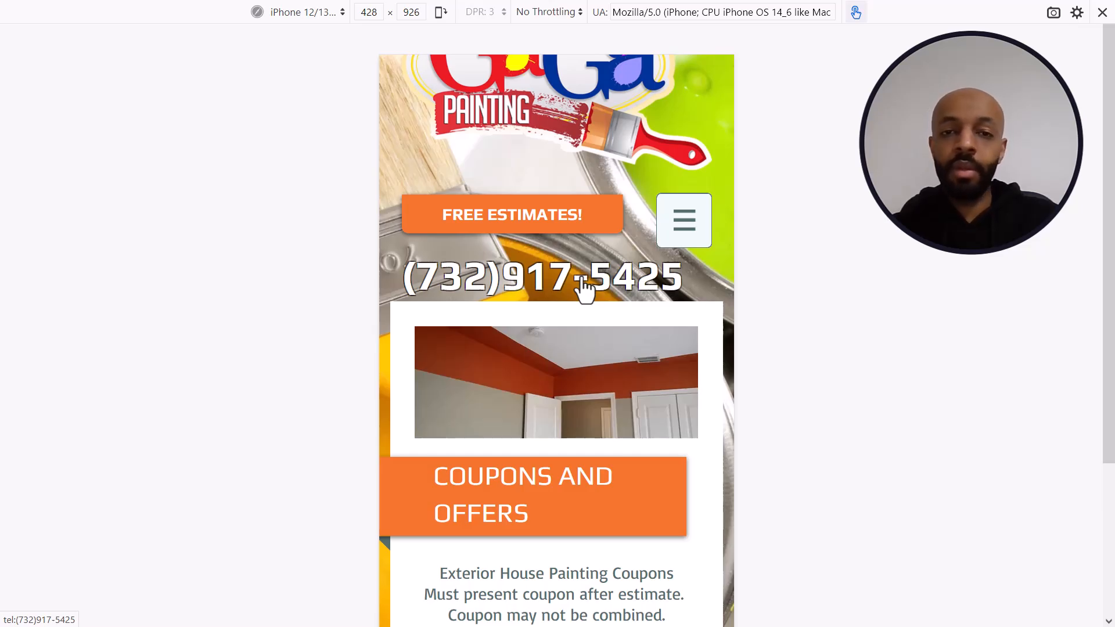
scroll(down, 3)
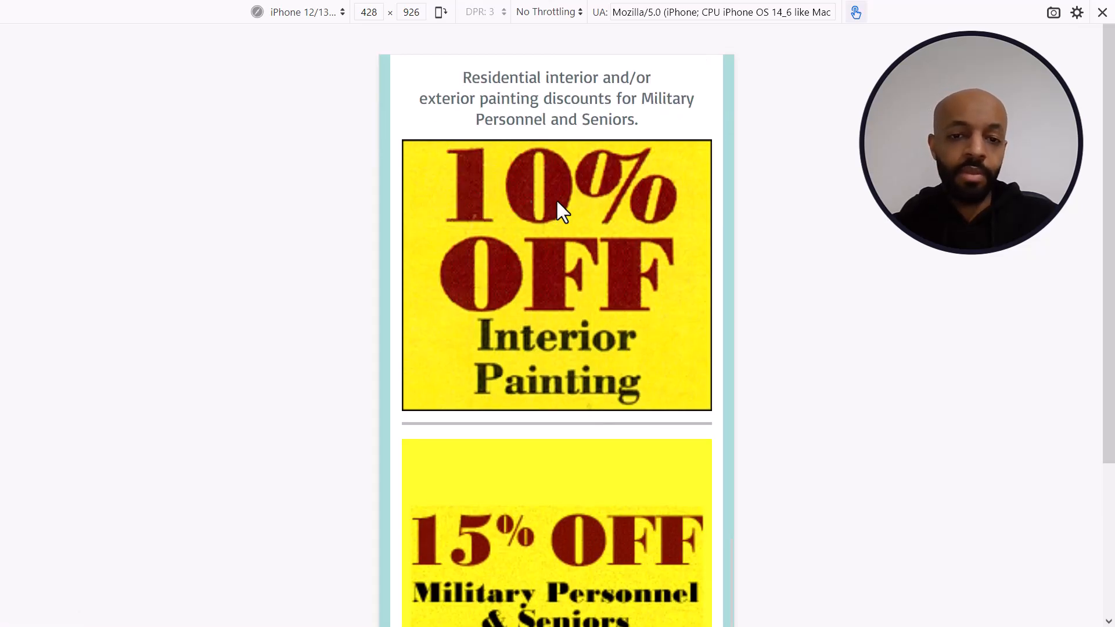
scroll(down, 3)
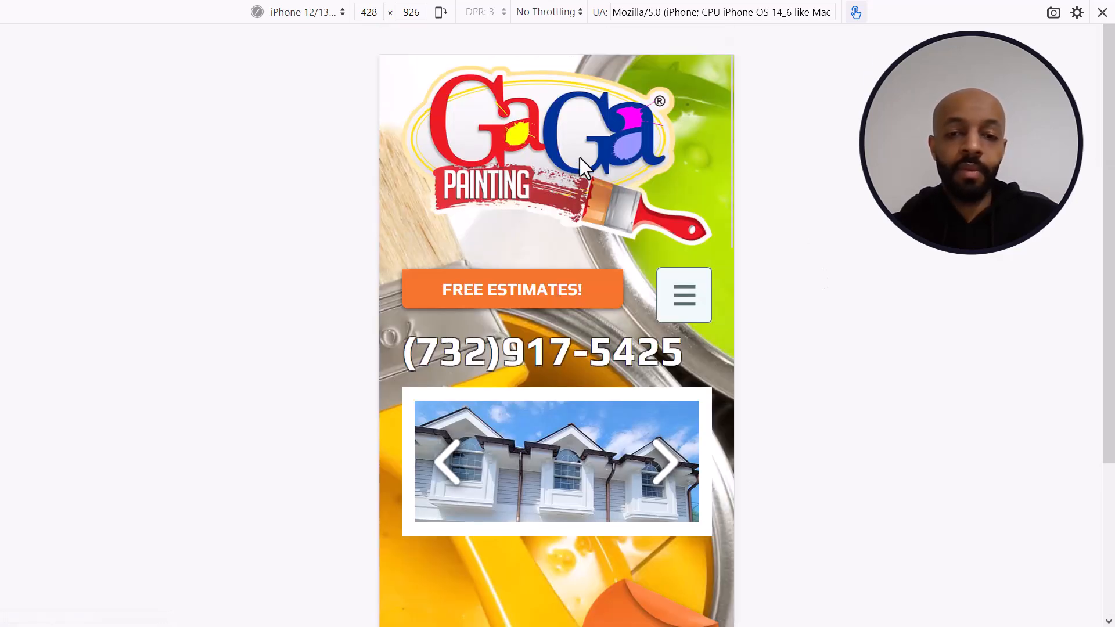
scroll(down, 3)
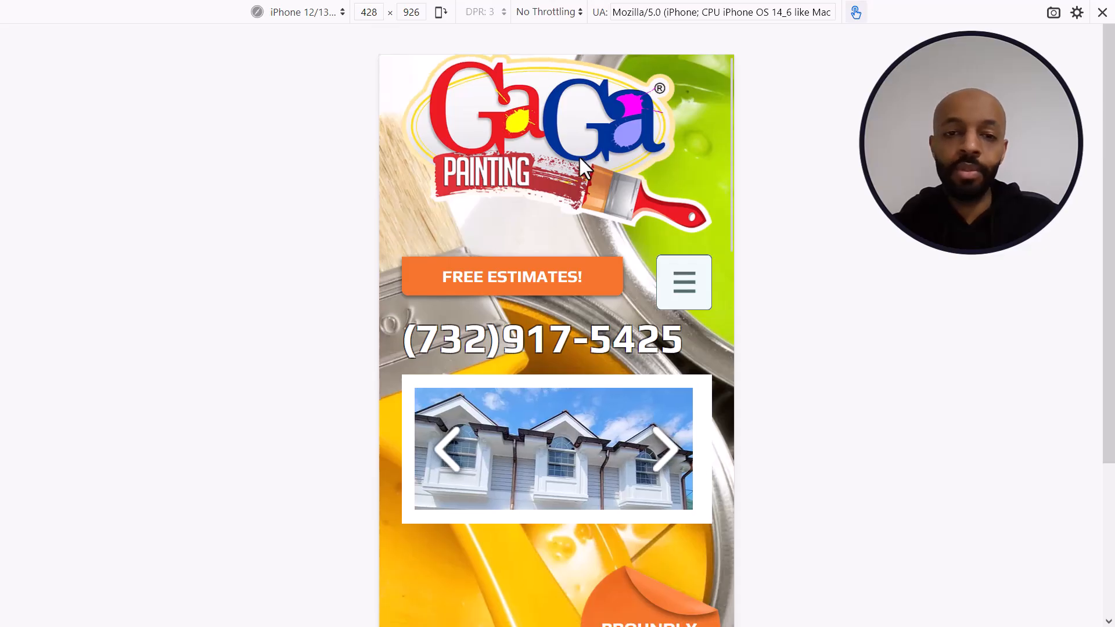
scroll(down, 3)
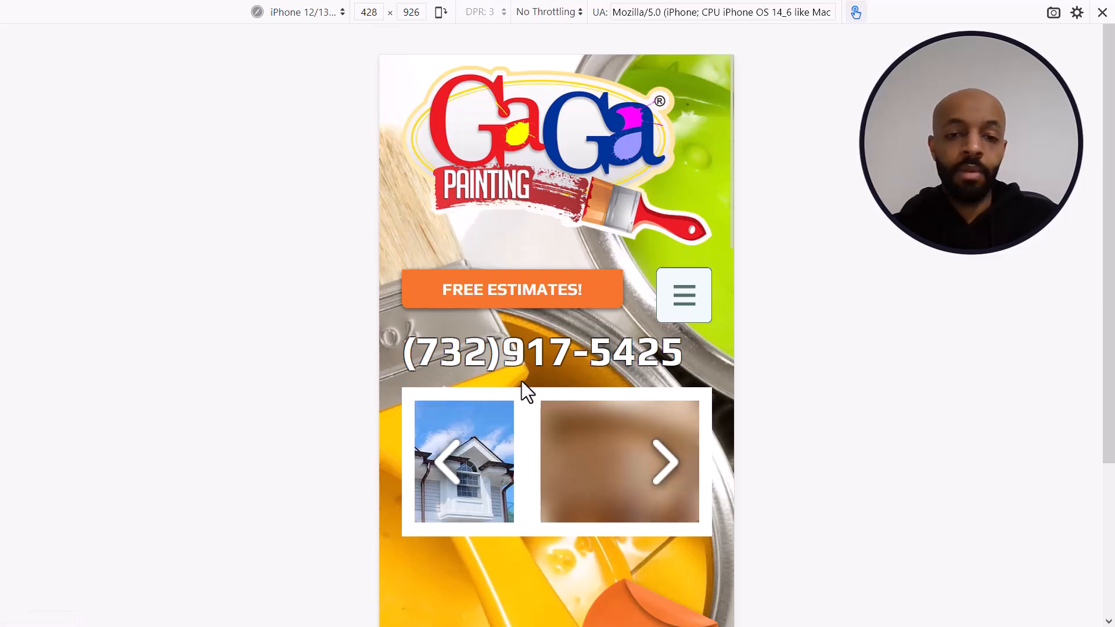
click(665, 462)
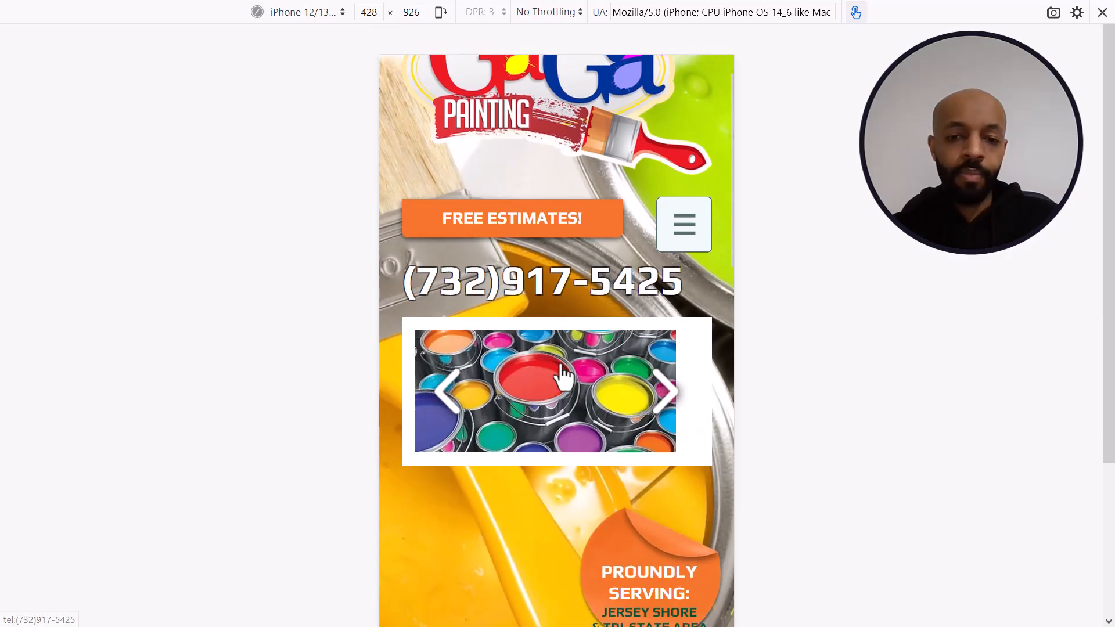
scroll(down, 3)
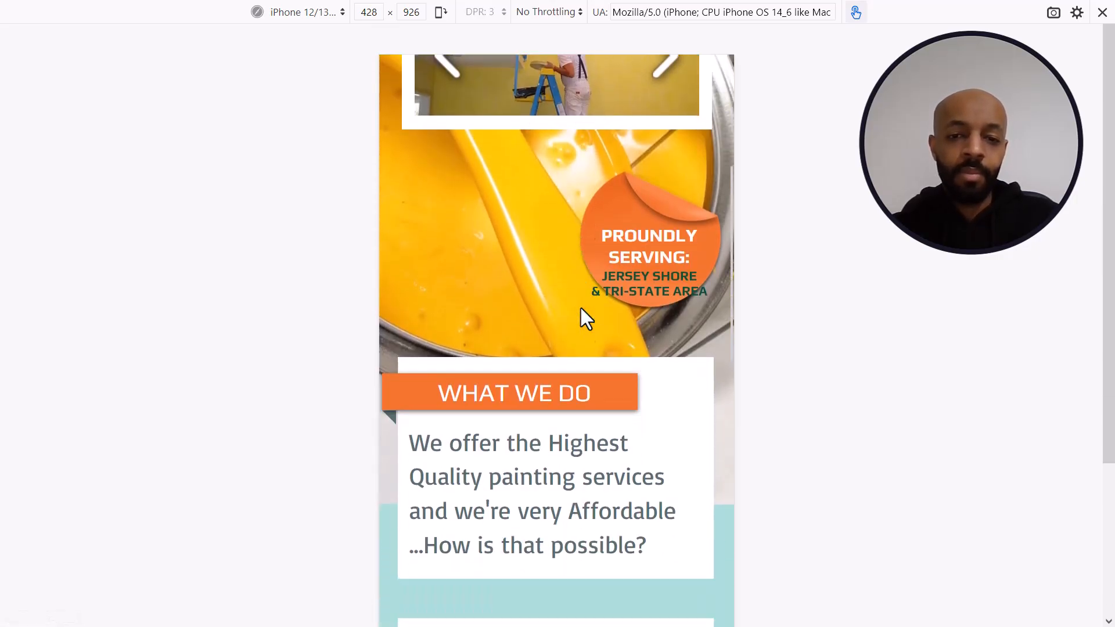
scroll(down, 3)
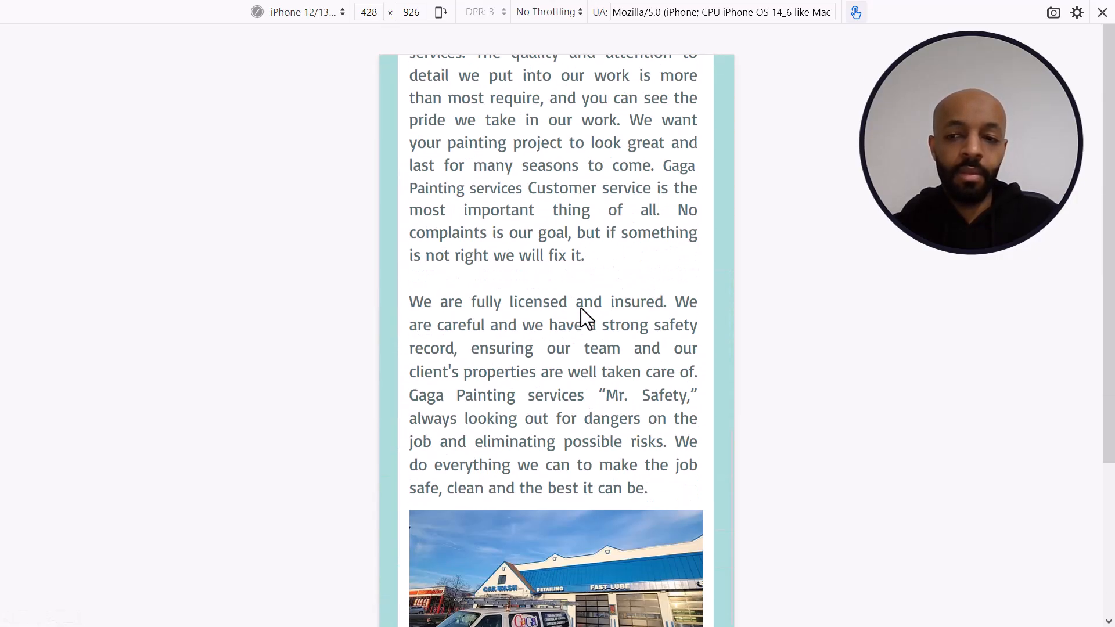
scroll(down, 3)
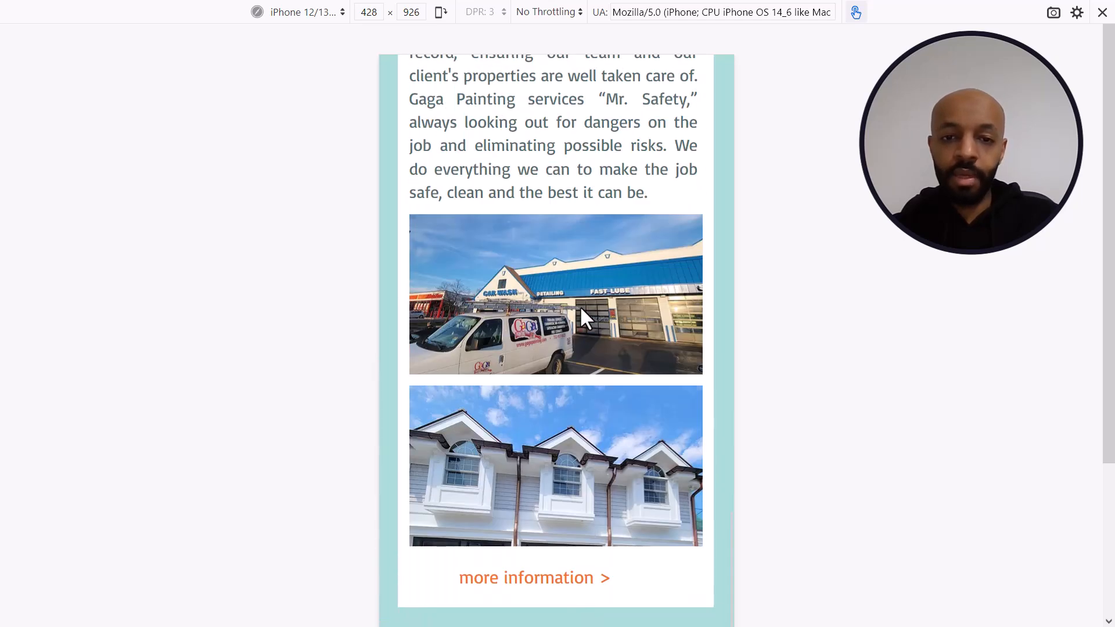
scroll(down, 3)
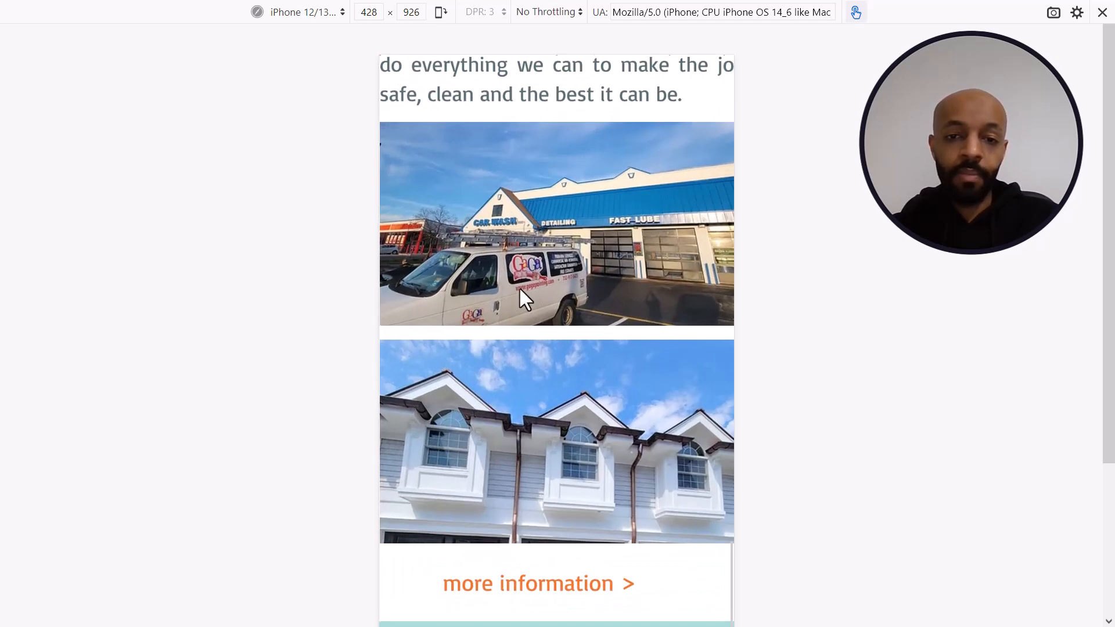
scroll(down, 3)
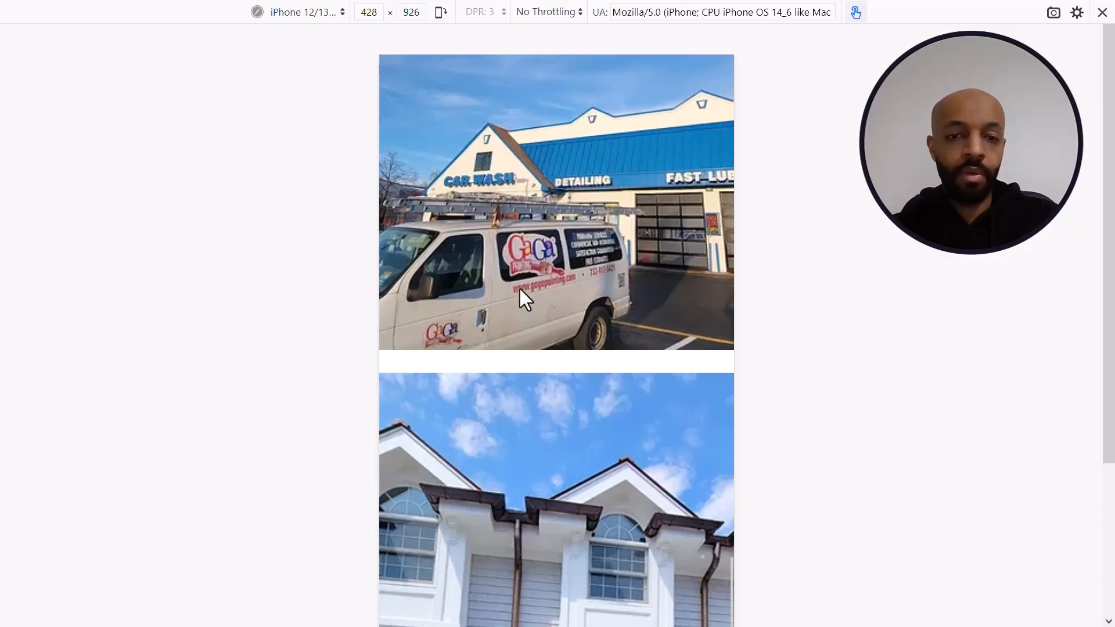
scroll(down, 3)
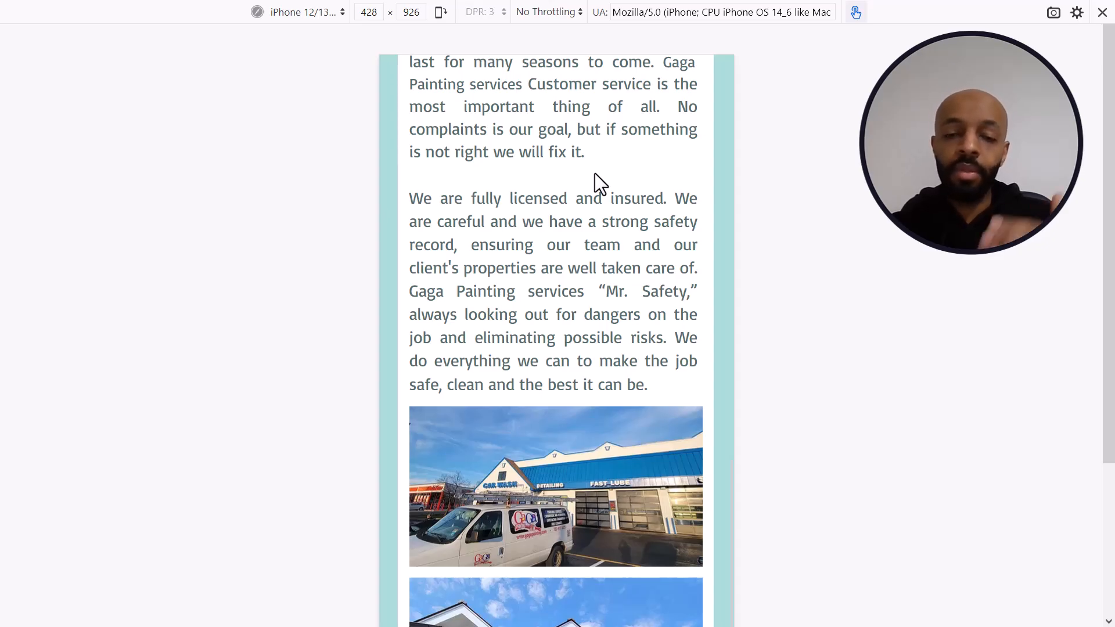
scroll(down, 3)
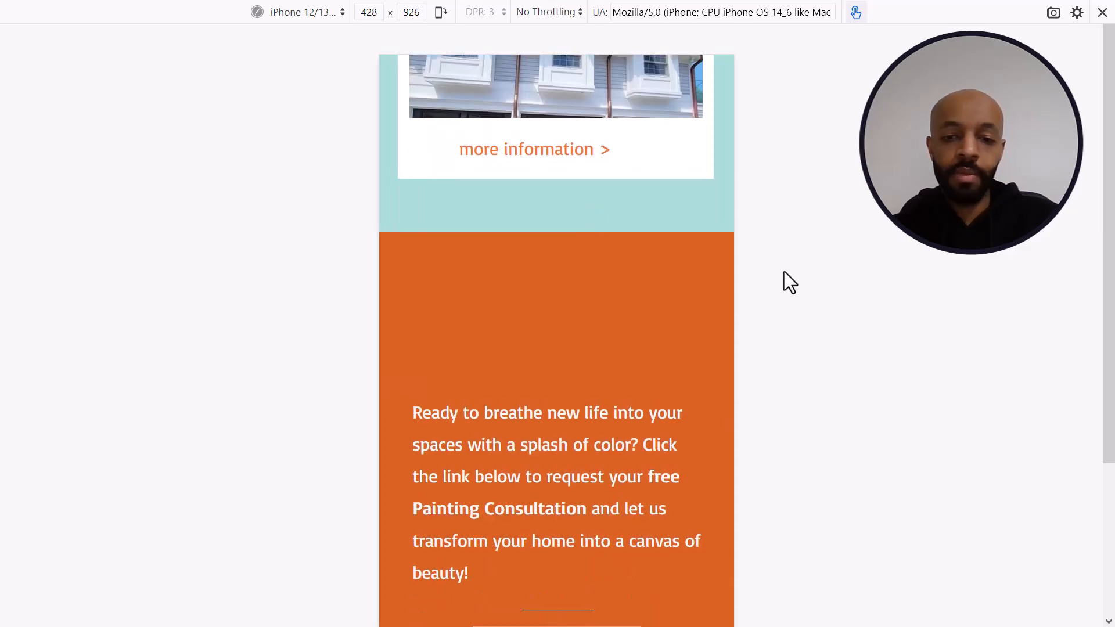
scroll(down, 3)
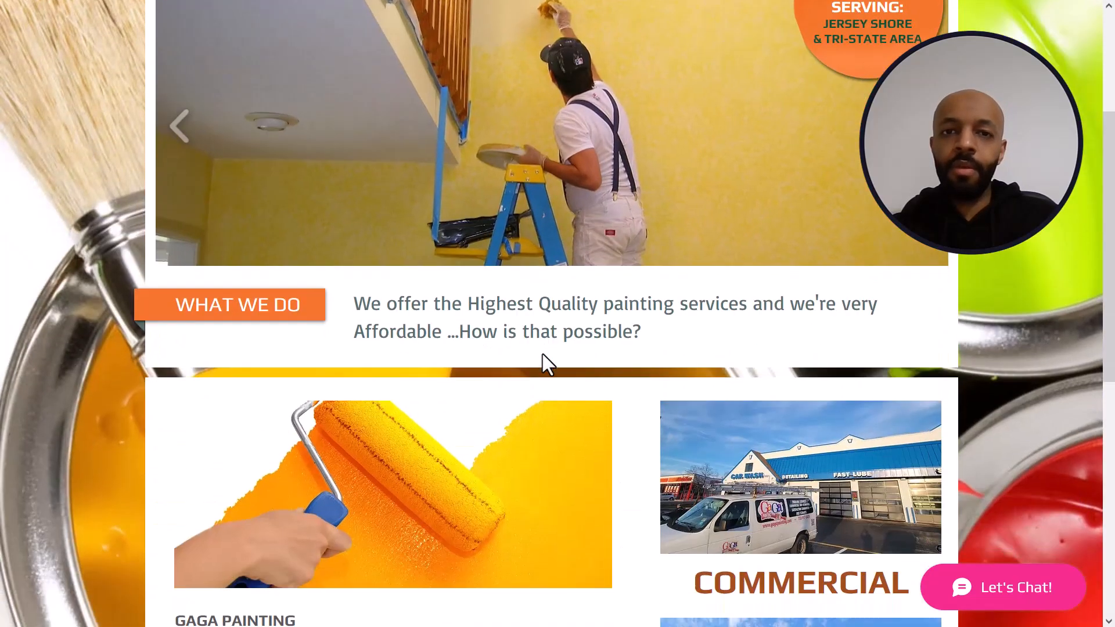
Scroll the desktop homepage down to the company description and free painting consultation section.
scroll(down, 3)
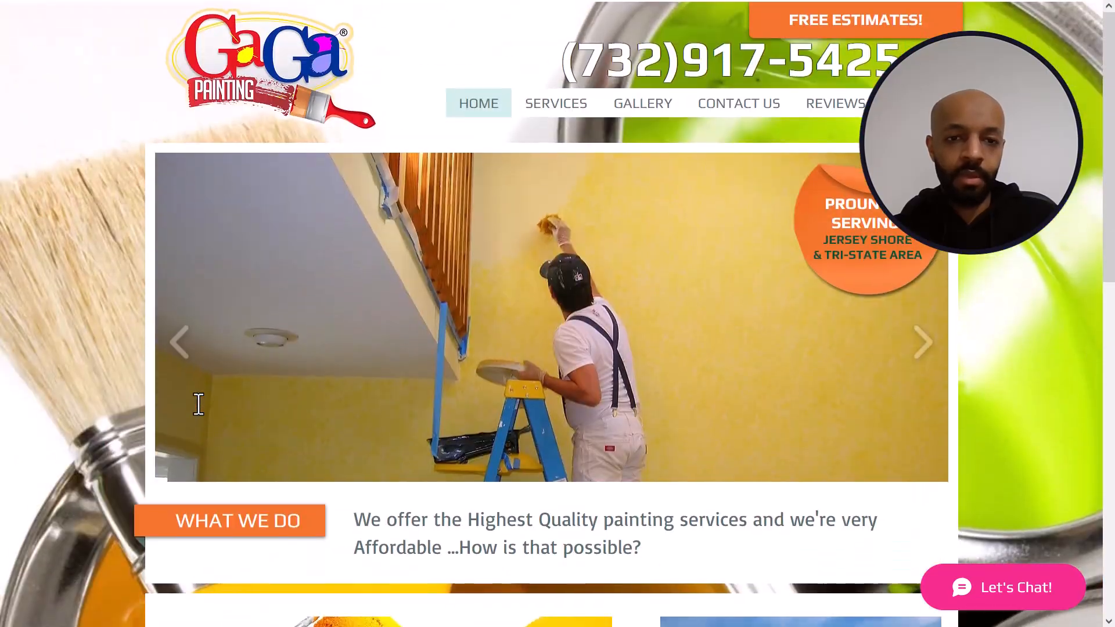
scroll(down, 3)
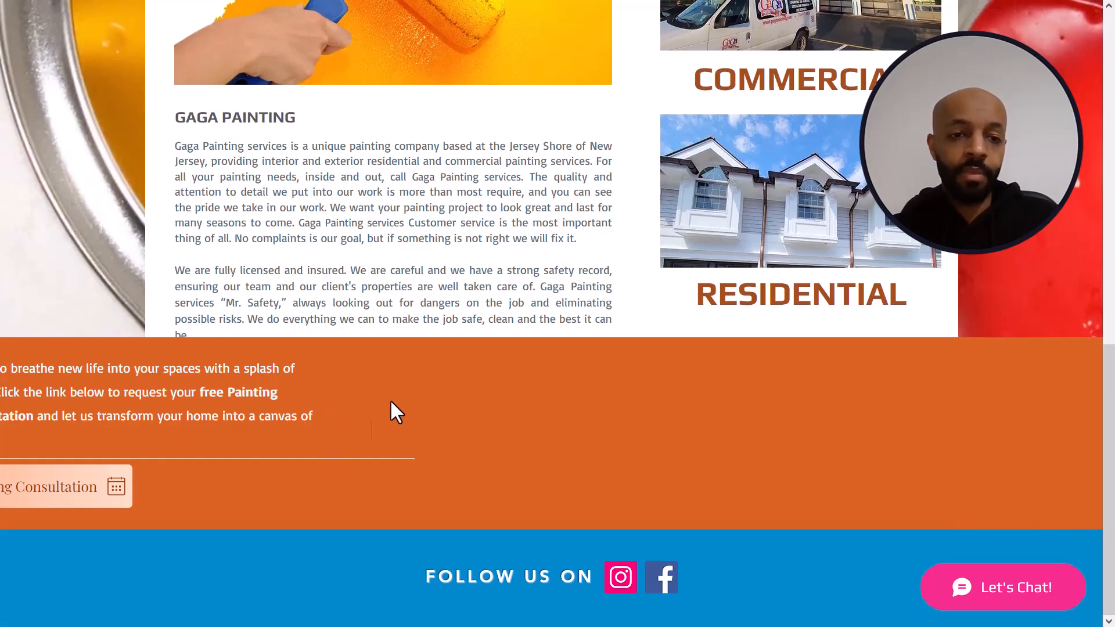
scroll(down, 3)
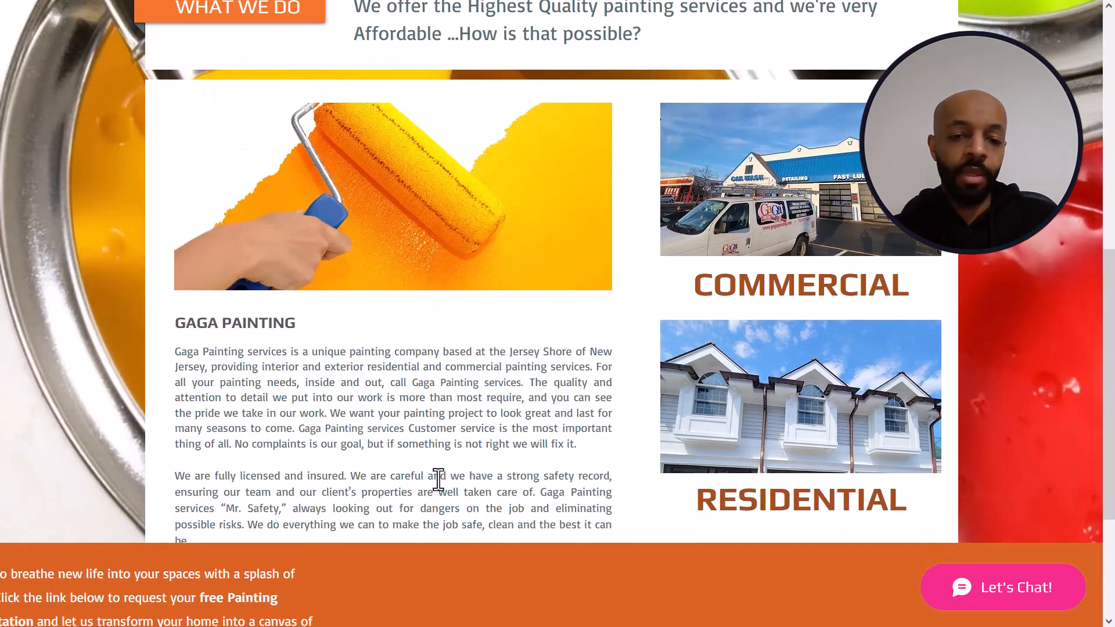
scroll(down, 3)
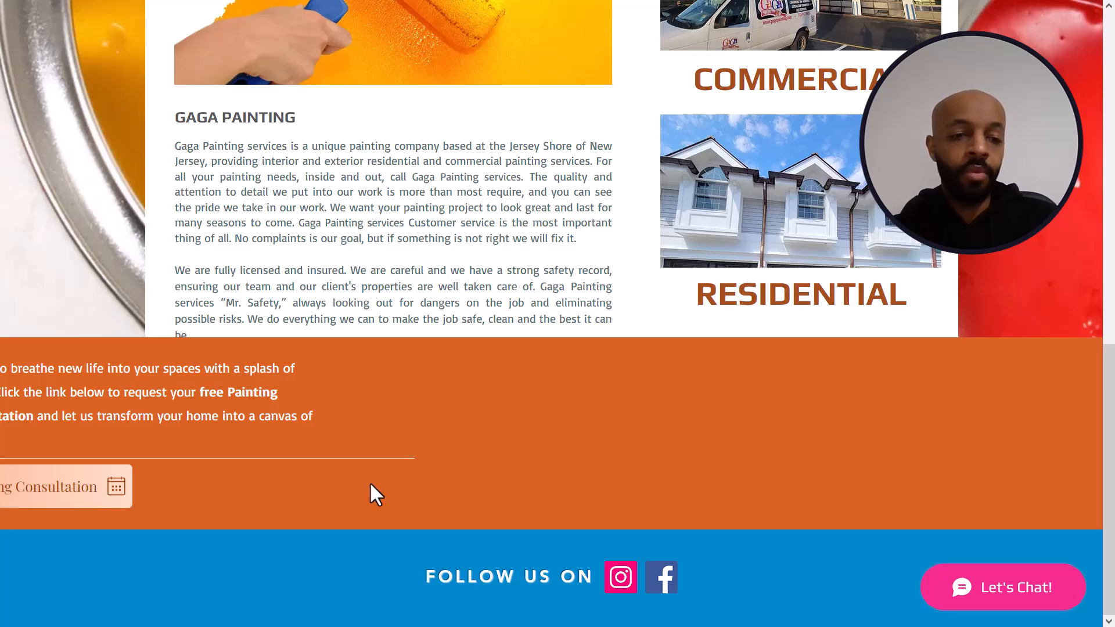
mouse_move(93, 504)
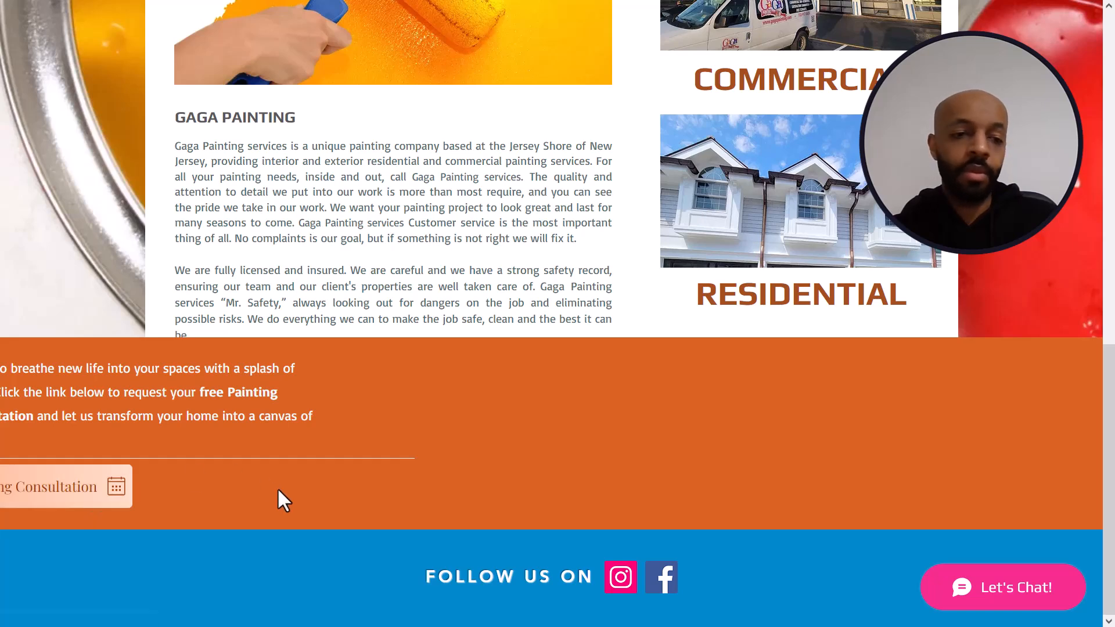
scroll(down, 3)
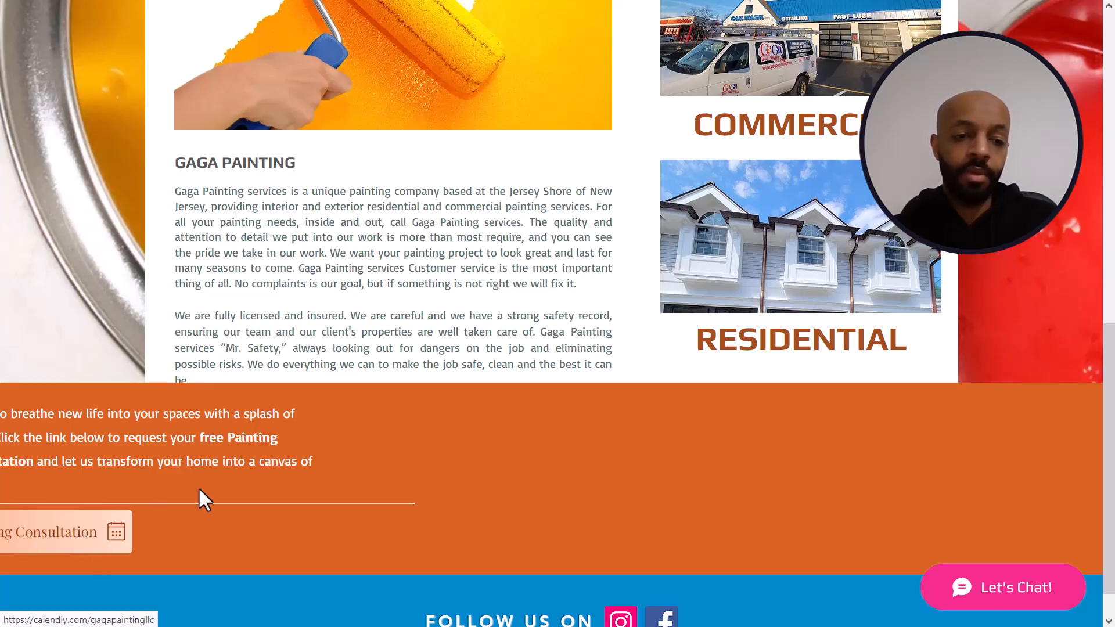
scroll(down, 3)
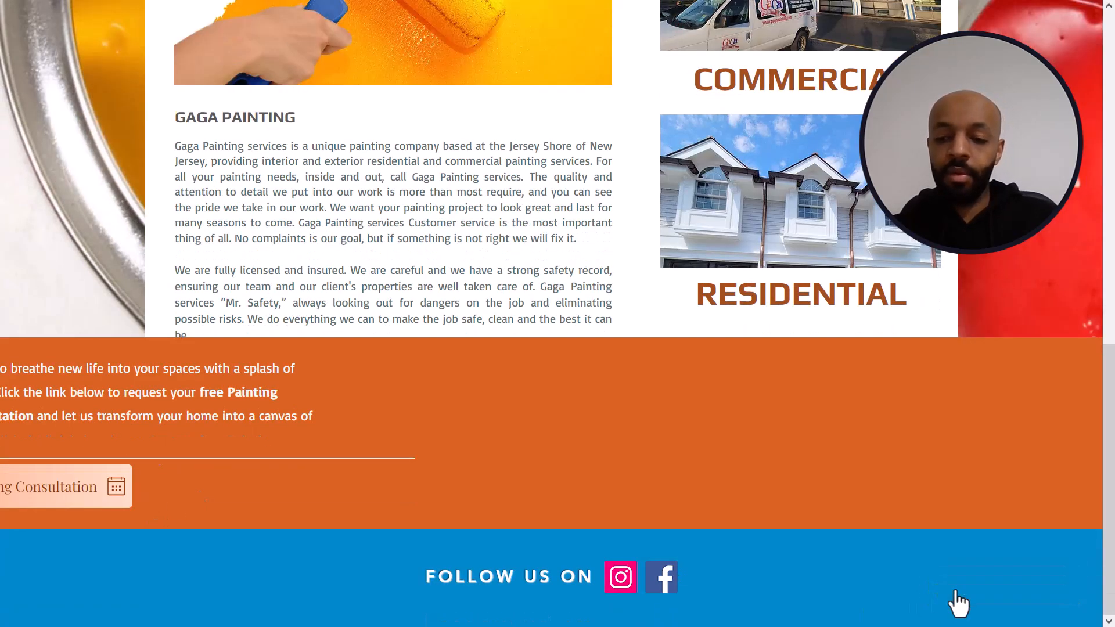
click(958, 603)
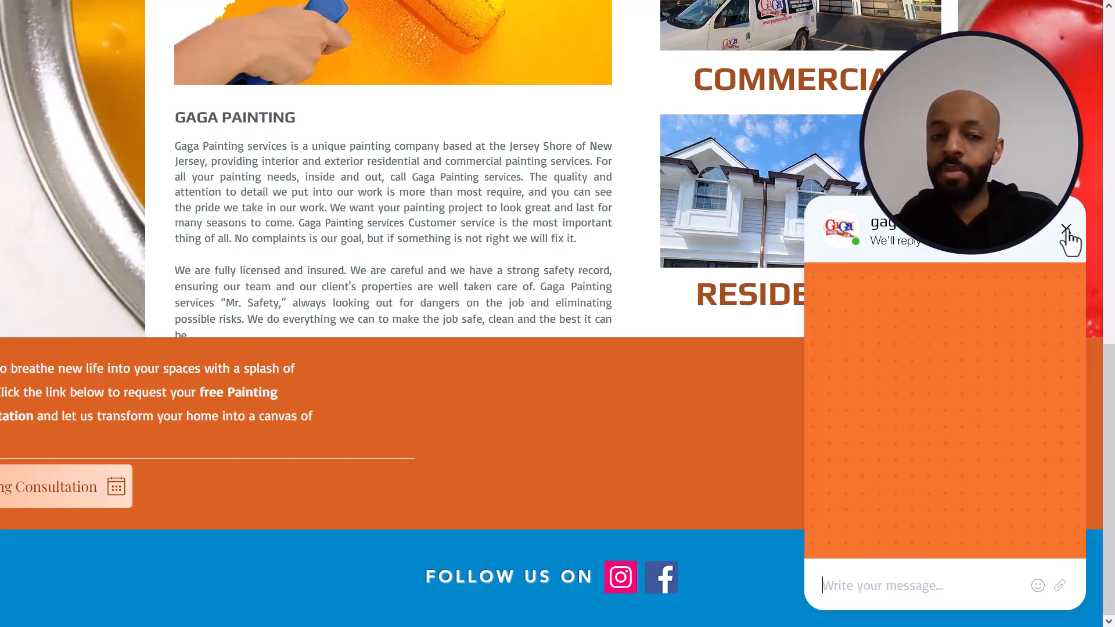
click(1089, 234)
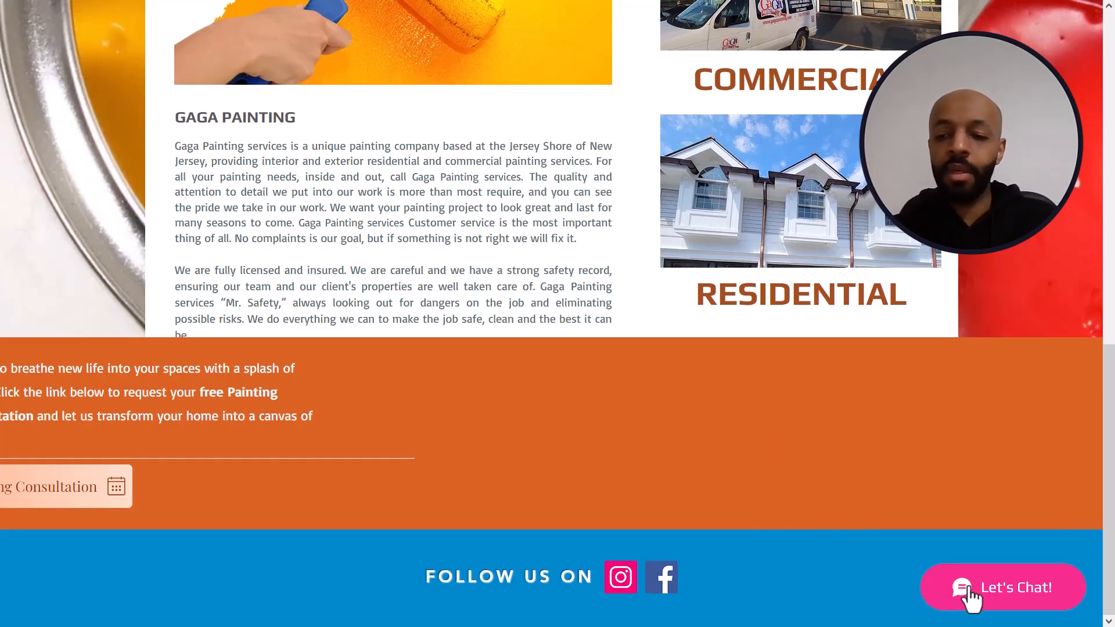
mouse_move(800, 585)
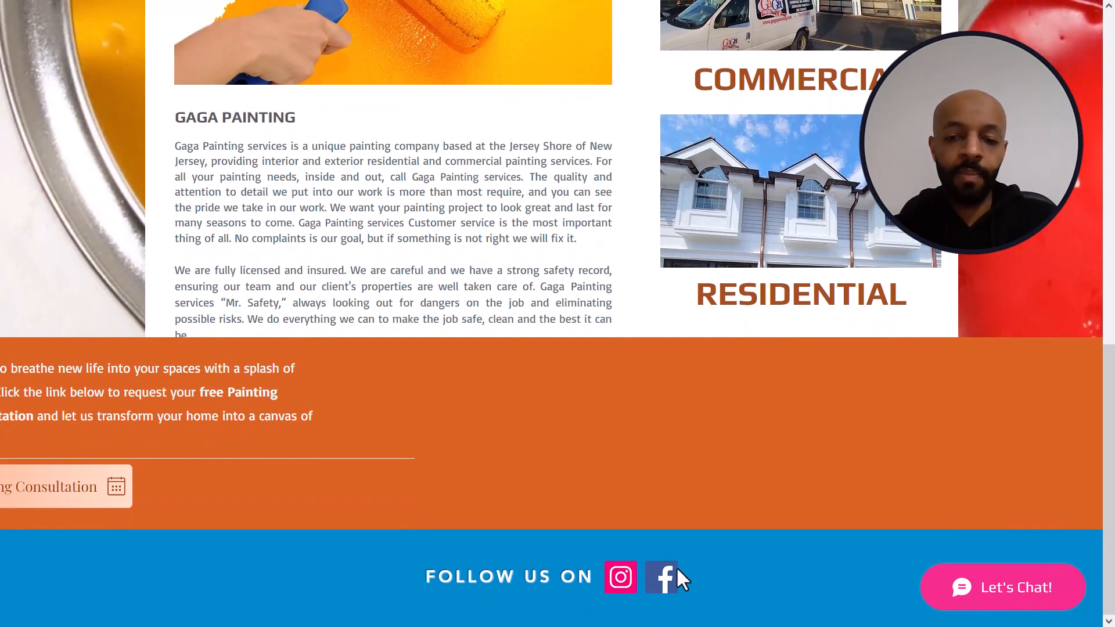
mouse_move(620, 577)
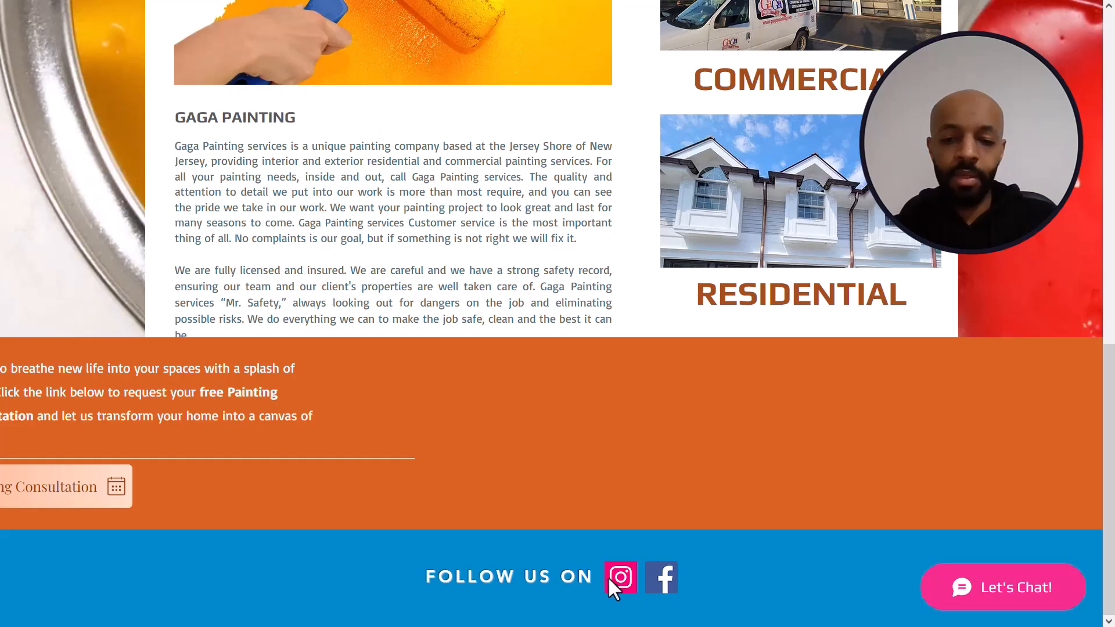
mouse_move(665, 594)
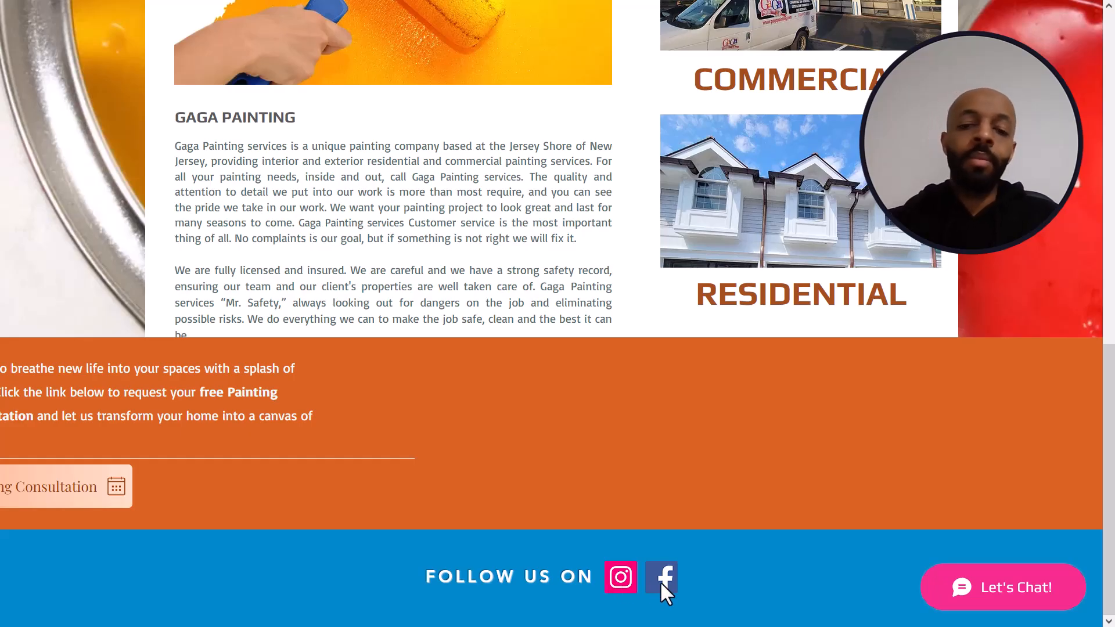
mouse_move(616, 562)
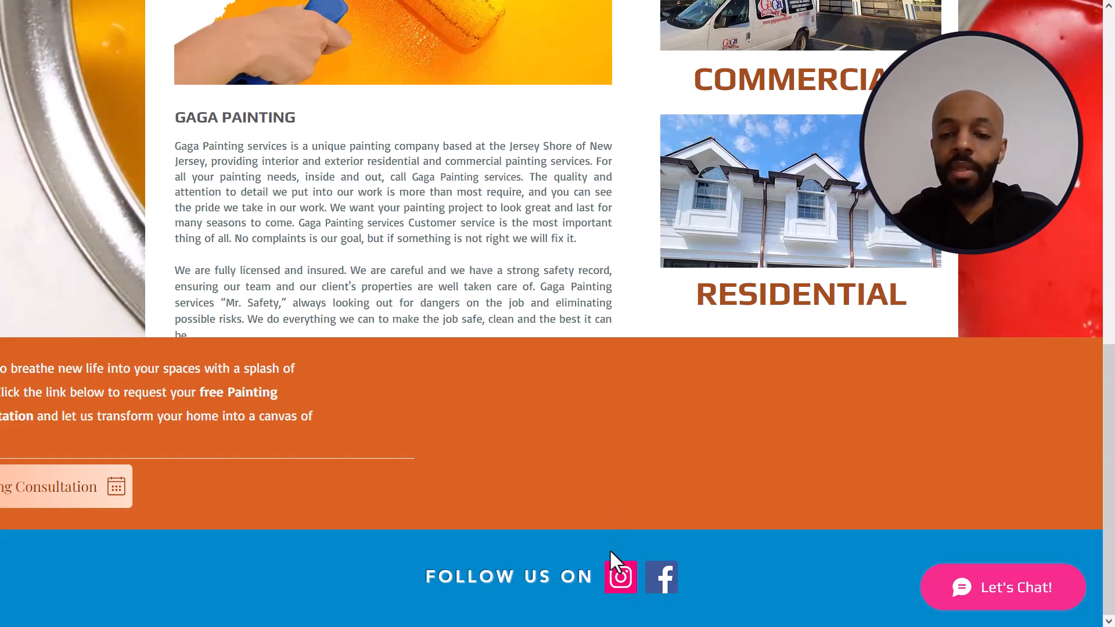
mouse_move(668, 587)
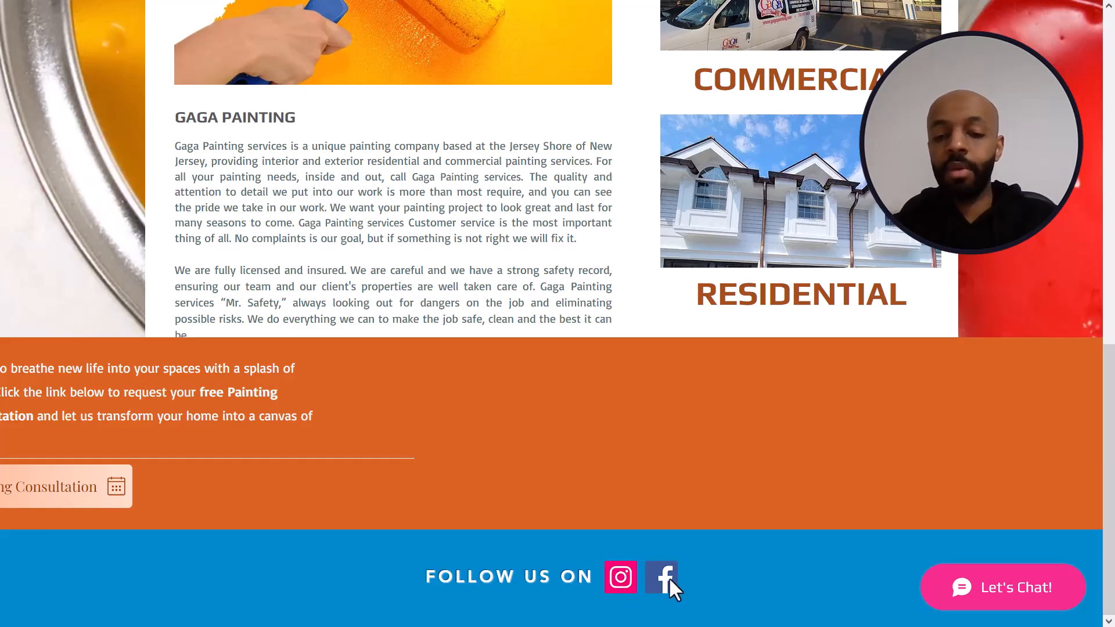
scroll(down, 3)
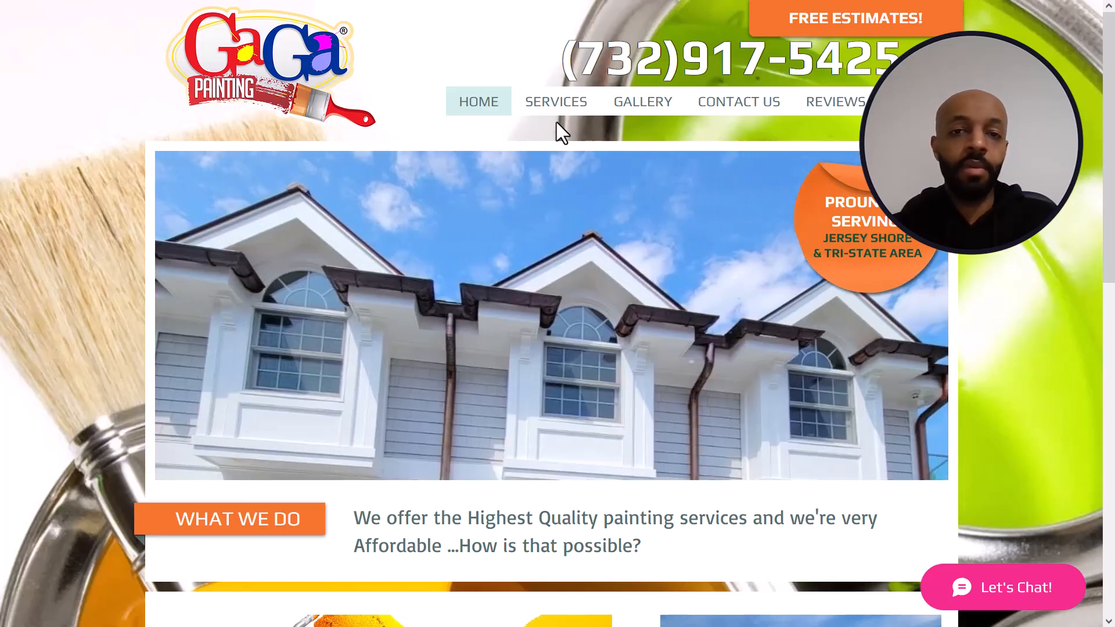
Open Gaga Painting's services page and scroll through its commercial and residential sections.
click(557, 101)
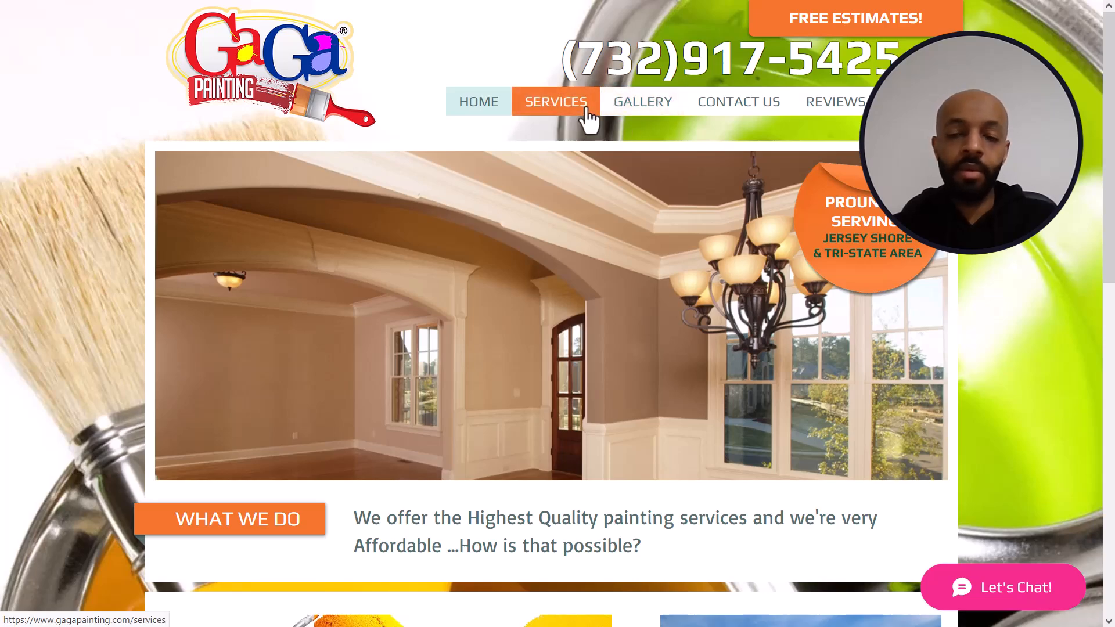
click(555, 101)
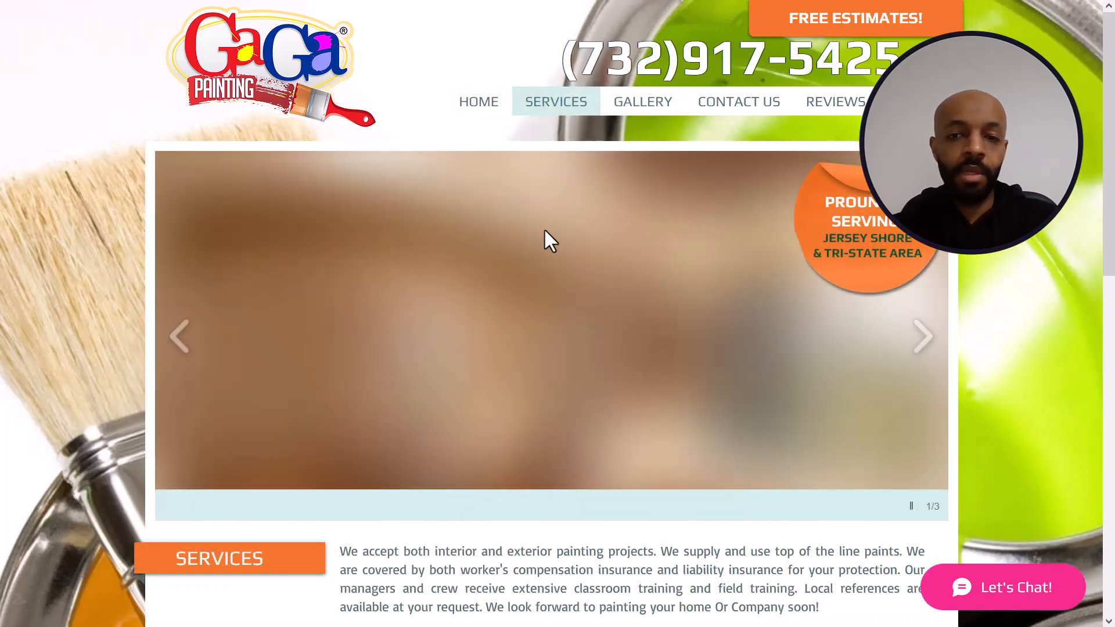
scroll(down, 3)
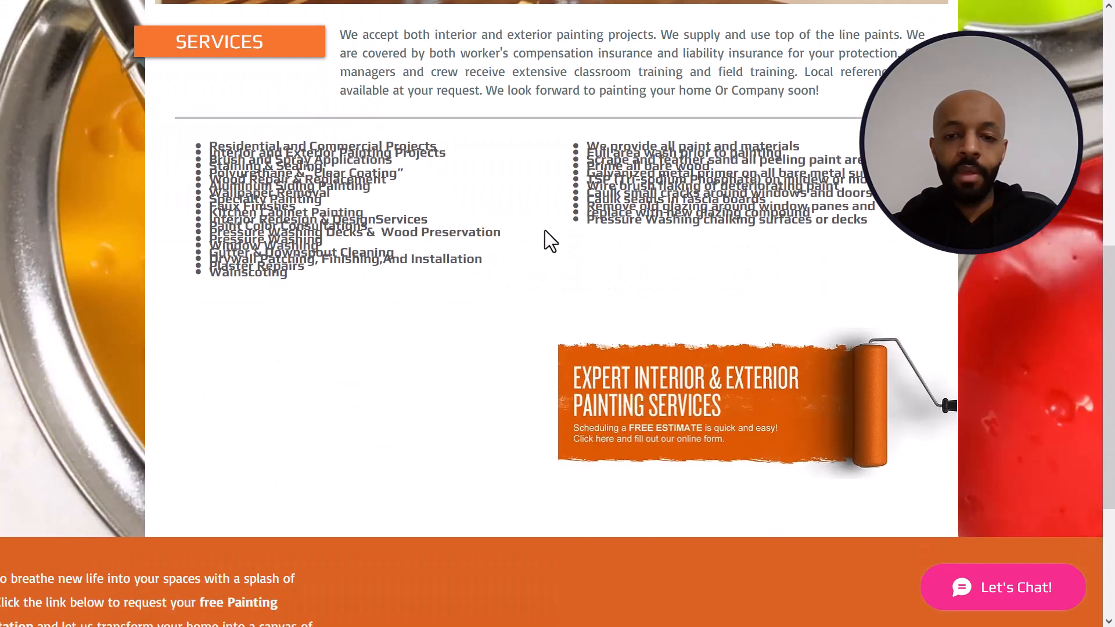
scroll(up, 3)
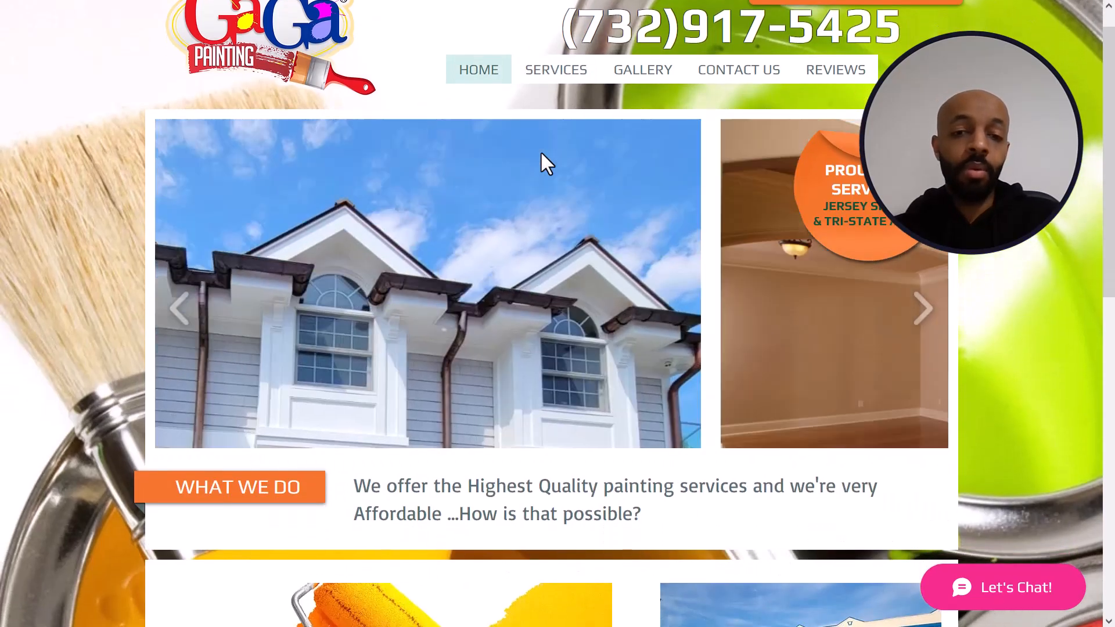
scroll(down, 3)
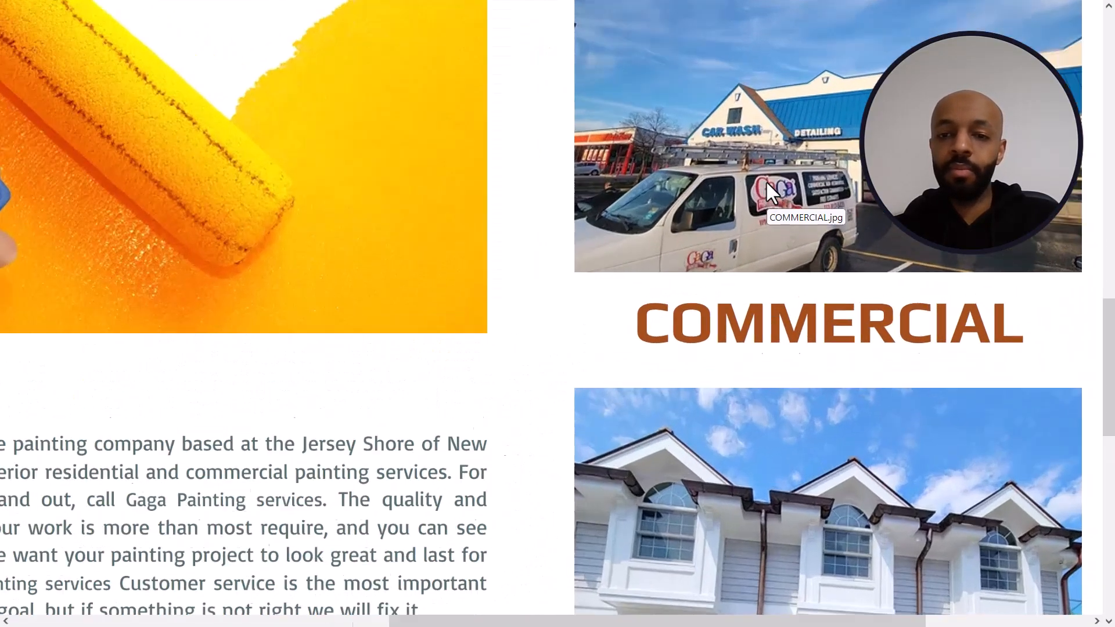
scroll(up, 3)
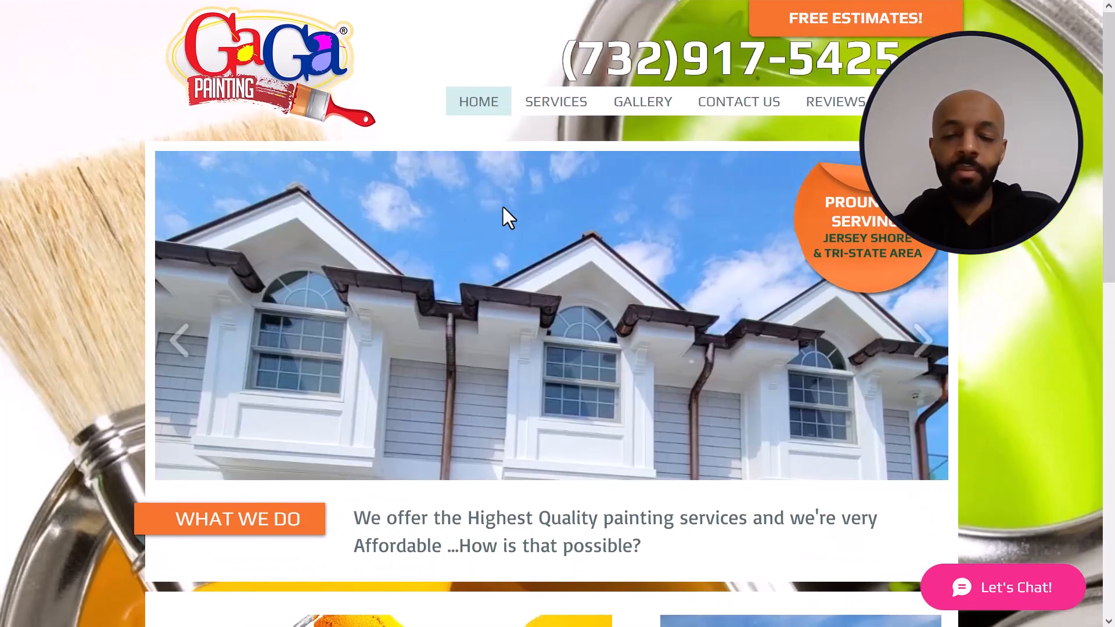
scroll(down, 3)
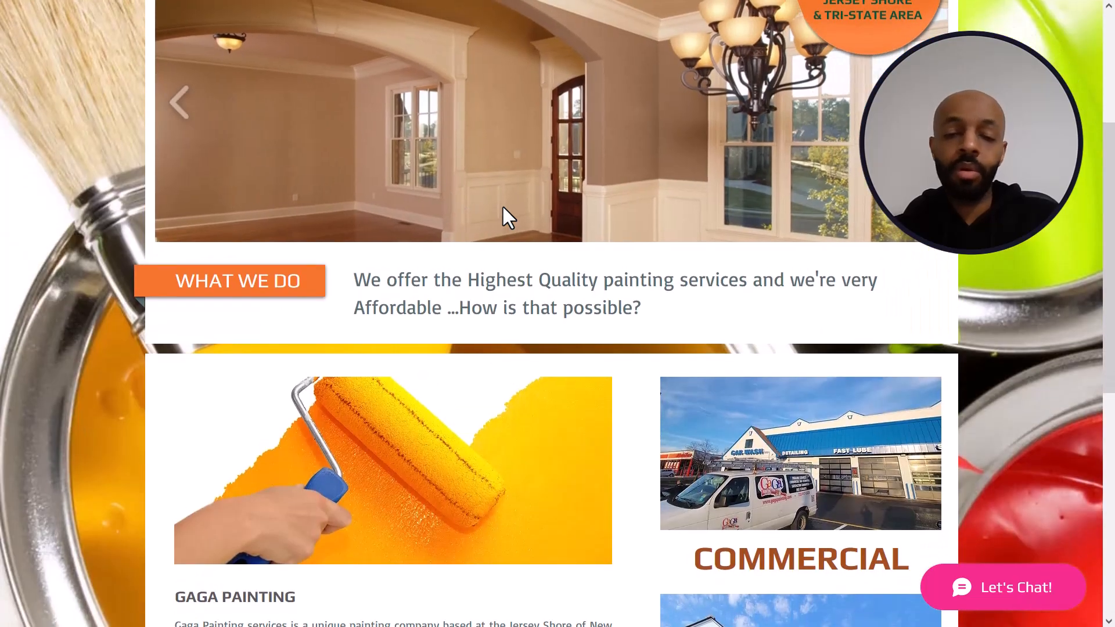
scroll(down, 3)
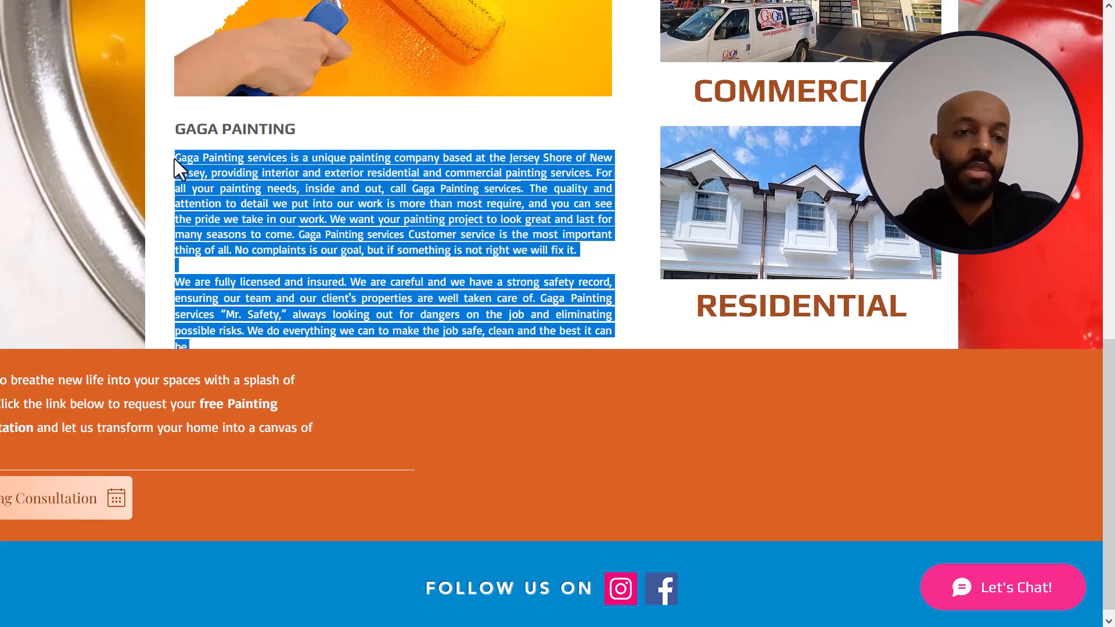
click(336, 183)
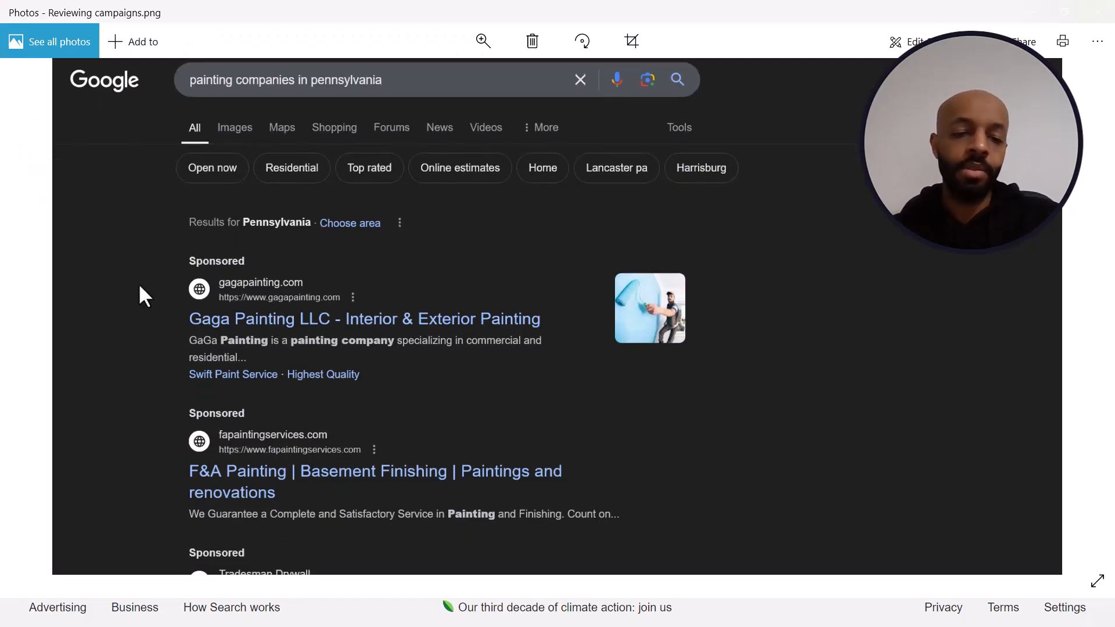
Scroll the Reviewing campaigns.png screenshot down to the Tradesman Construction ad.
scroll(down, 3)
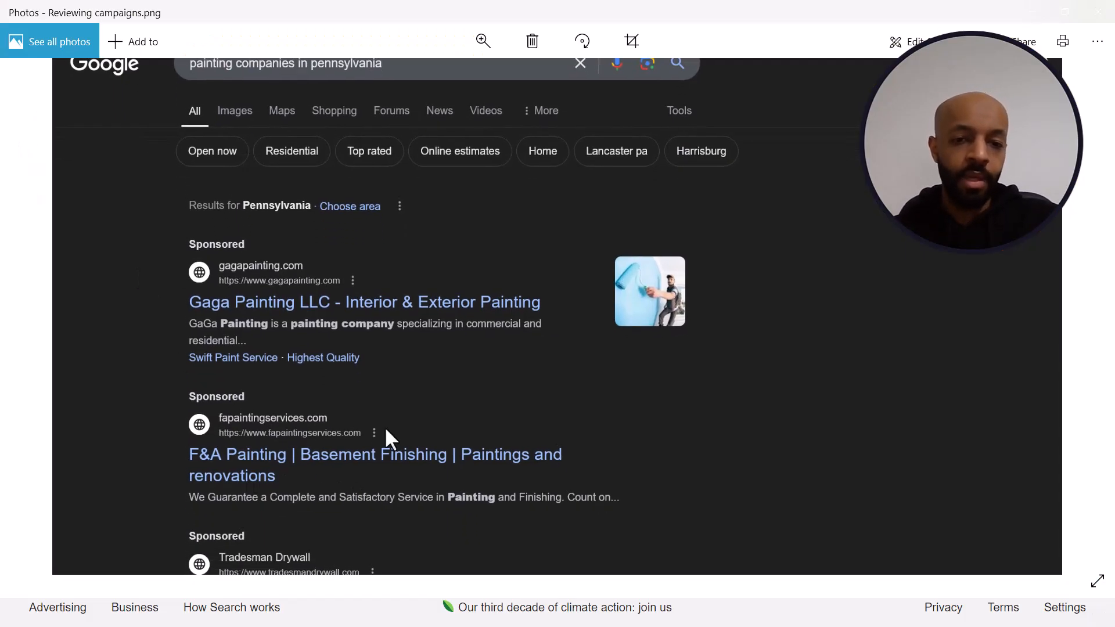
mouse_move(206, 75)
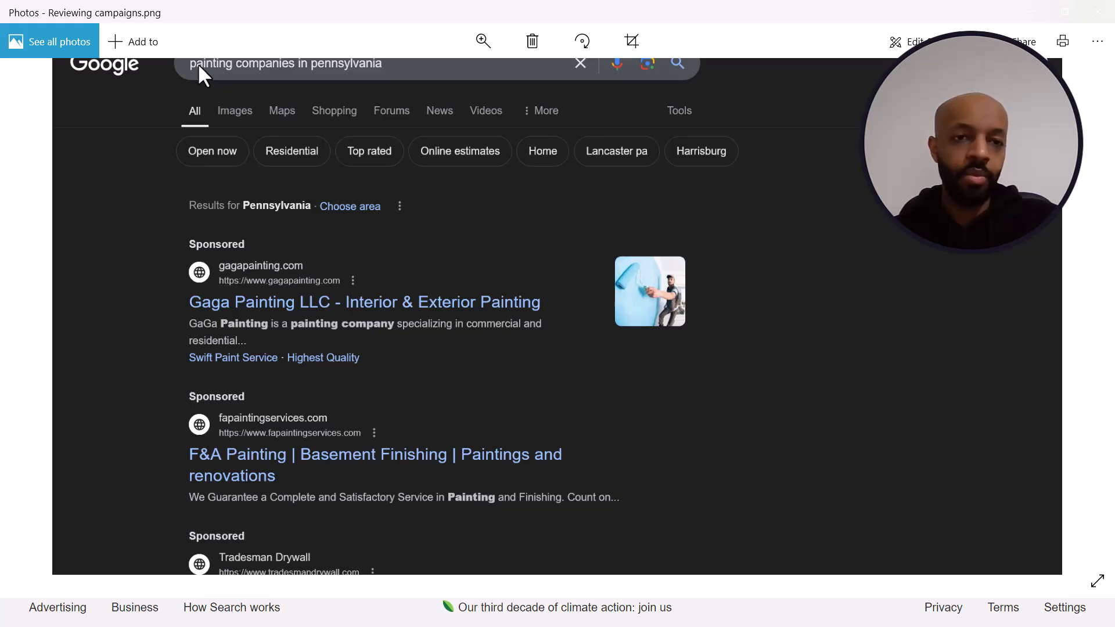
mouse_move(446, 76)
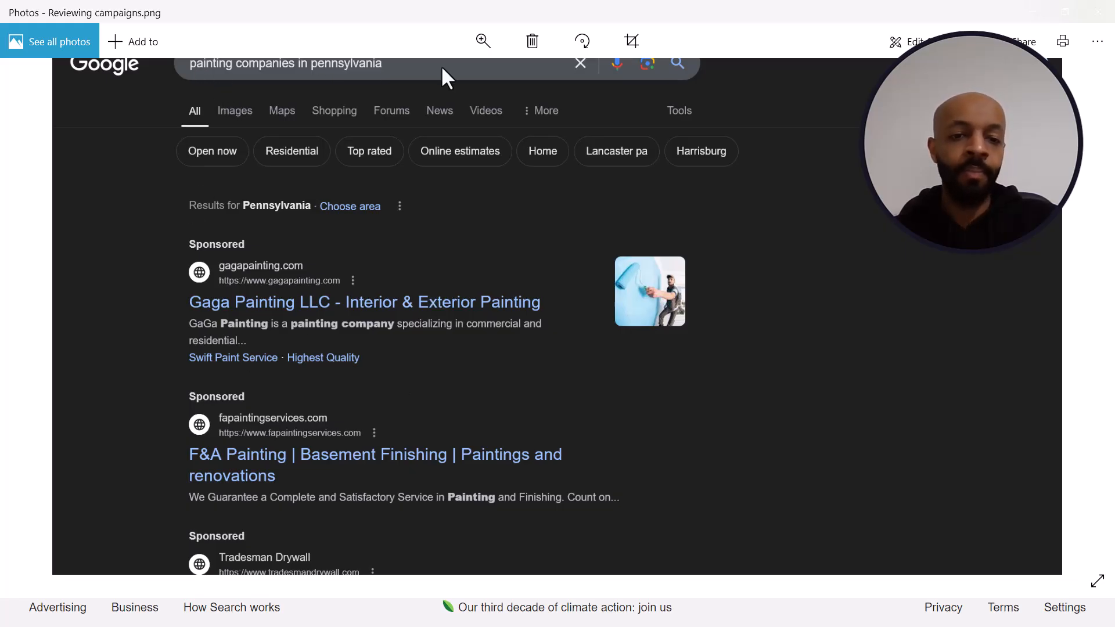
mouse_move(216, 73)
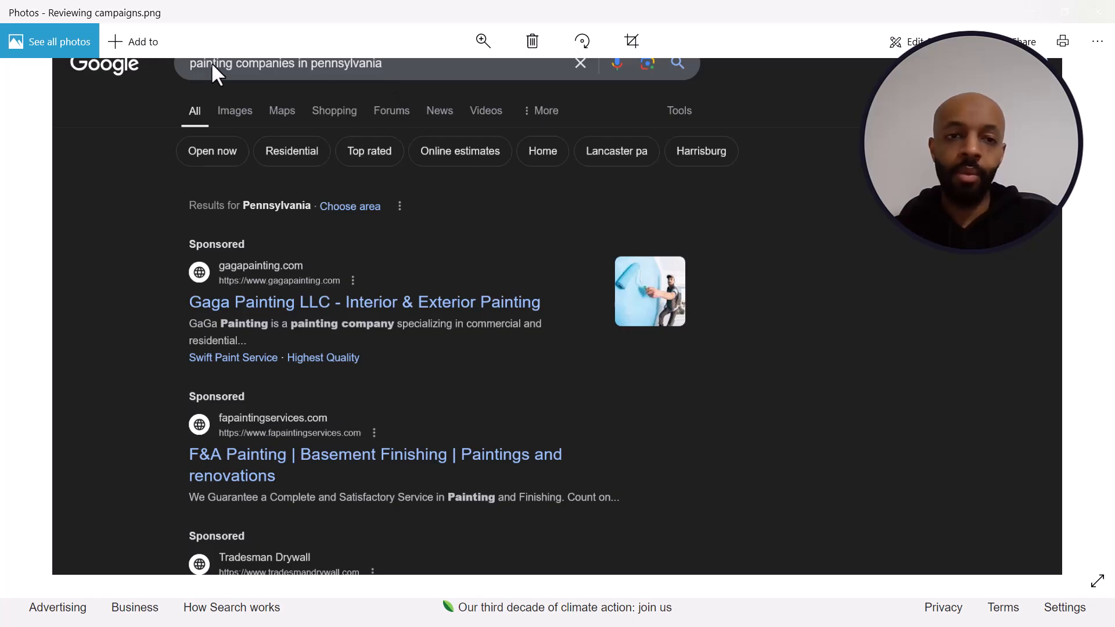
mouse_move(261, 463)
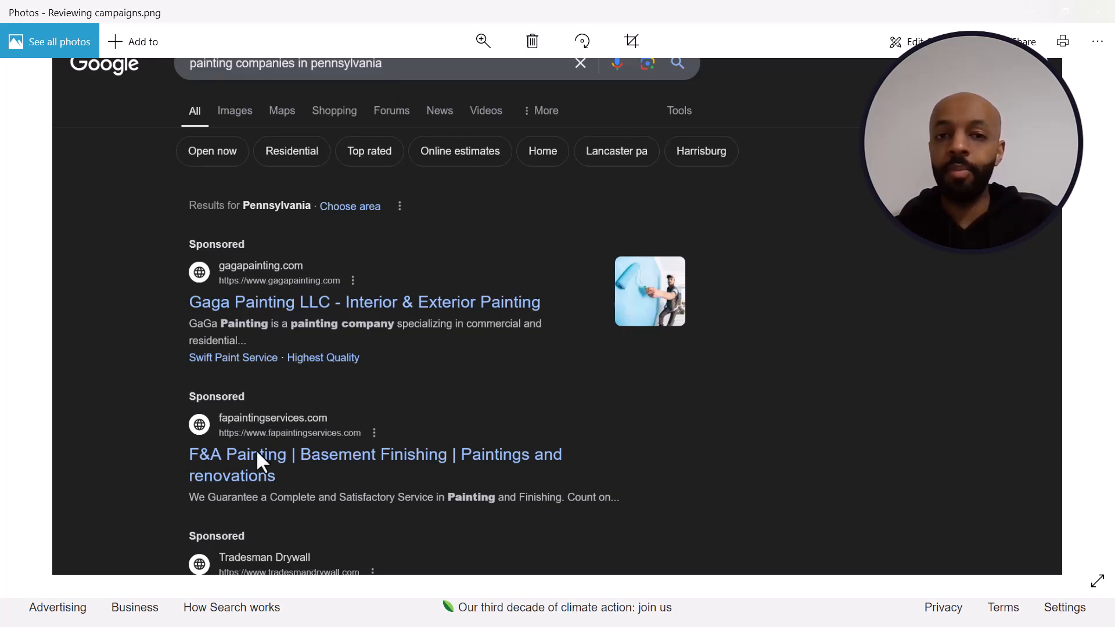
scroll(down, 3)
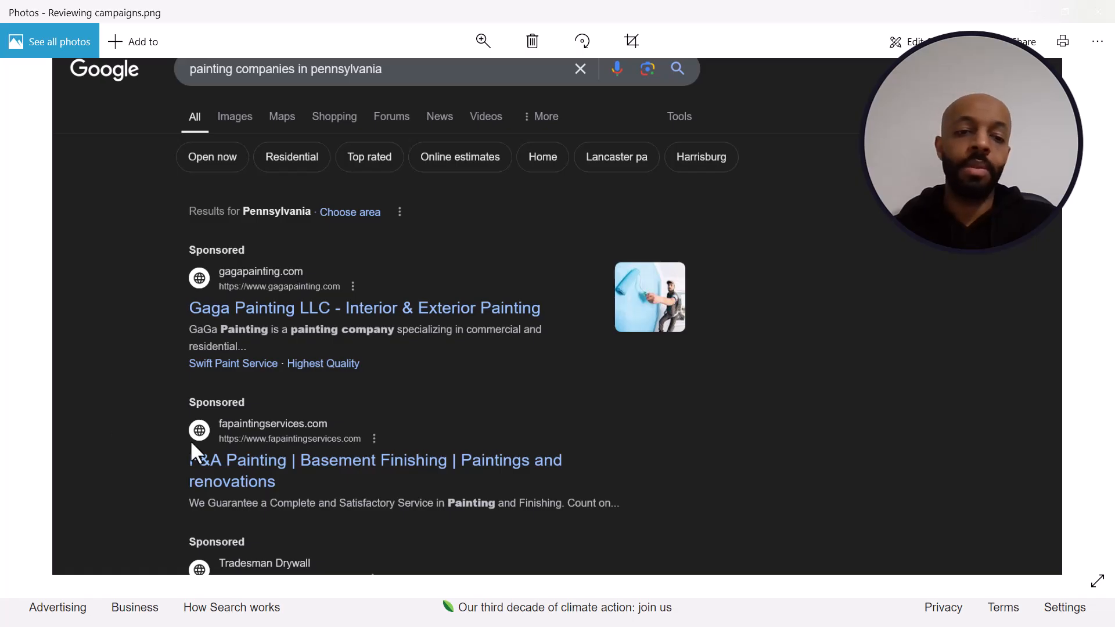
mouse_move(80, 386)
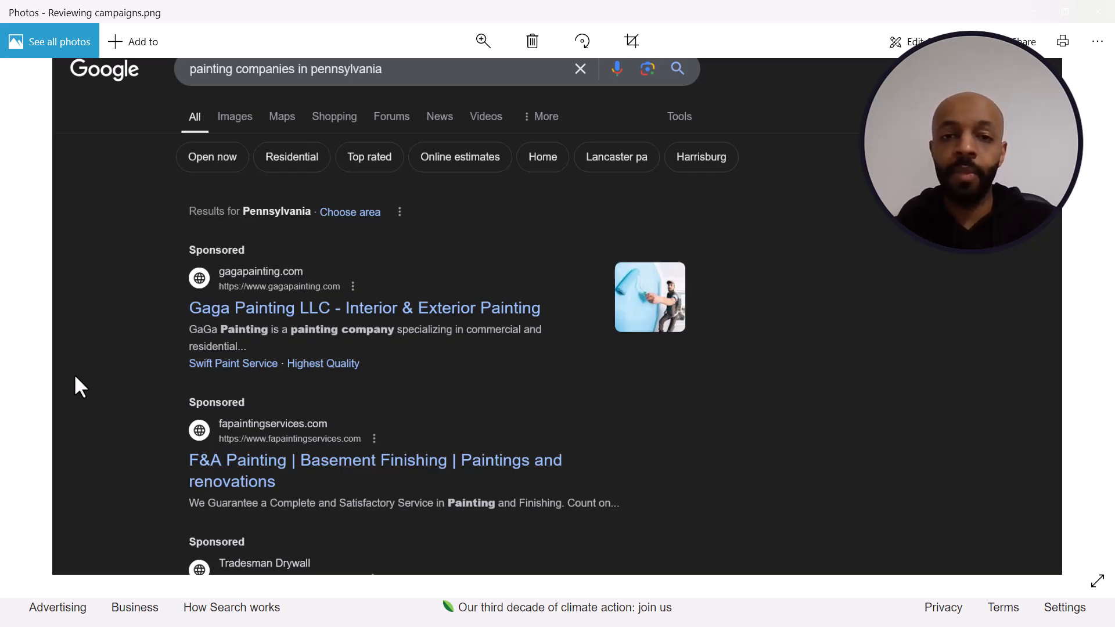
scroll(down, 3)
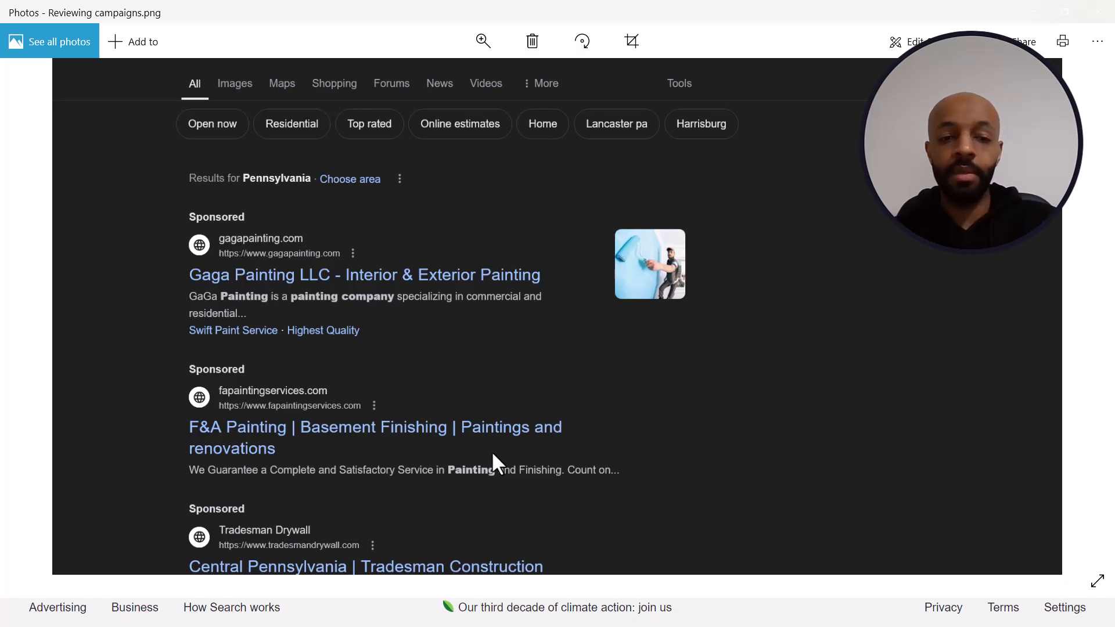
mouse_move(224, 445)
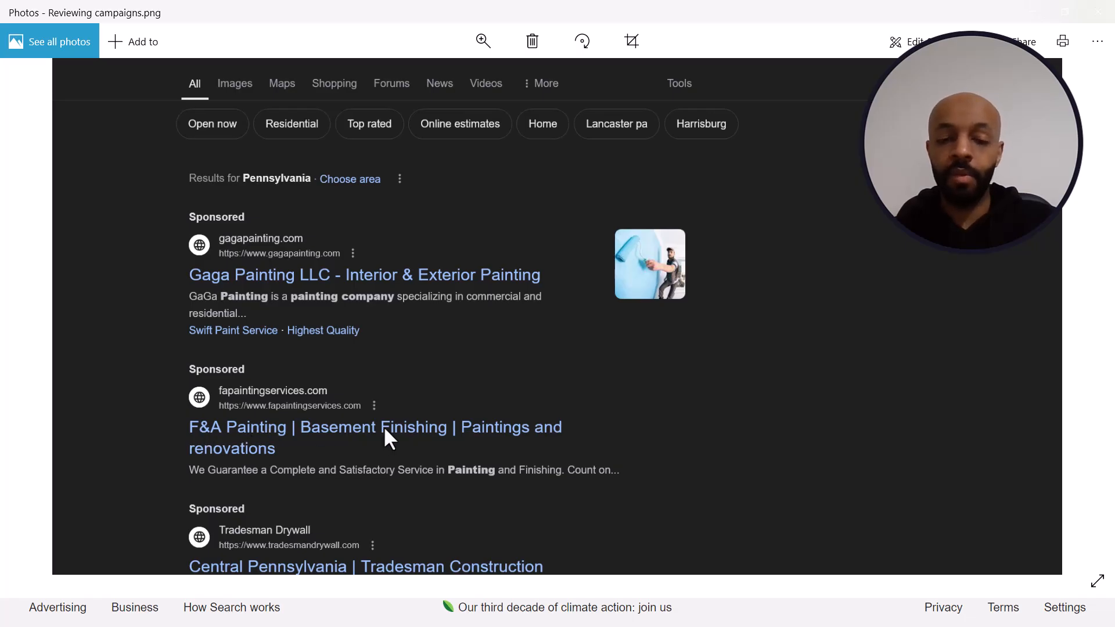
mouse_move(368, 436)
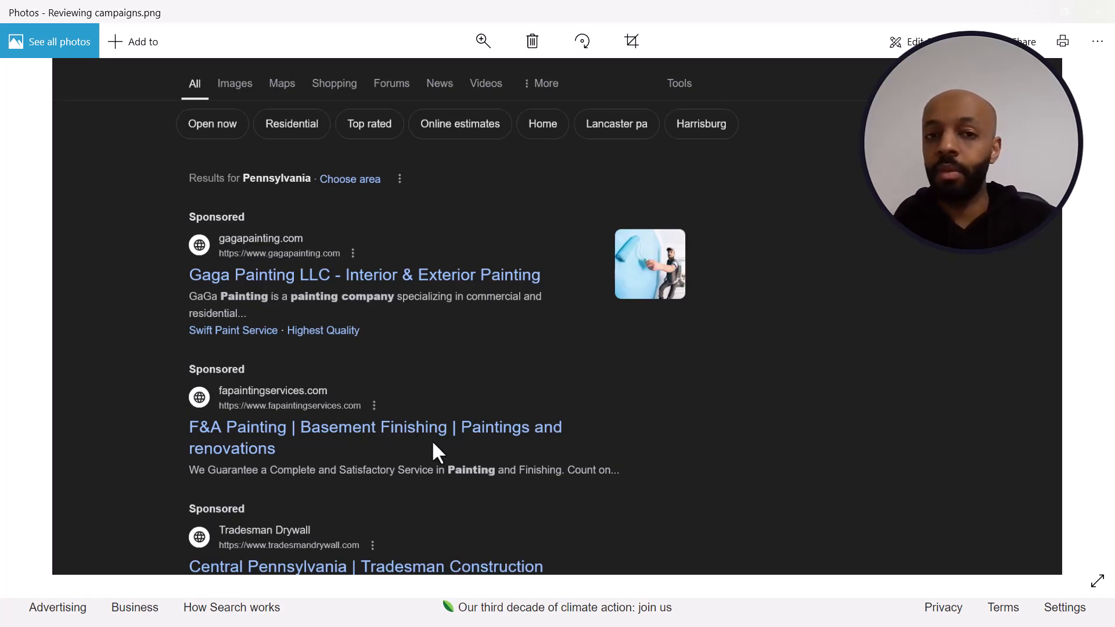
scroll(down, 3)
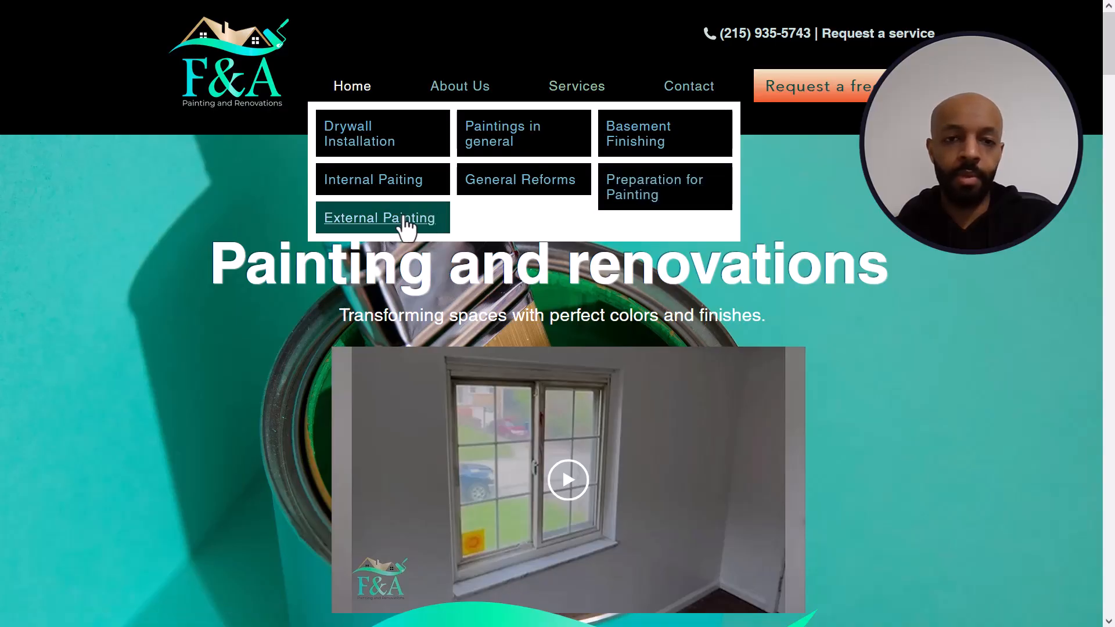
View F&A's External Painting page, then return to the home page and scroll down.
click(379, 218)
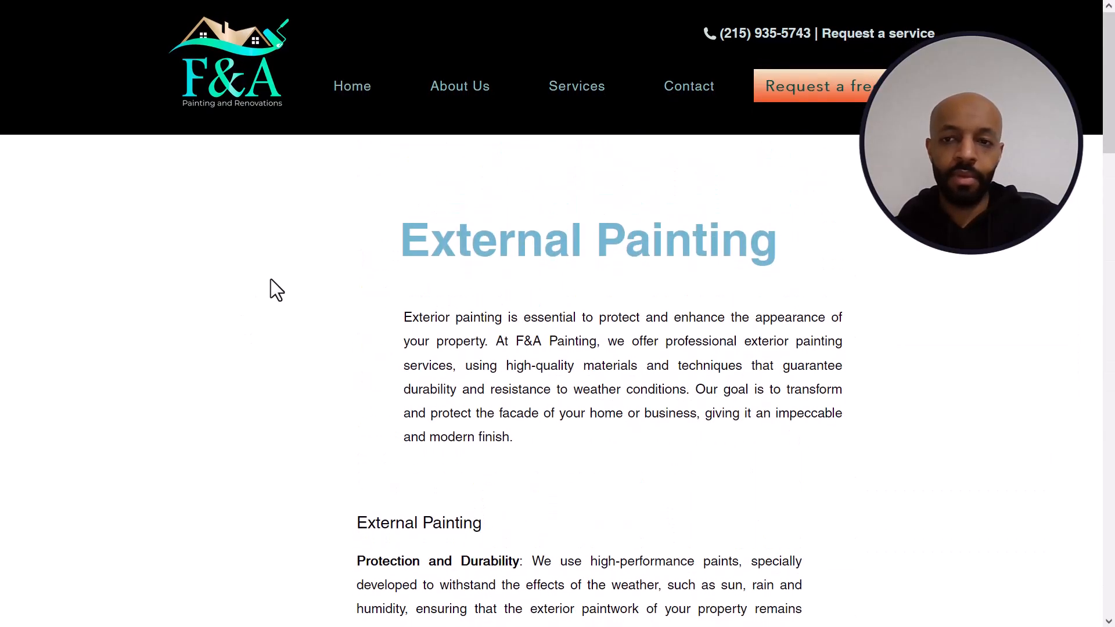
mouse_move(351, 86)
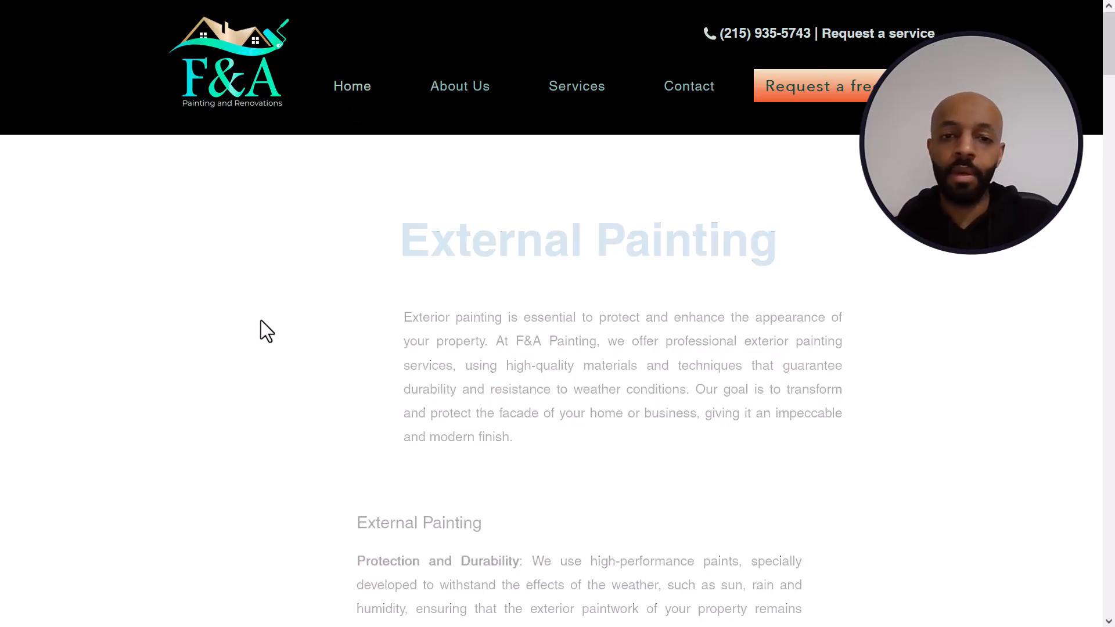
click(352, 86)
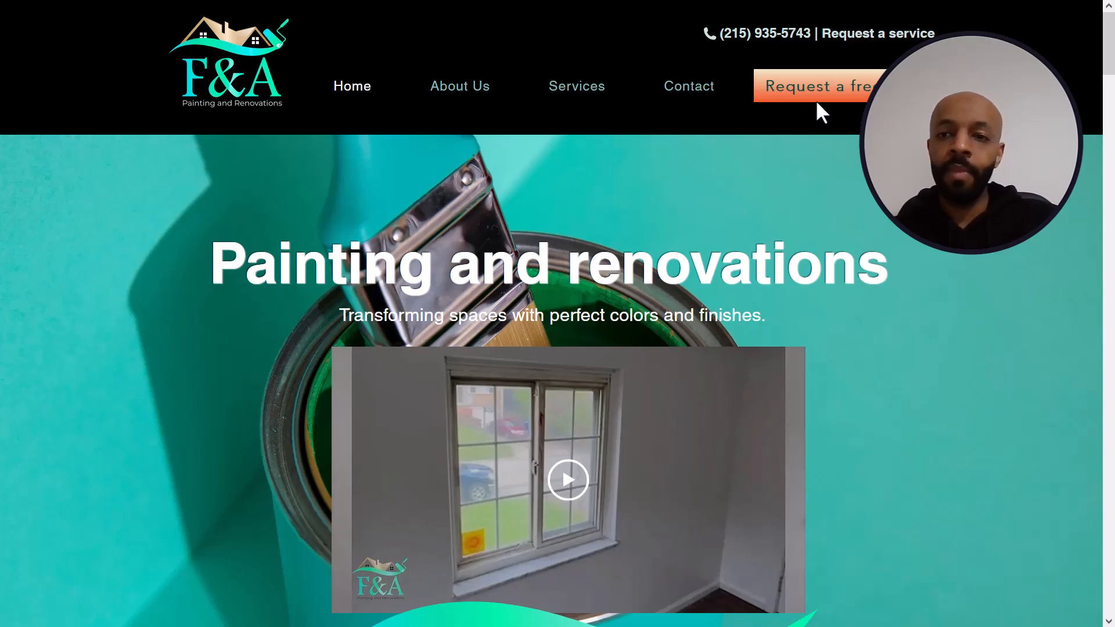
mouse_move(818, 86)
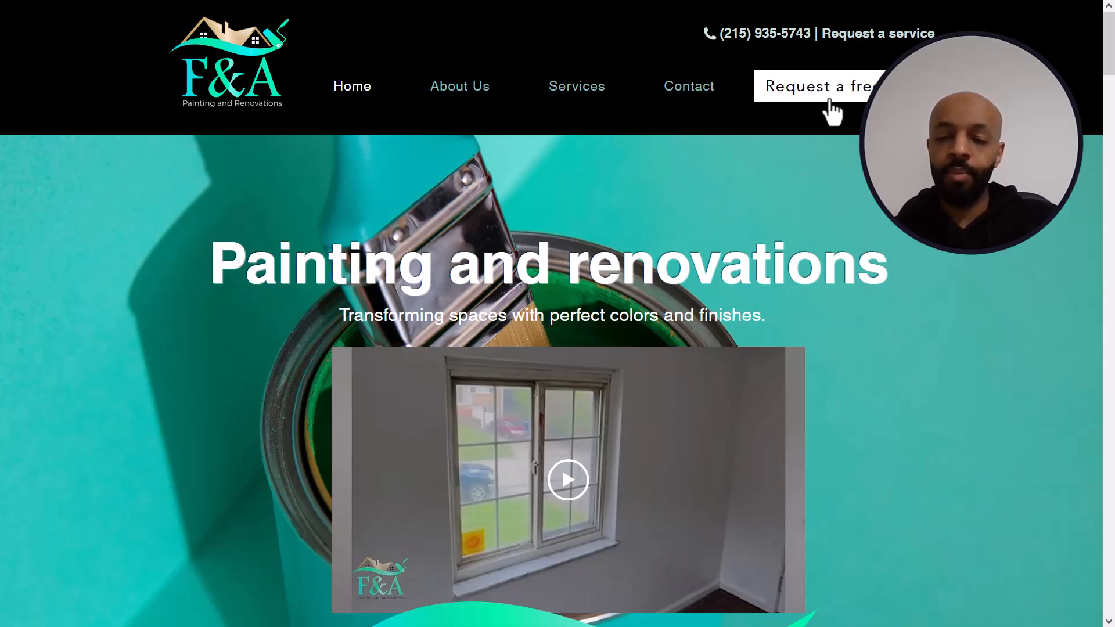
scroll(down, 3)
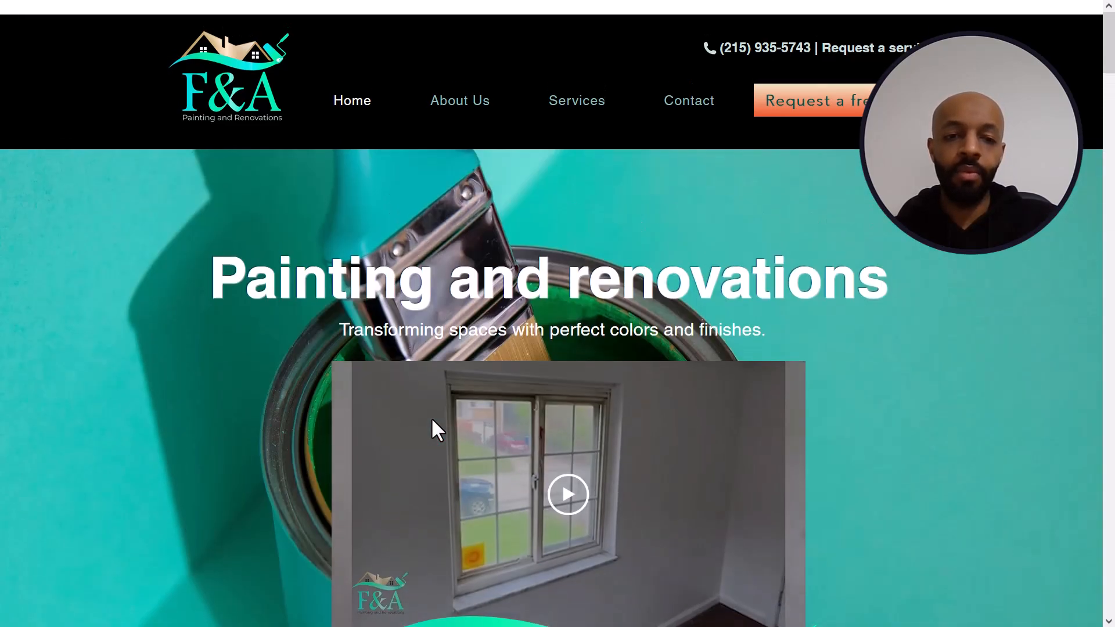
scroll(down, 3)
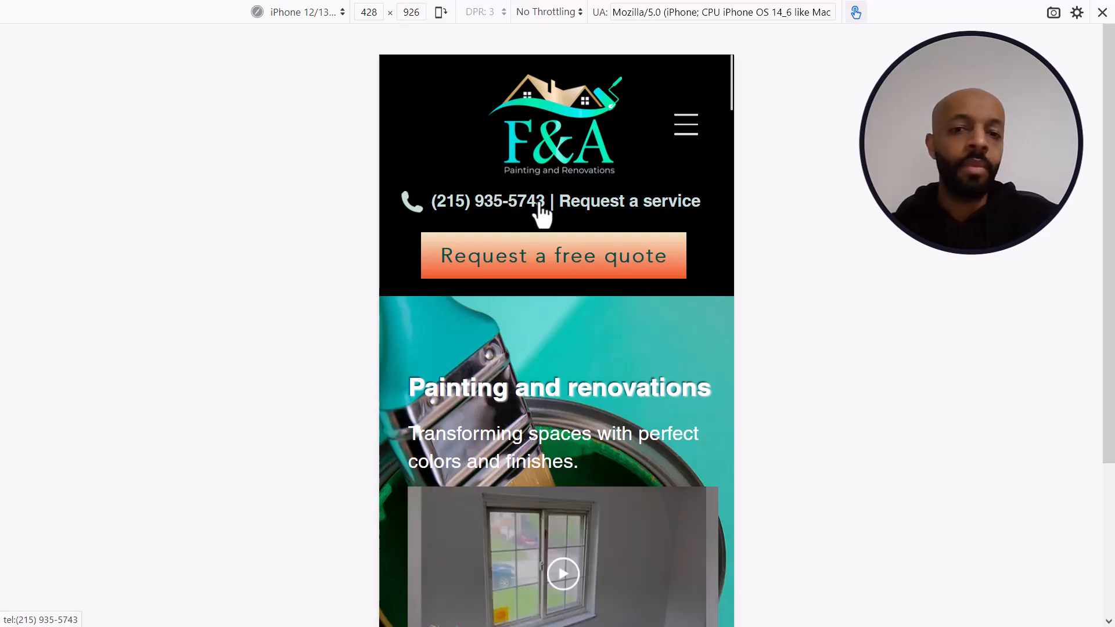
Tap F&A's phone number in the mobile preview and cancel the call prompt.
click(488, 200)
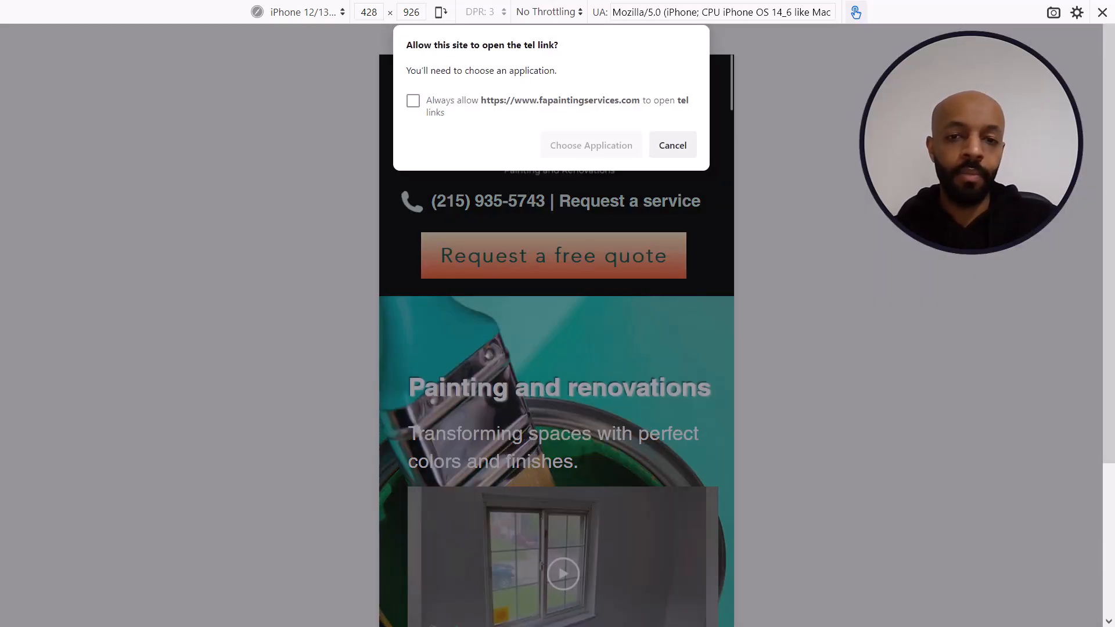
click(672, 145)
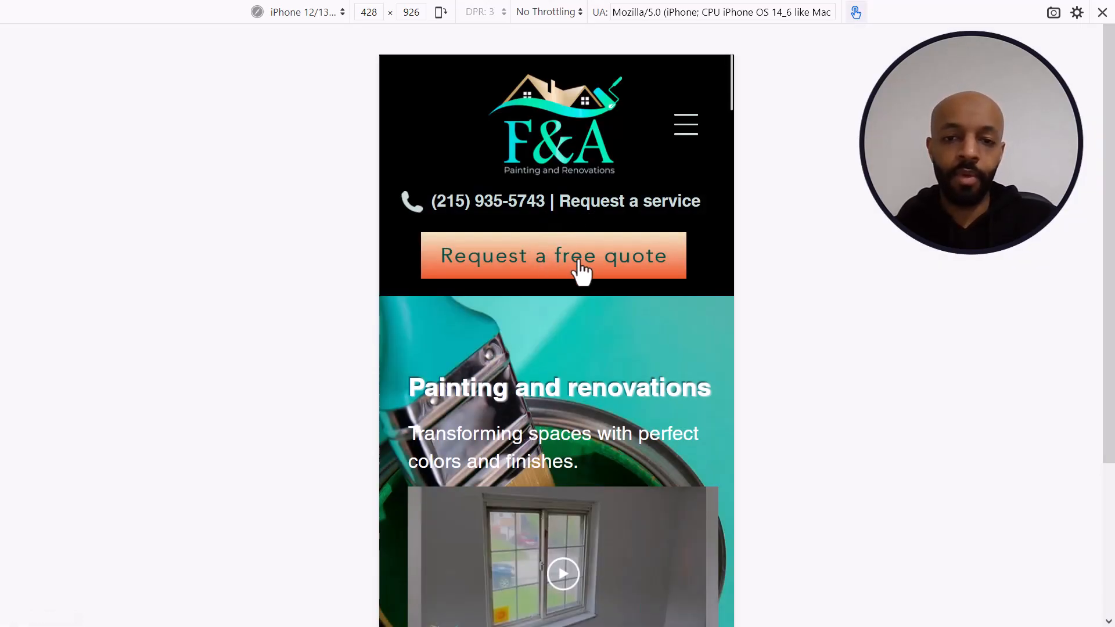
mouse_move(526, 237)
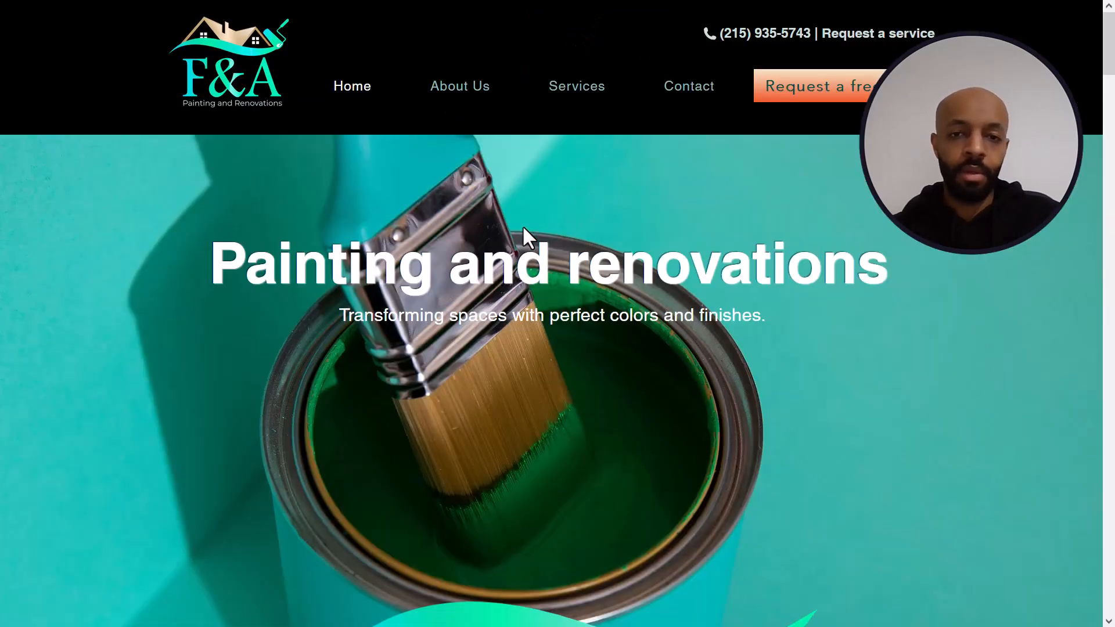
Scroll past External painting to the 'Contact us for a personalized quote' banner and Our services.
scroll(down, 3)
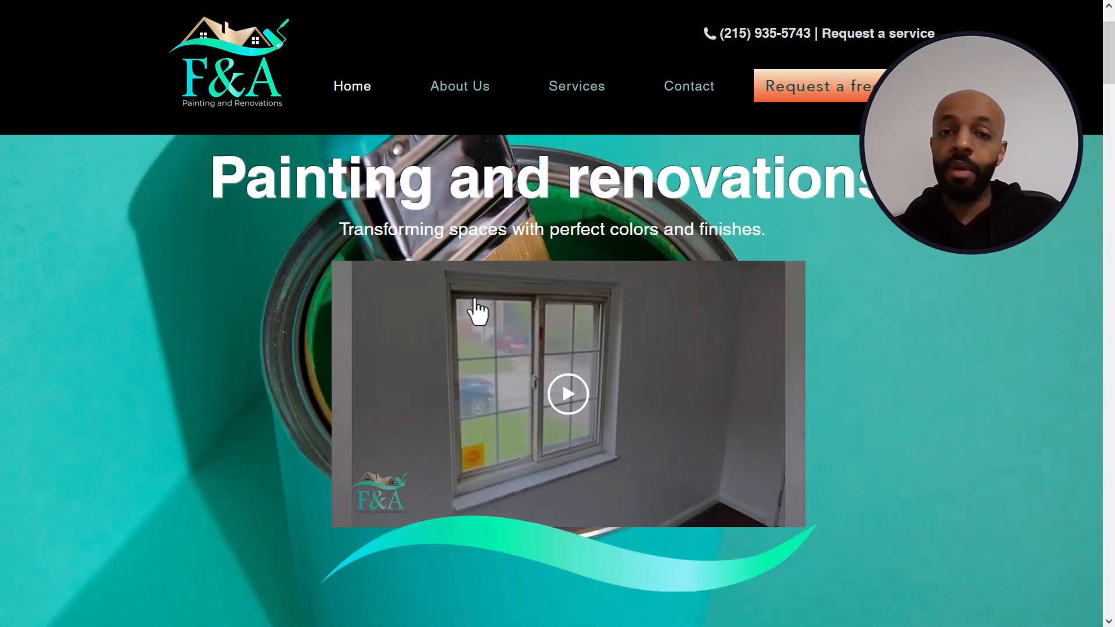
mouse_move(297, 335)
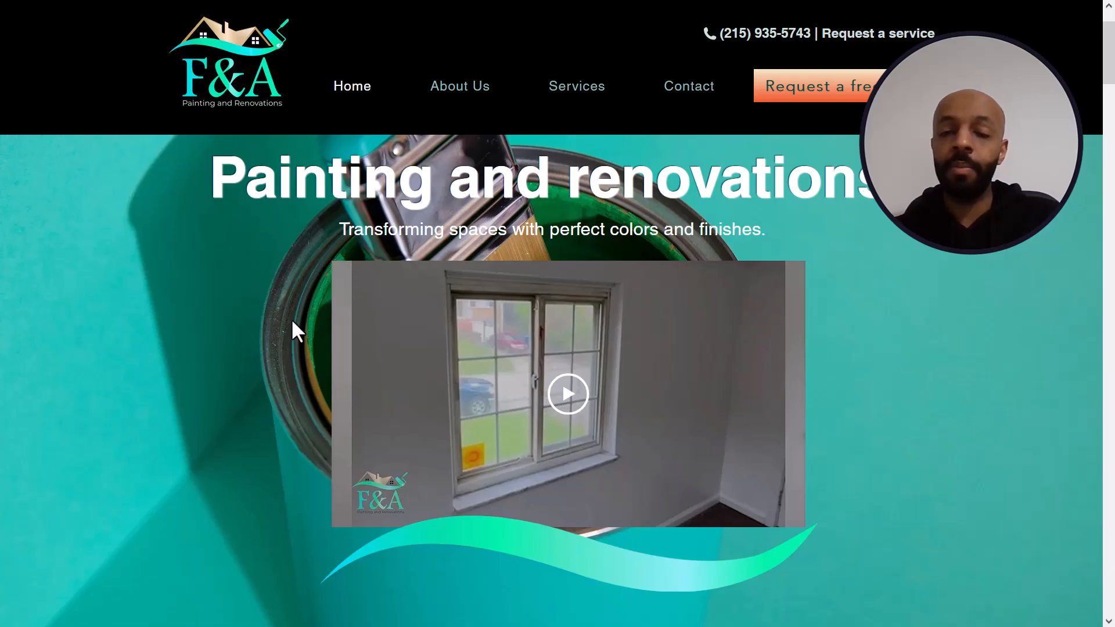
scroll(down, 3)
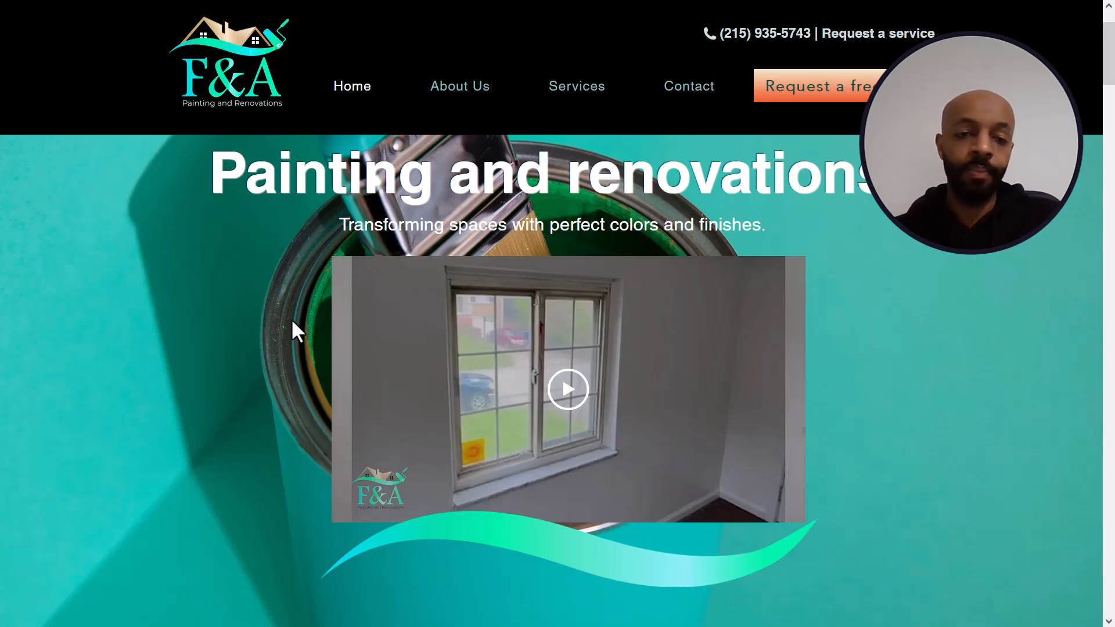
scroll(down, 3)
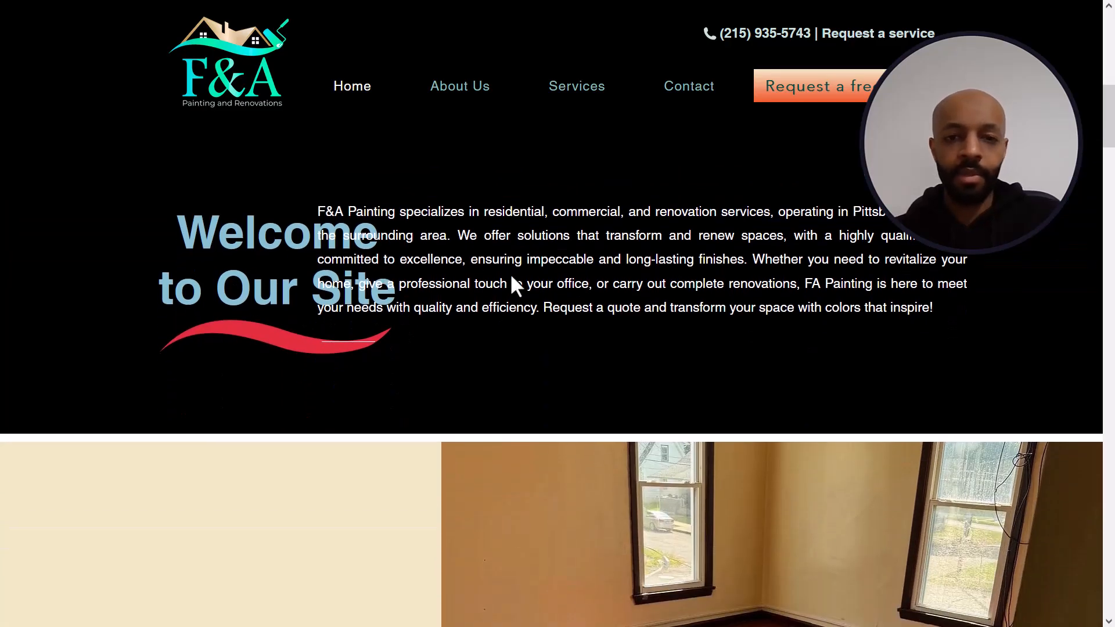
scroll(down, 3)
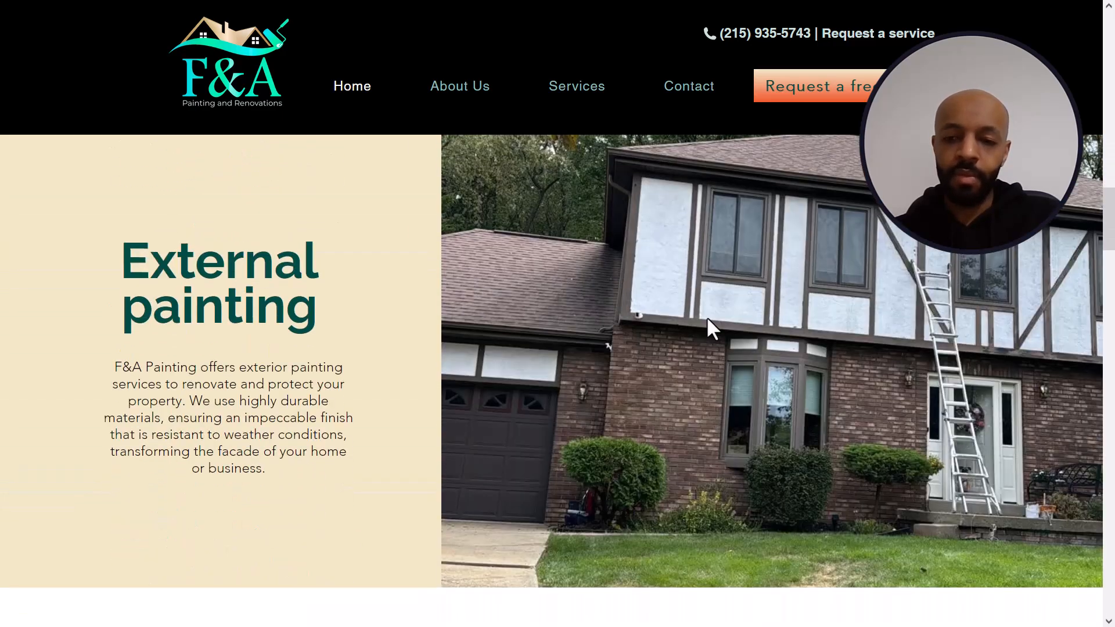
scroll(down, 3)
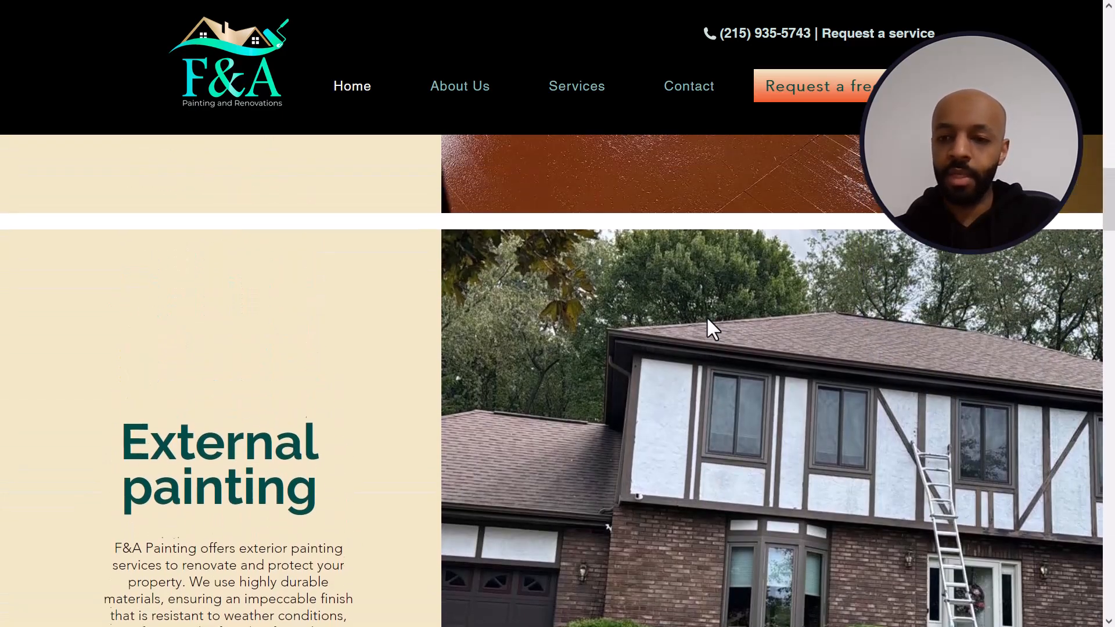
scroll(down, 3)
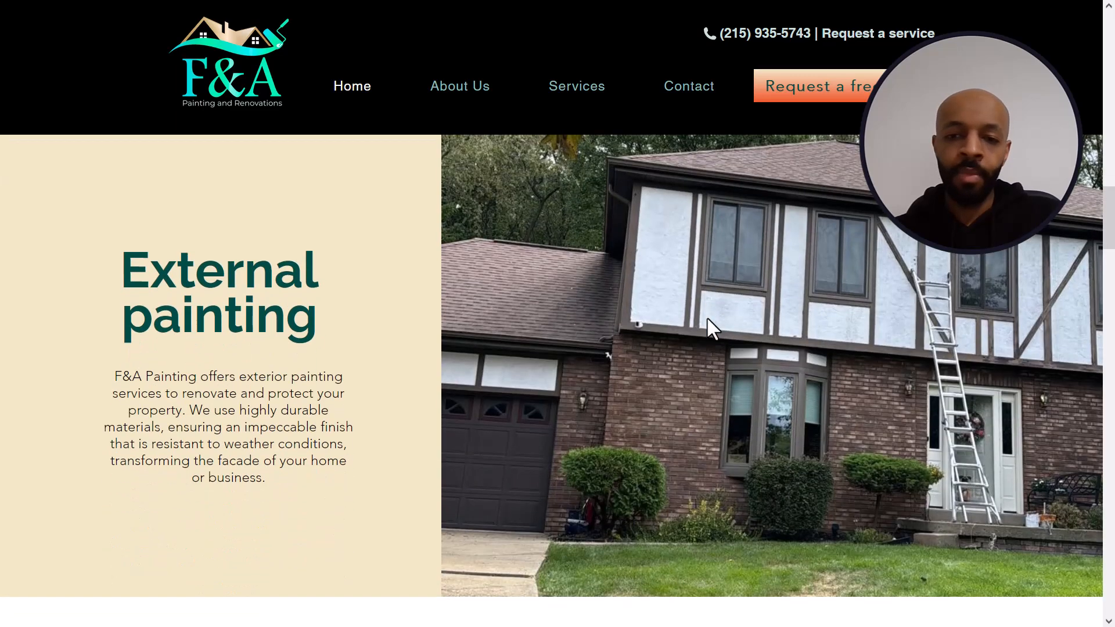
scroll(down, 3)
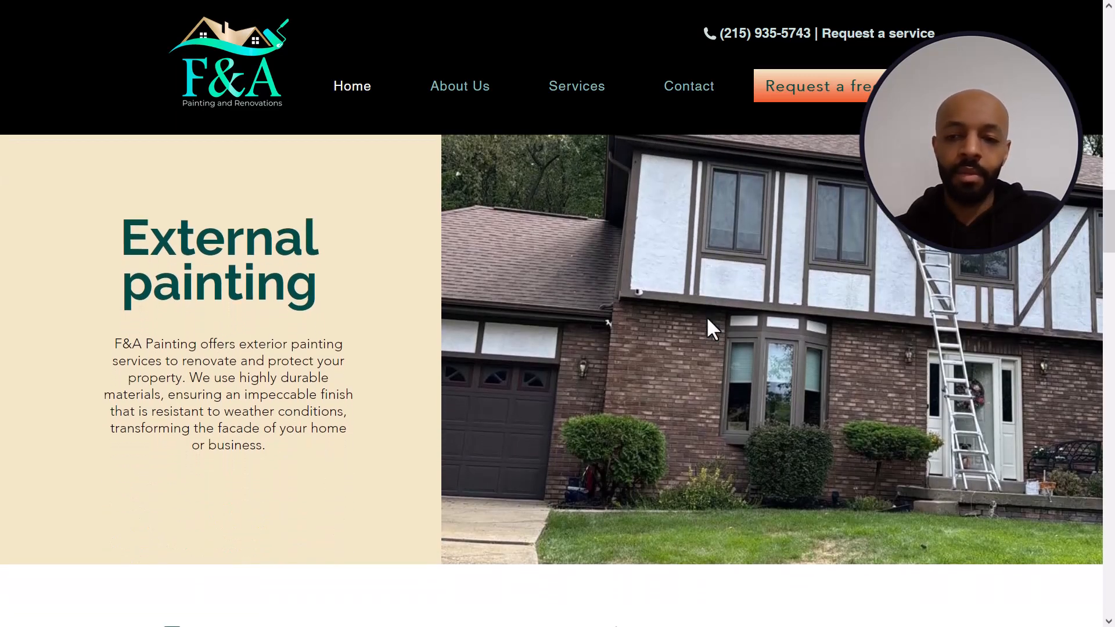
scroll(down, 3)
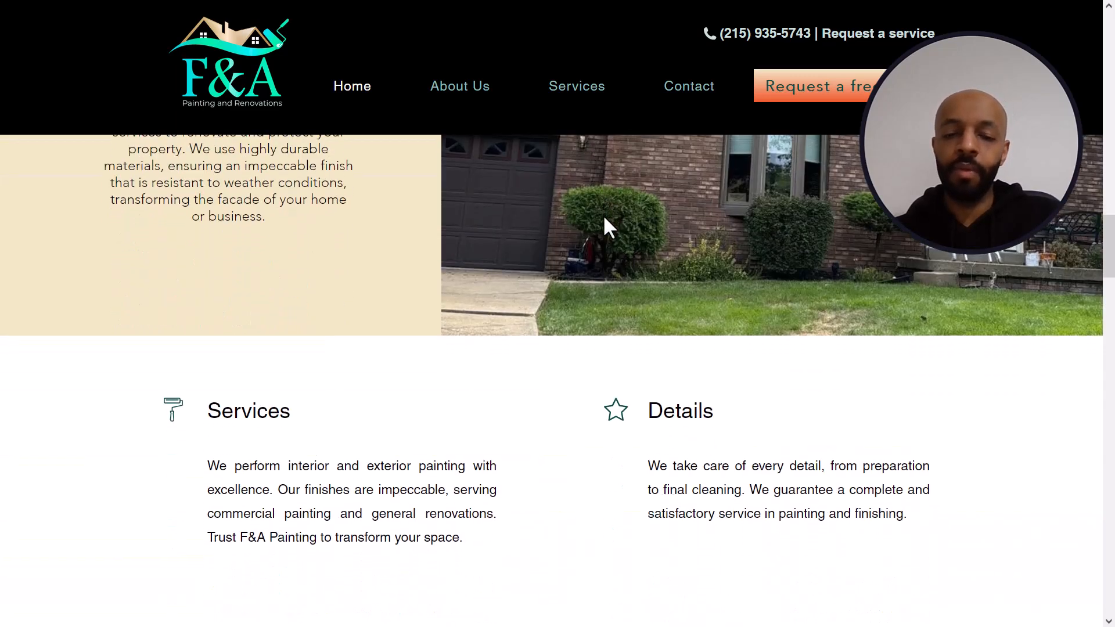
scroll(down, 3)
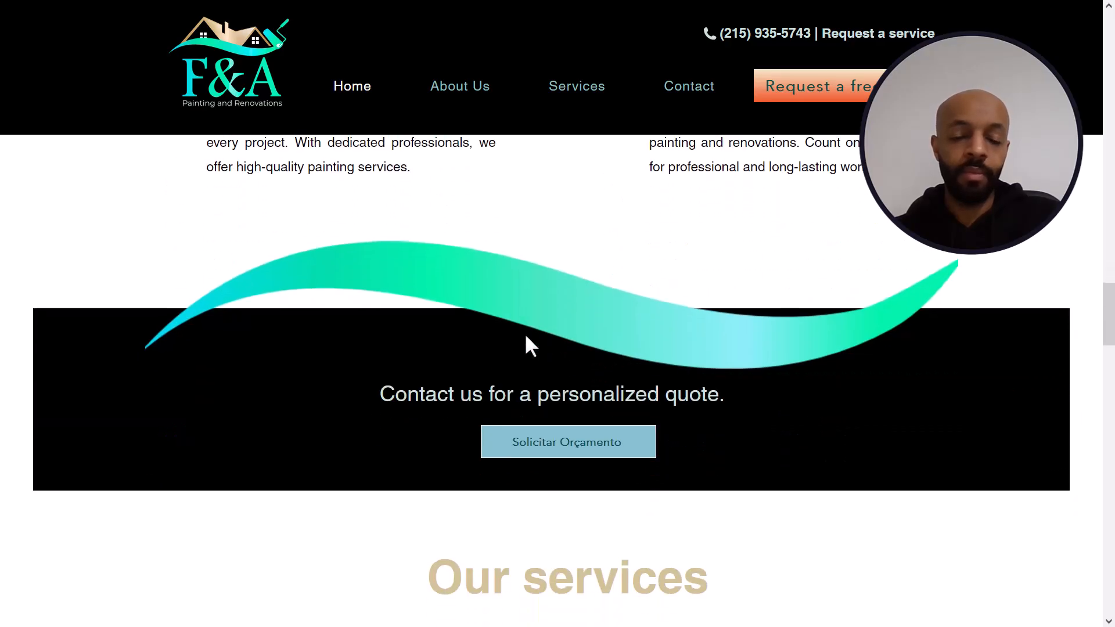
scroll(down, 3)
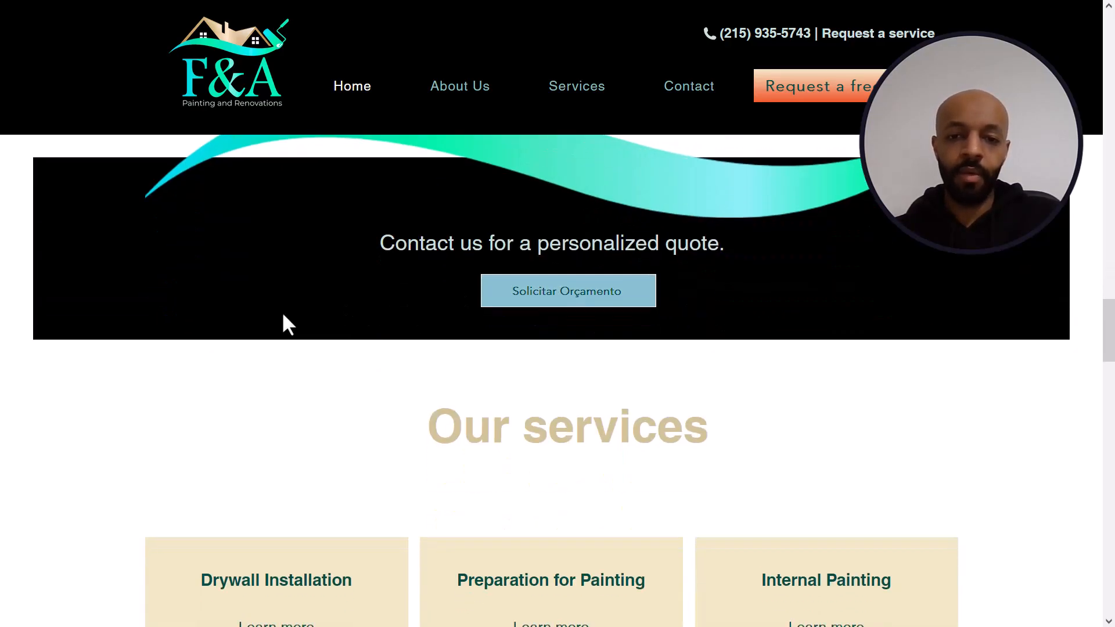
Scroll past service tiles, project gallery and map to the contact form, hours and footer.
scroll(down, 3)
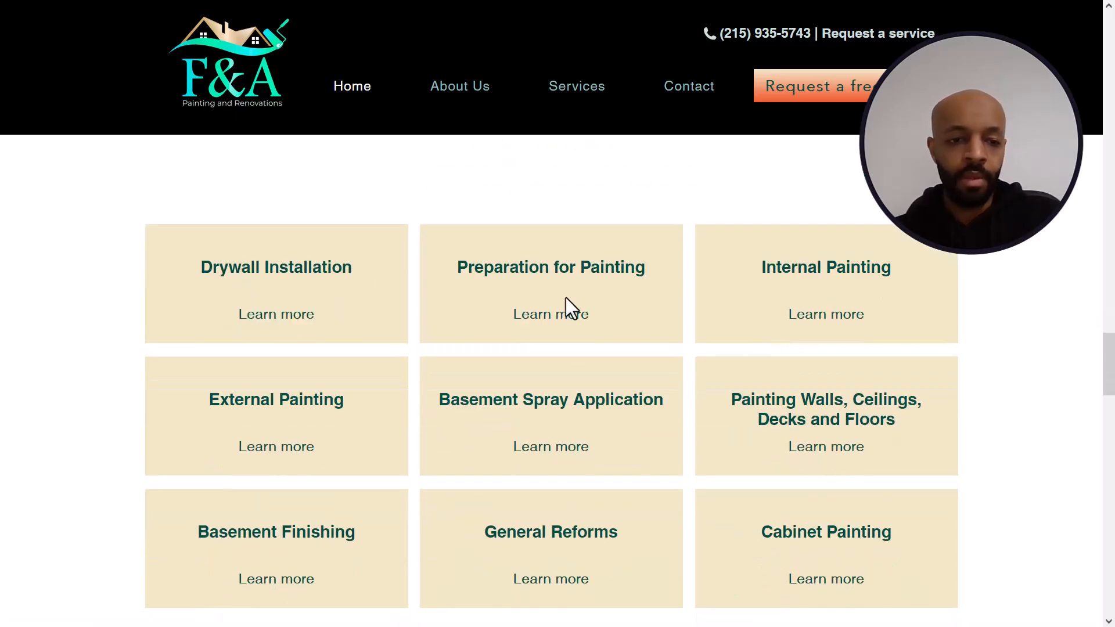
mouse_move(643, 376)
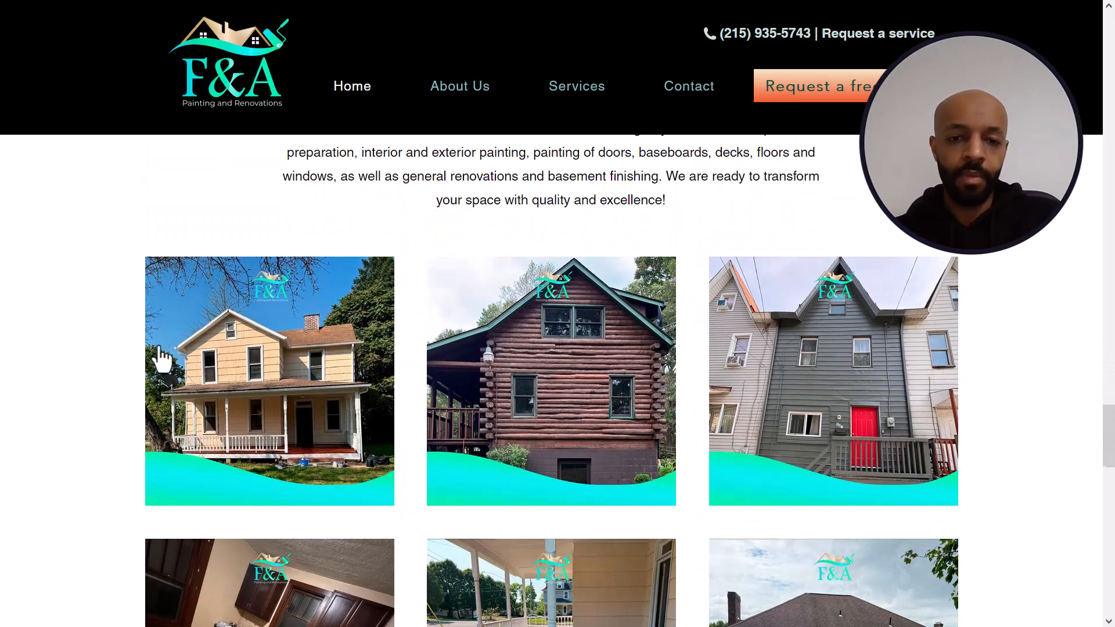
scroll(down, 3)
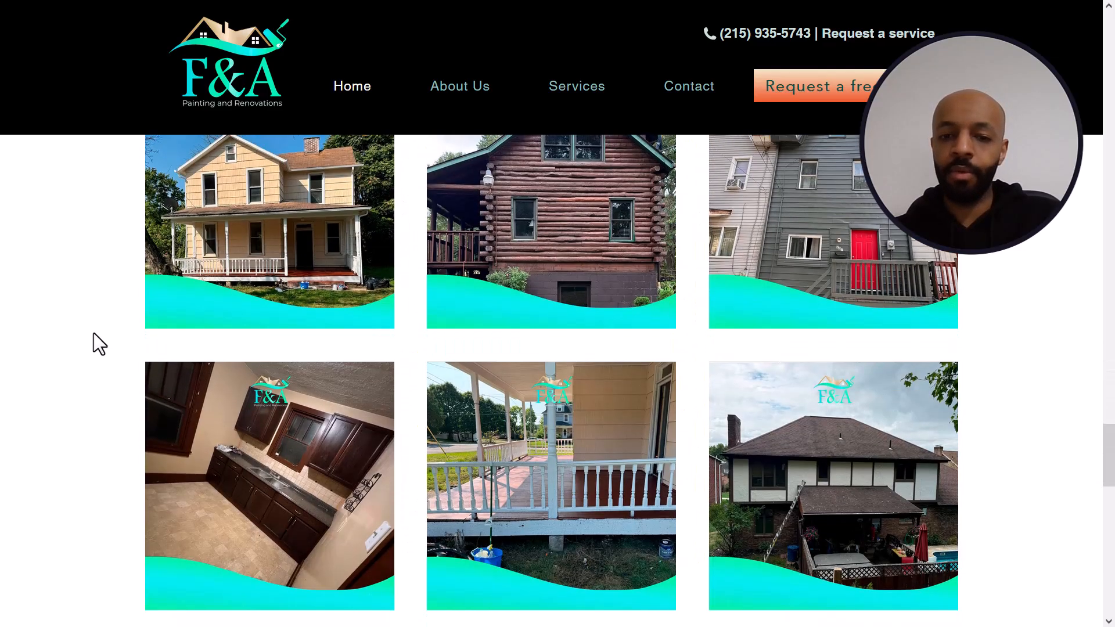
scroll(down, 3)
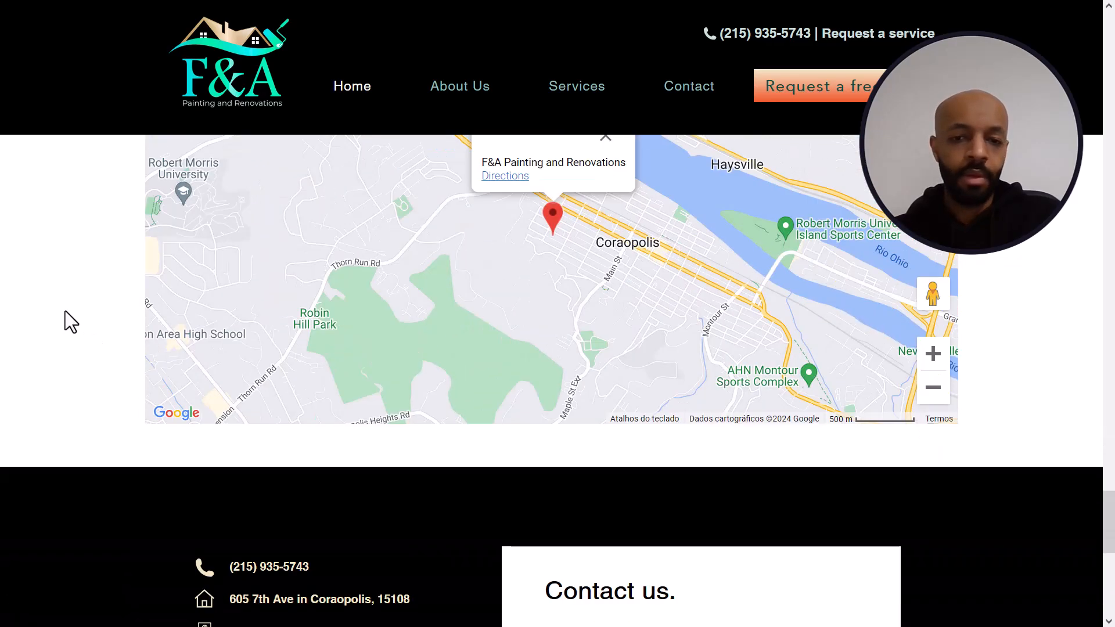
scroll(down, 3)
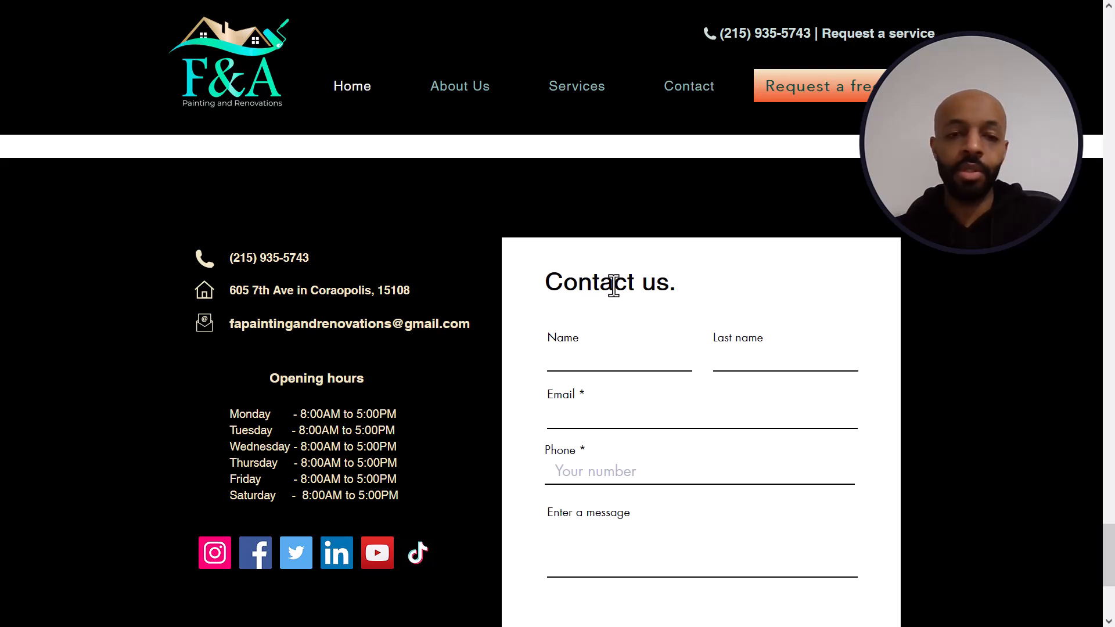
mouse_move(396, 290)
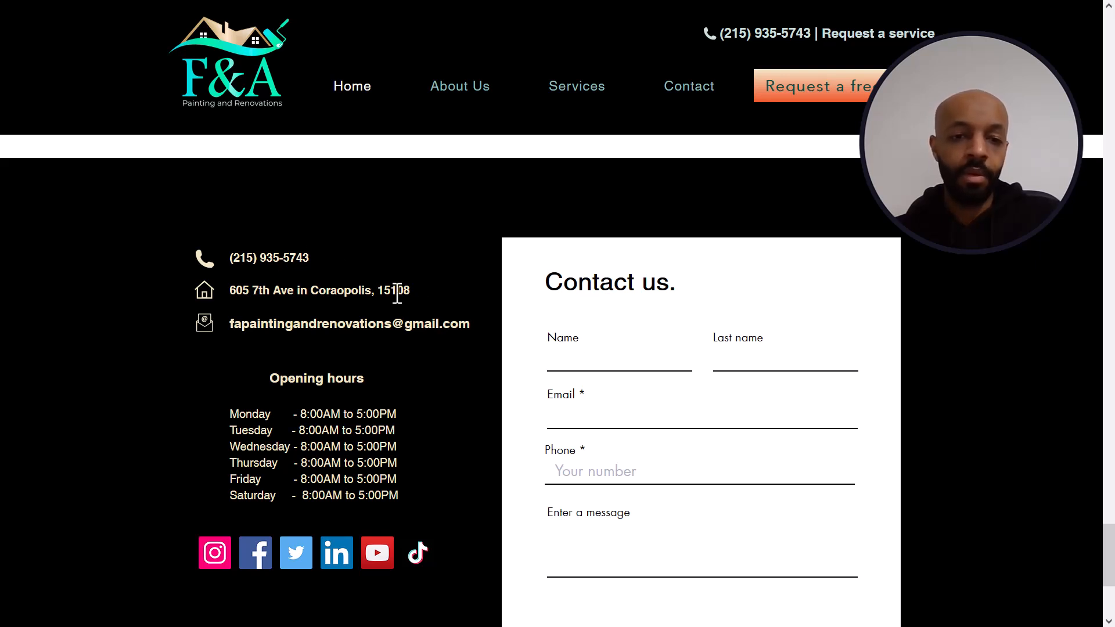
mouse_move(438, 310)
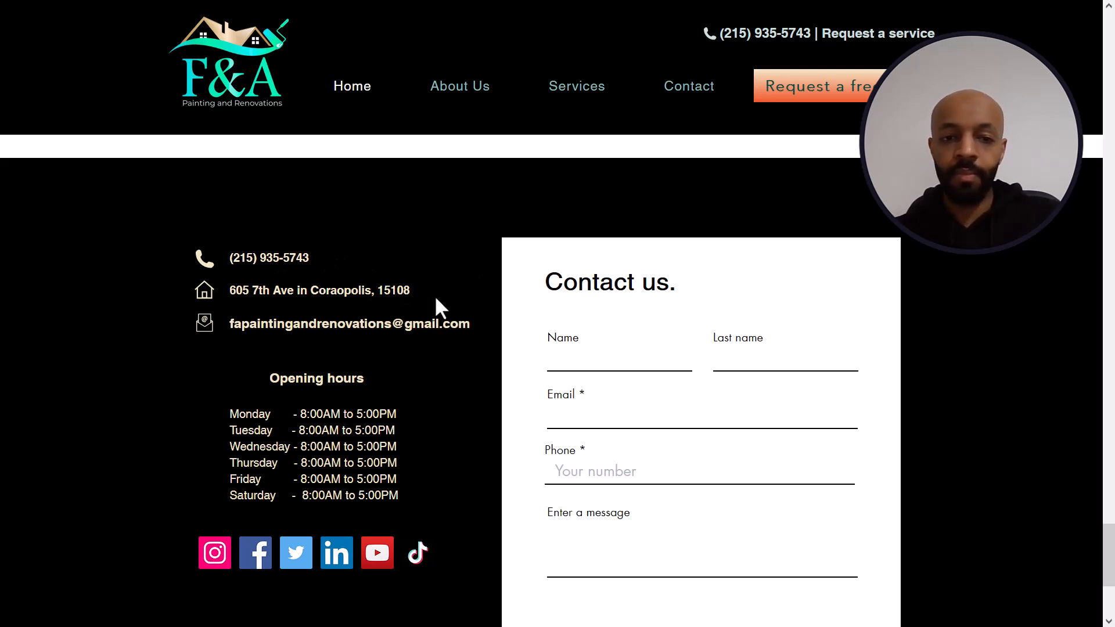
scroll(down, 3)
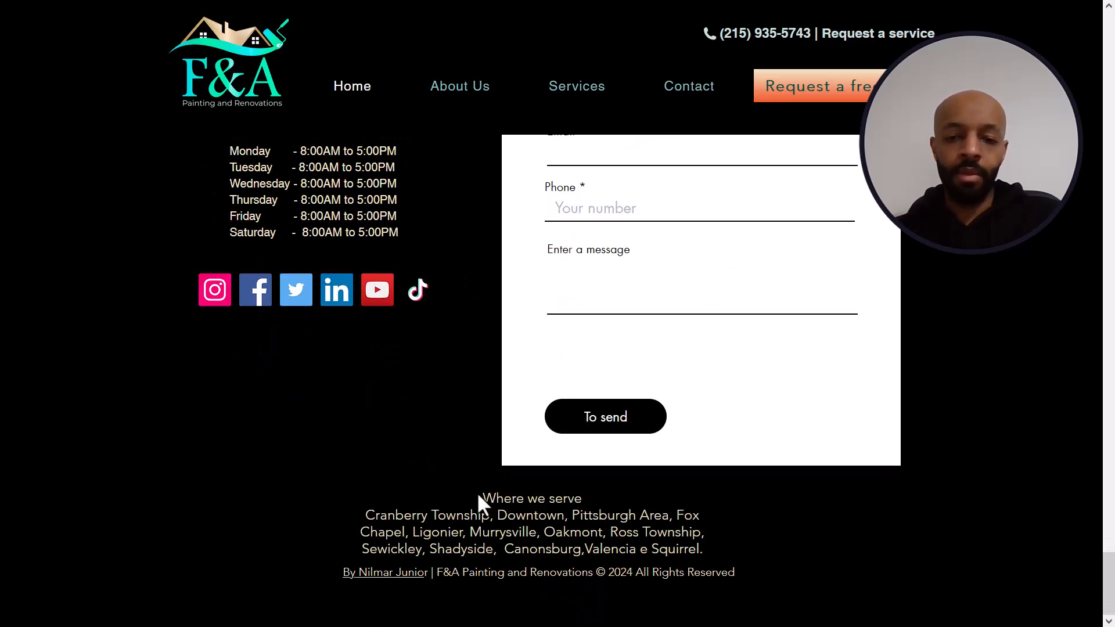
mouse_move(627, 503)
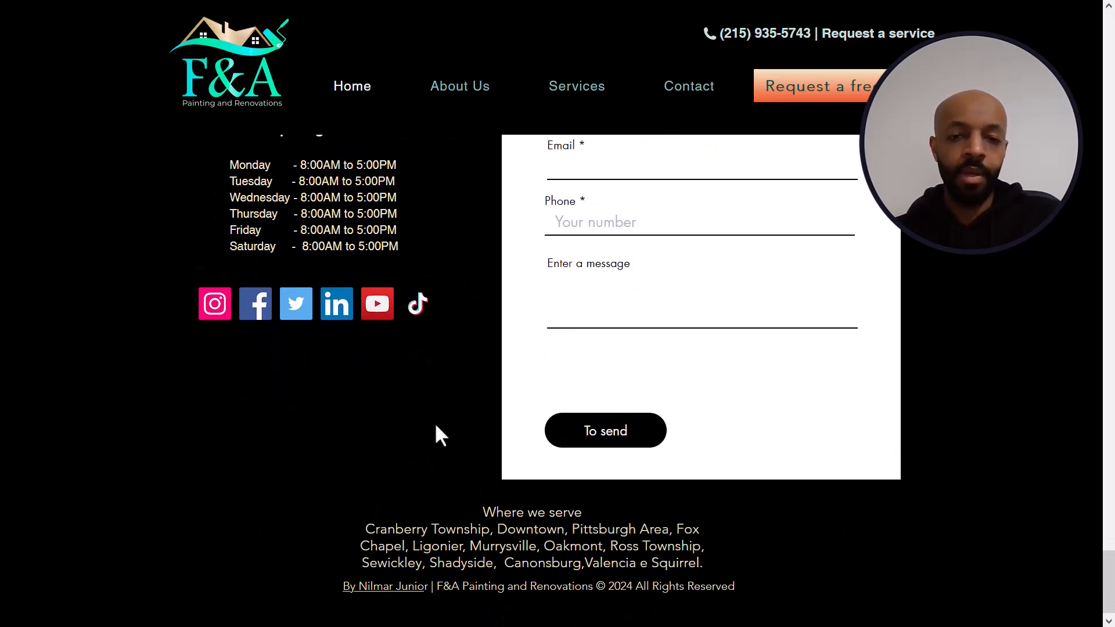
mouse_move(417, 304)
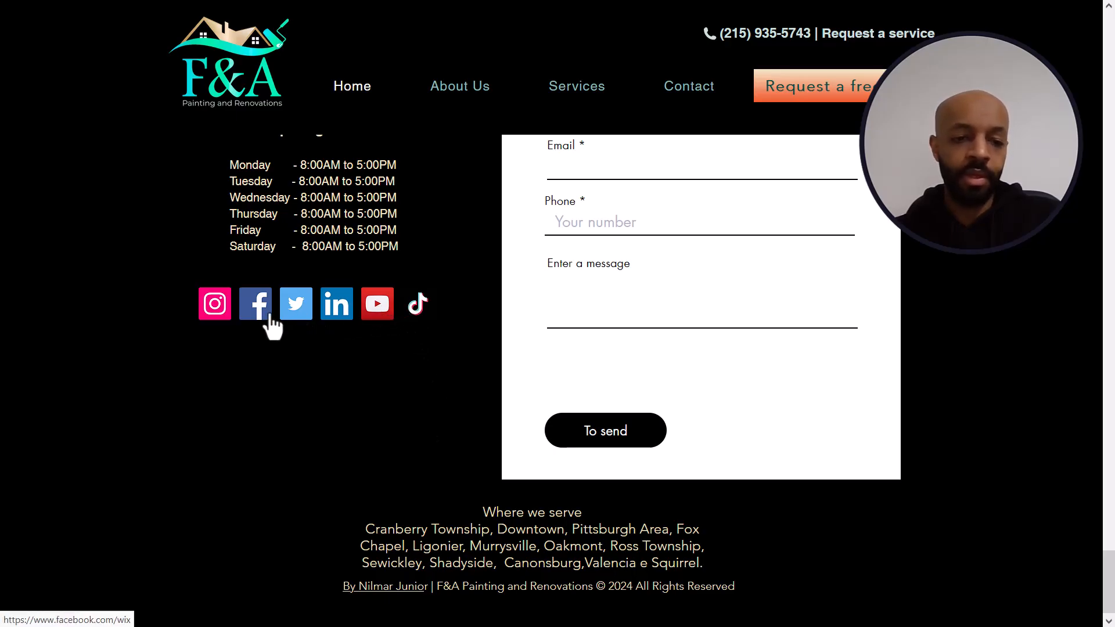
mouse_move(424, 361)
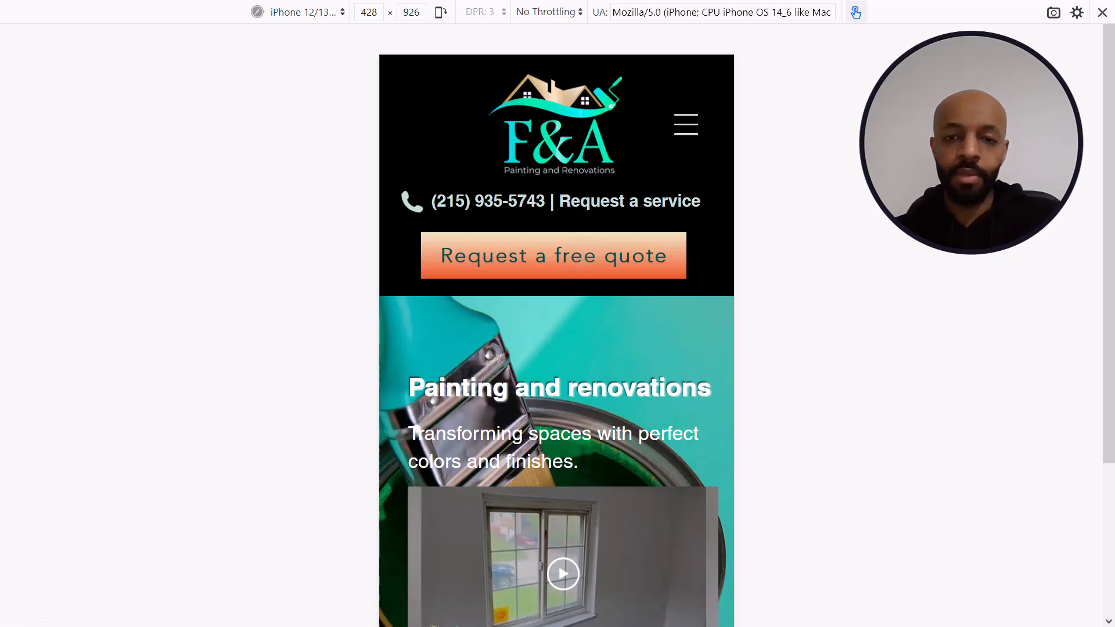
Scroll the iPhone-sized homepage through gallery, map and service cards to the contact details and form.
scroll(down, 3)
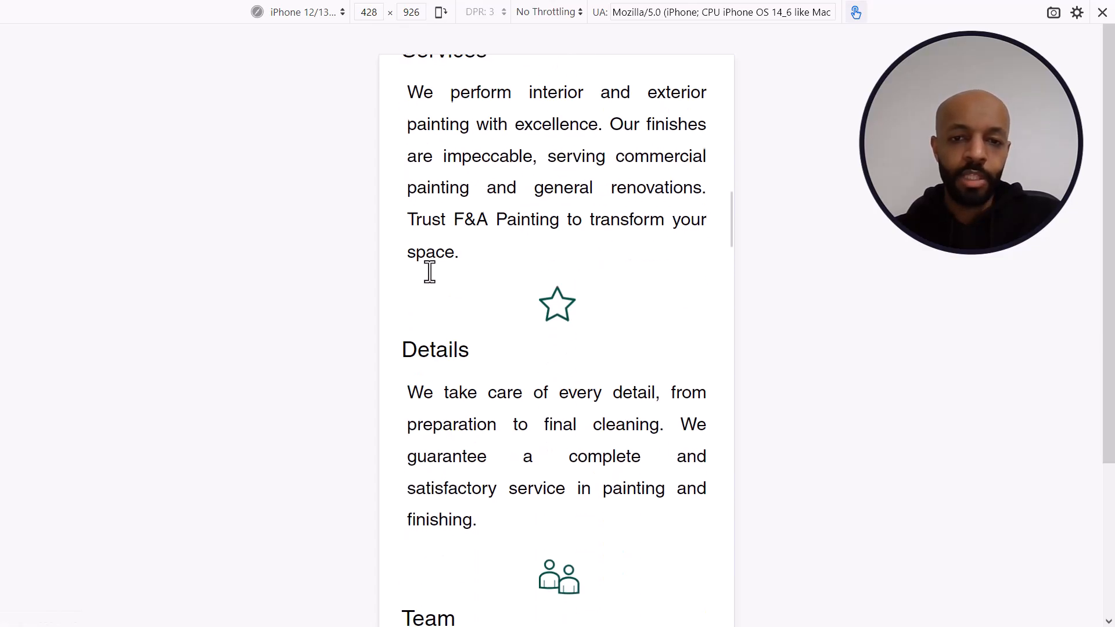
scroll(down, 3)
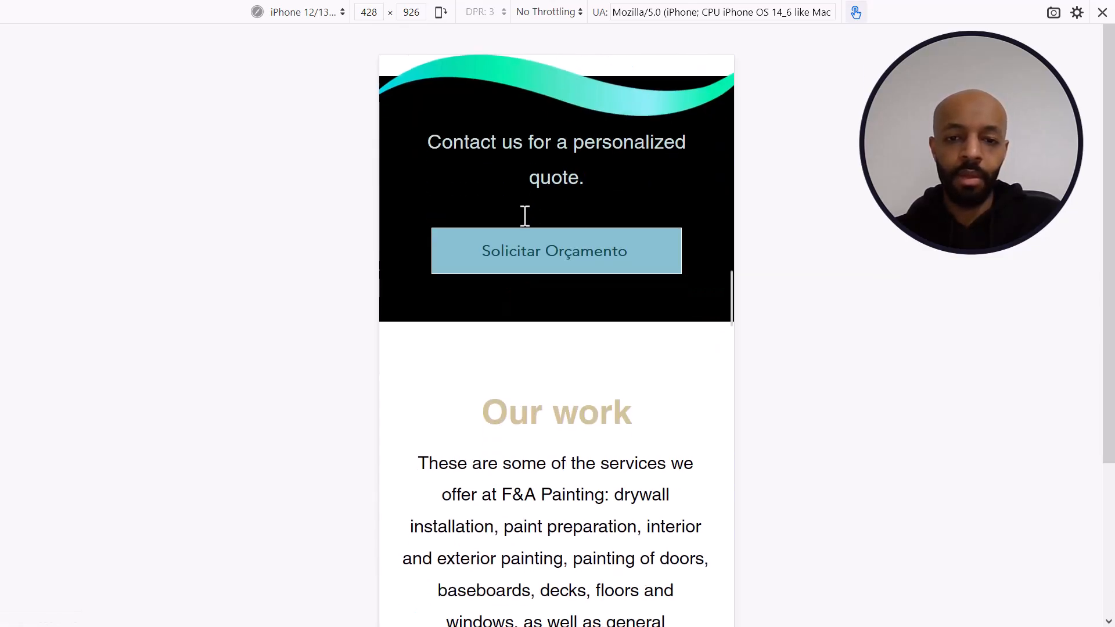
scroll(down, 3)
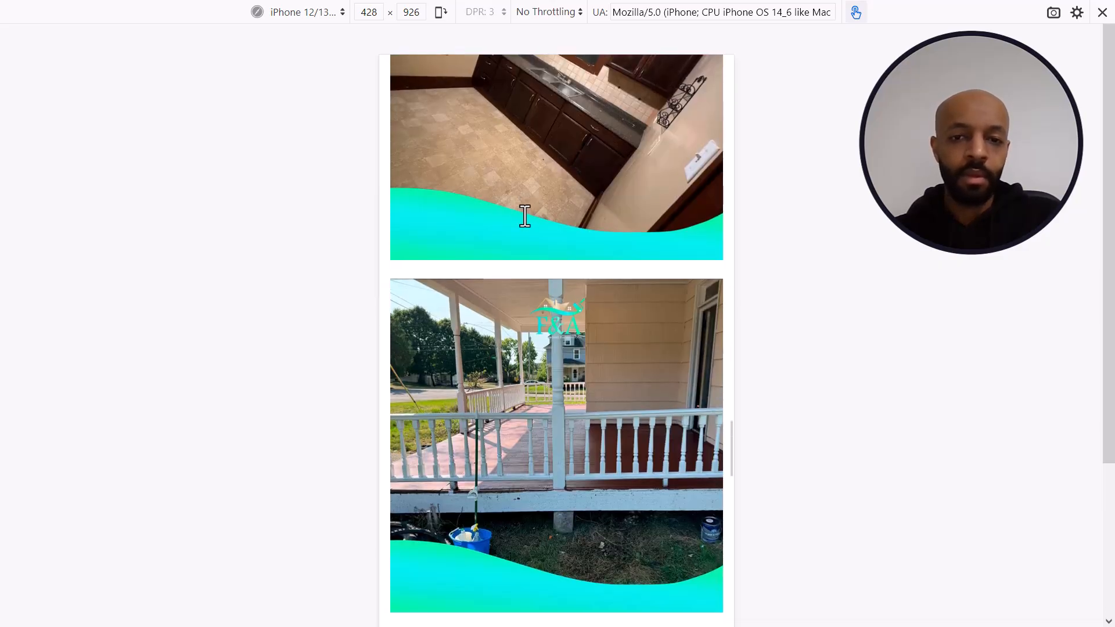
scroll(down, 3)
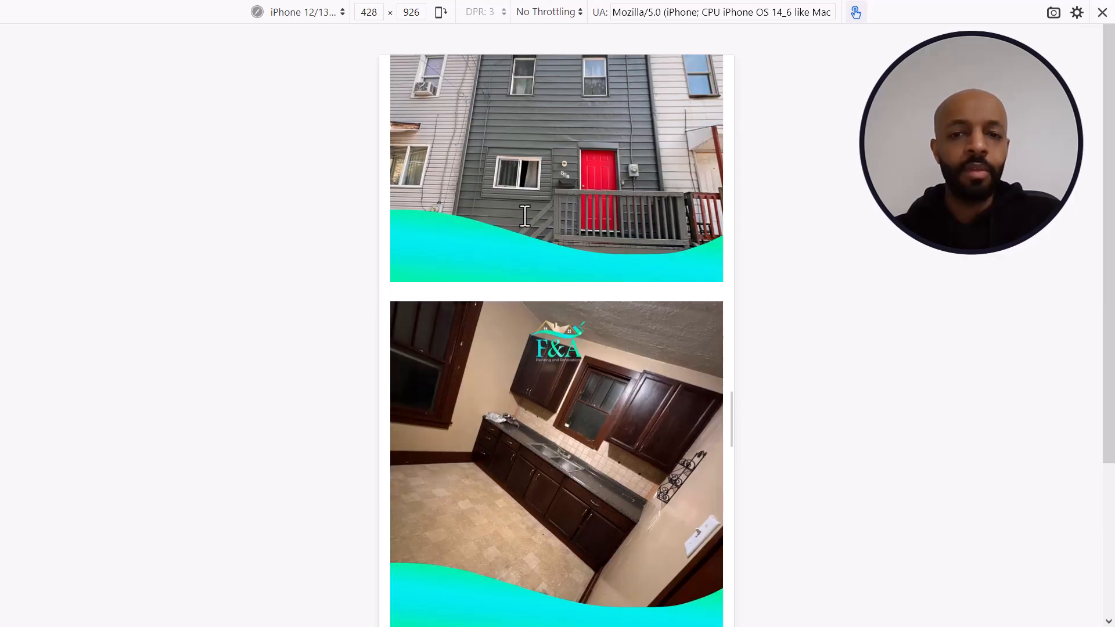
scroll(up, 3)
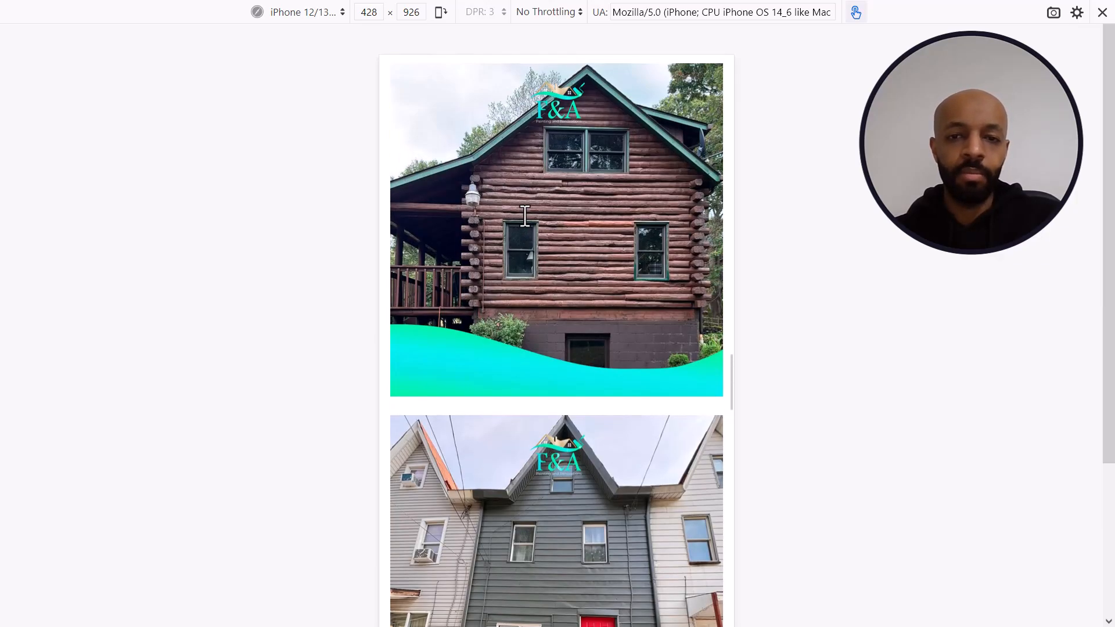
scroll(down, 3)
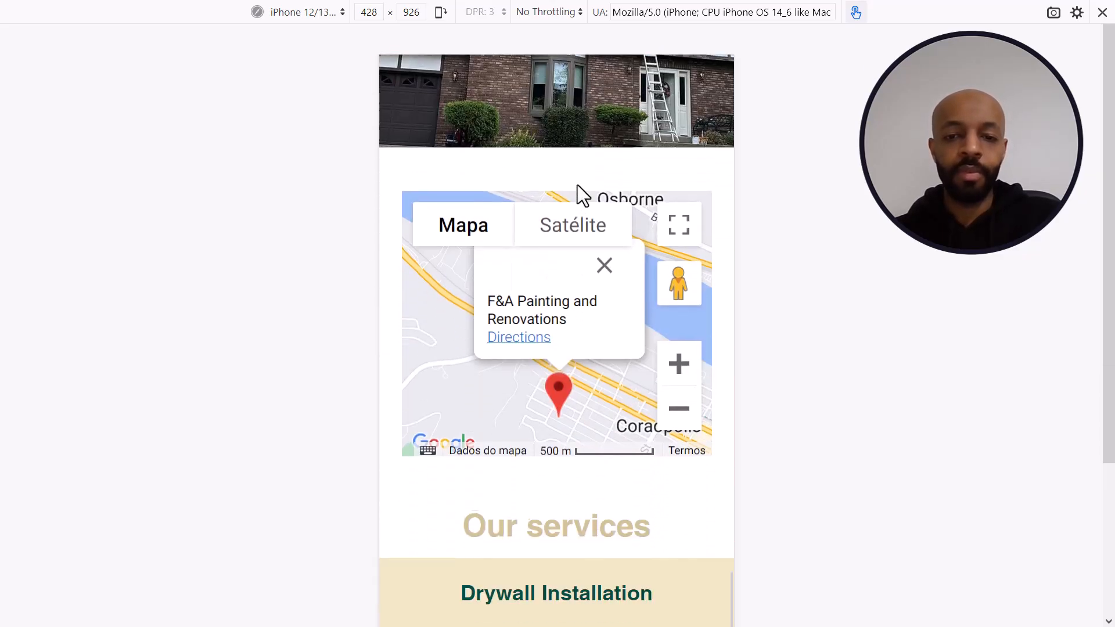
scroll(down, 3)
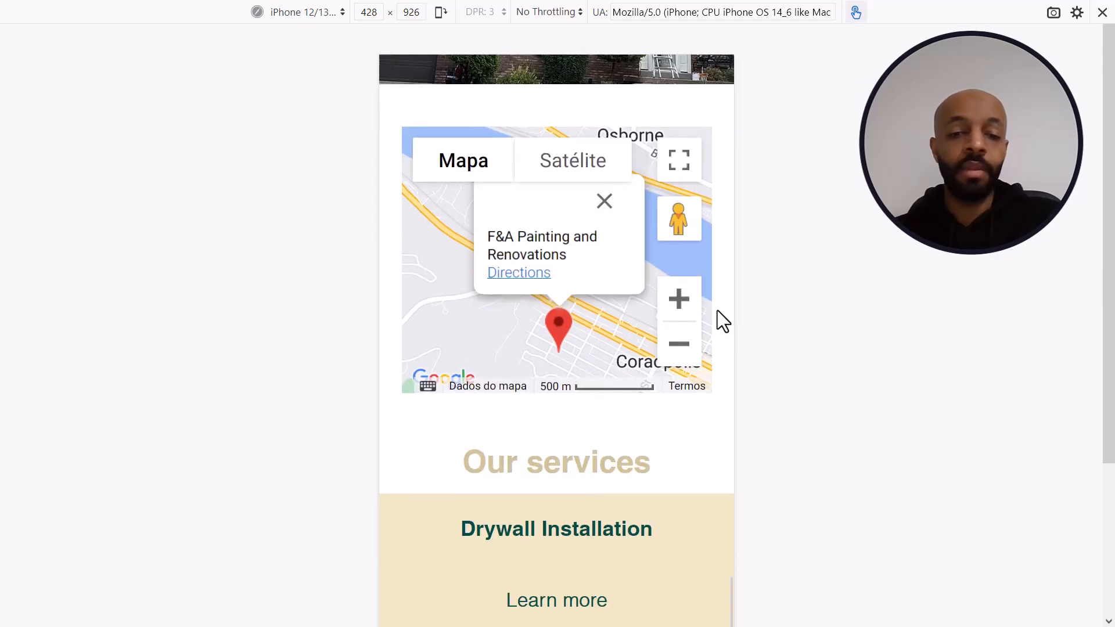
scroll(down, 3)
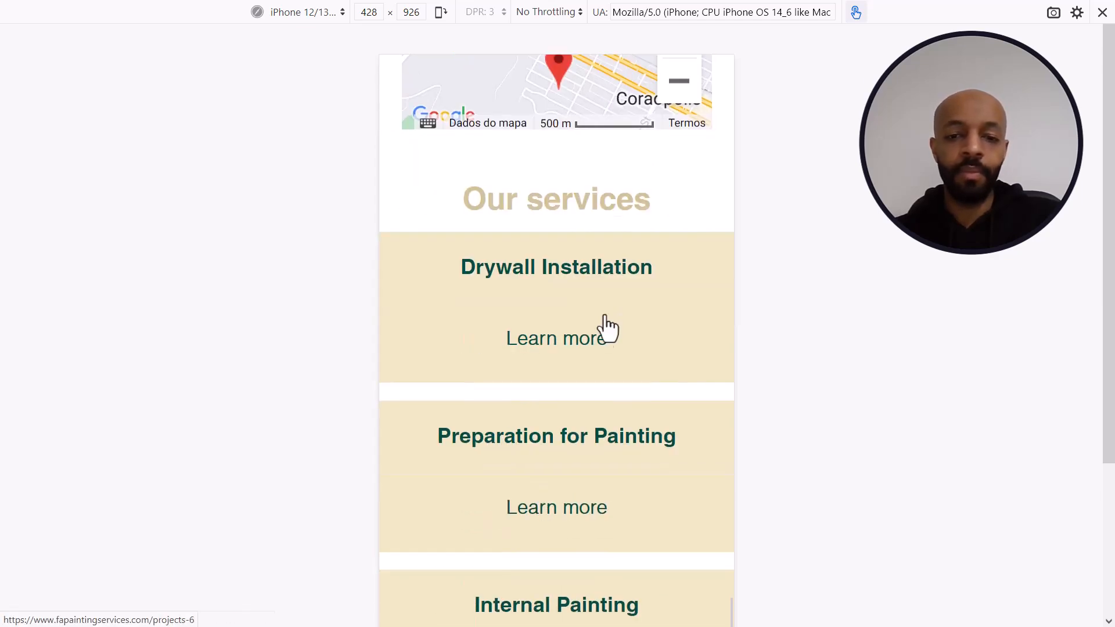
scroll(down, 3)
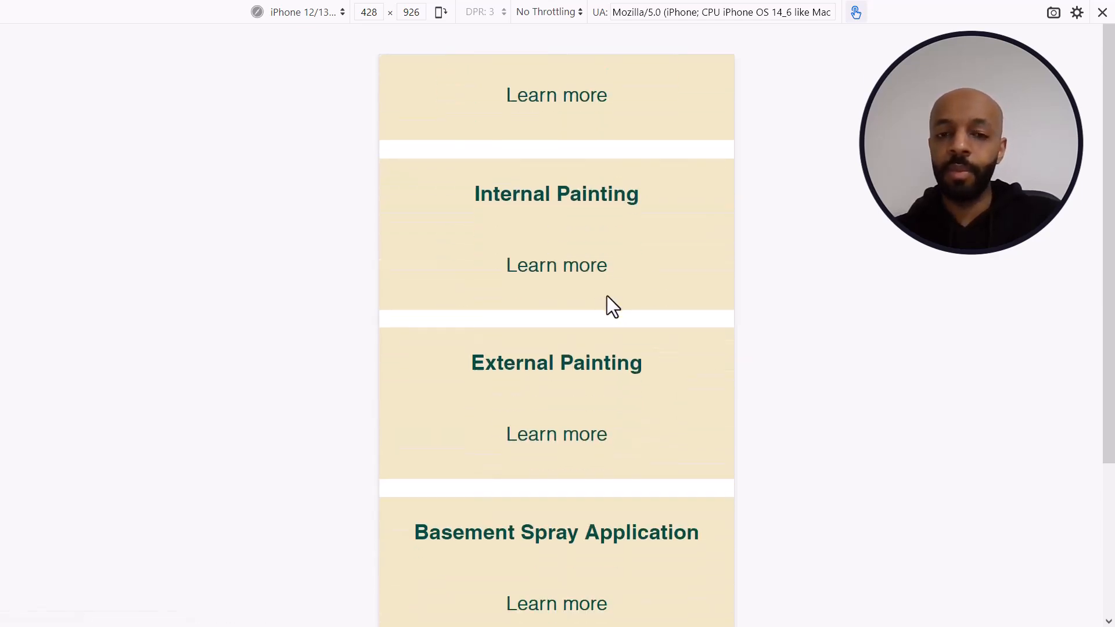
scroll(down, 3)
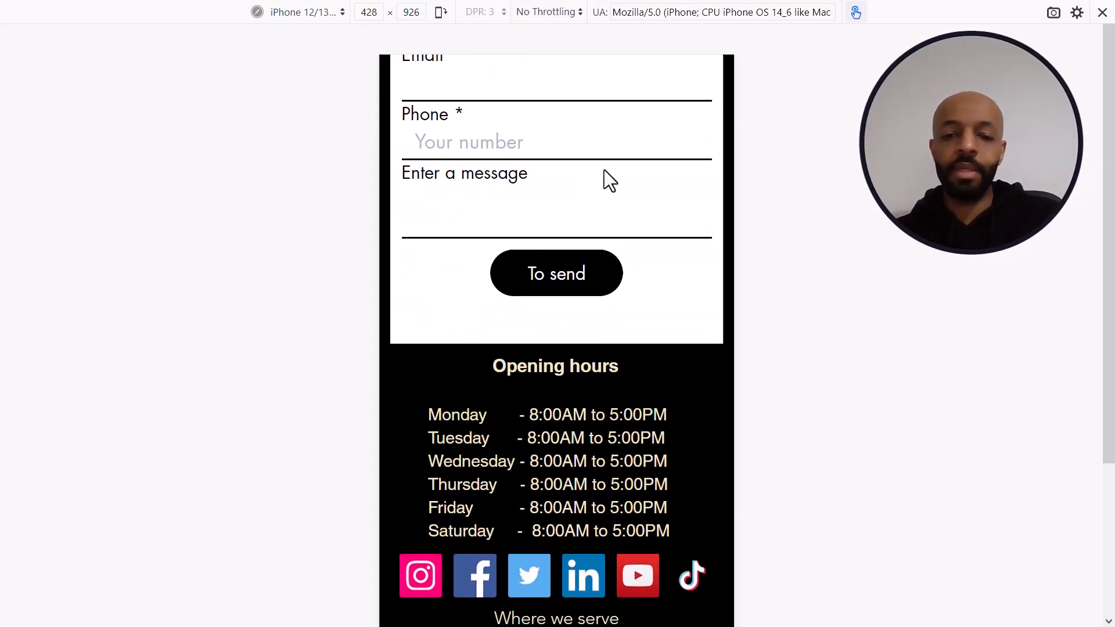
scroll(down, 3)
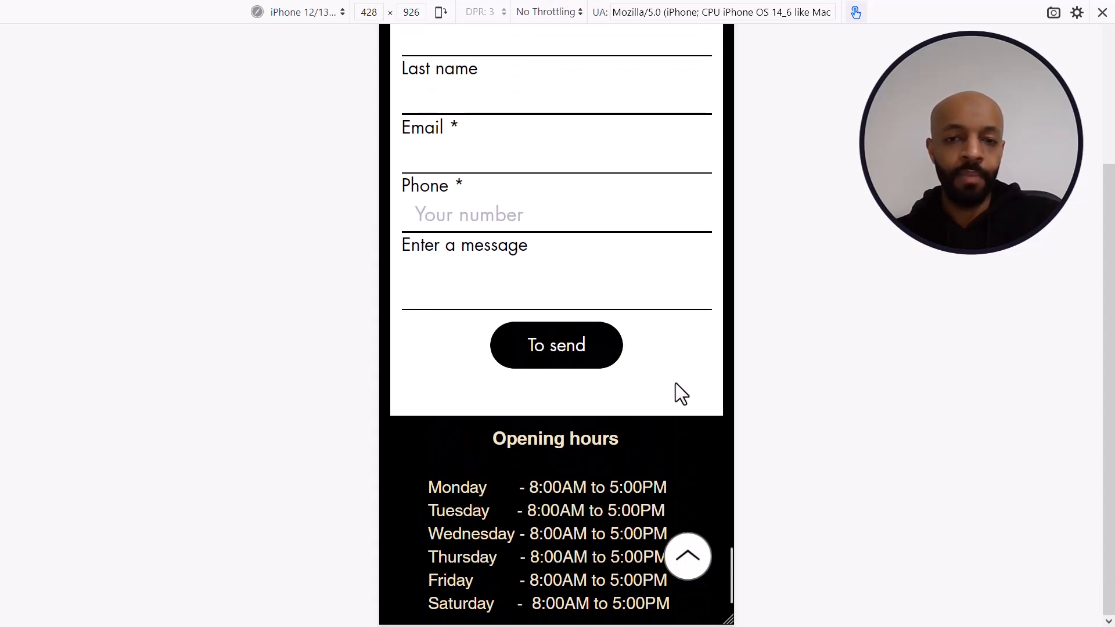
scroll(up, 3)
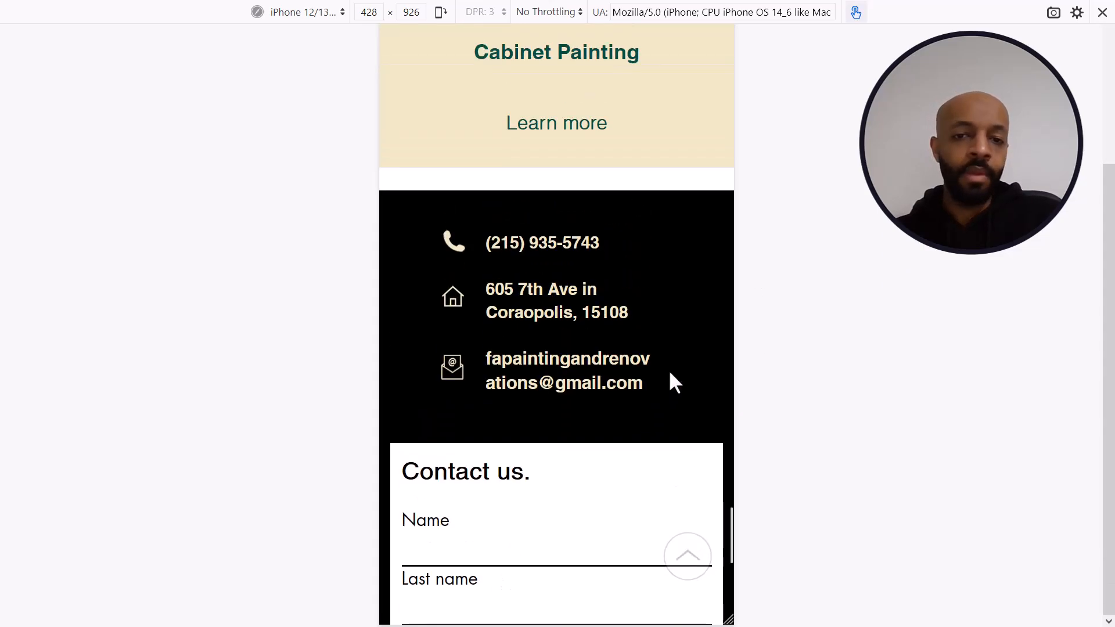